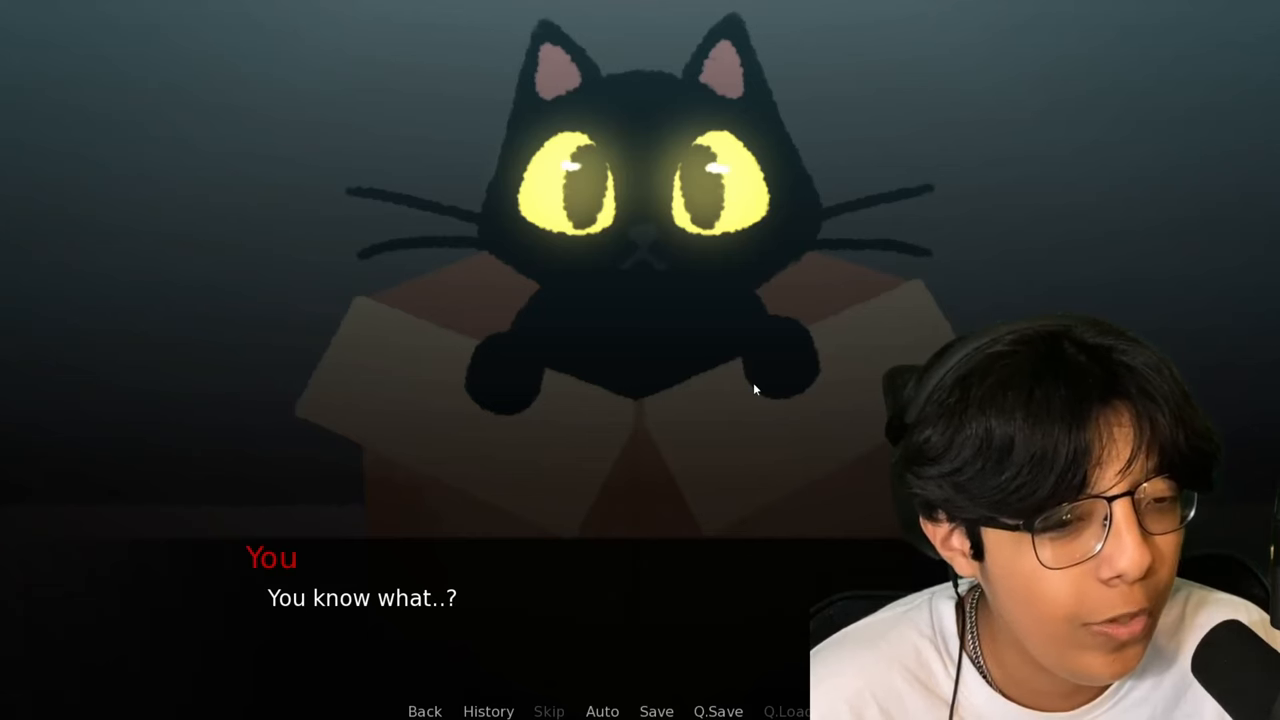
Advance the narration about keeping the boxed cat until the kitchen scene begins
{"action": "left_click", "coordinate": [756, 388]}
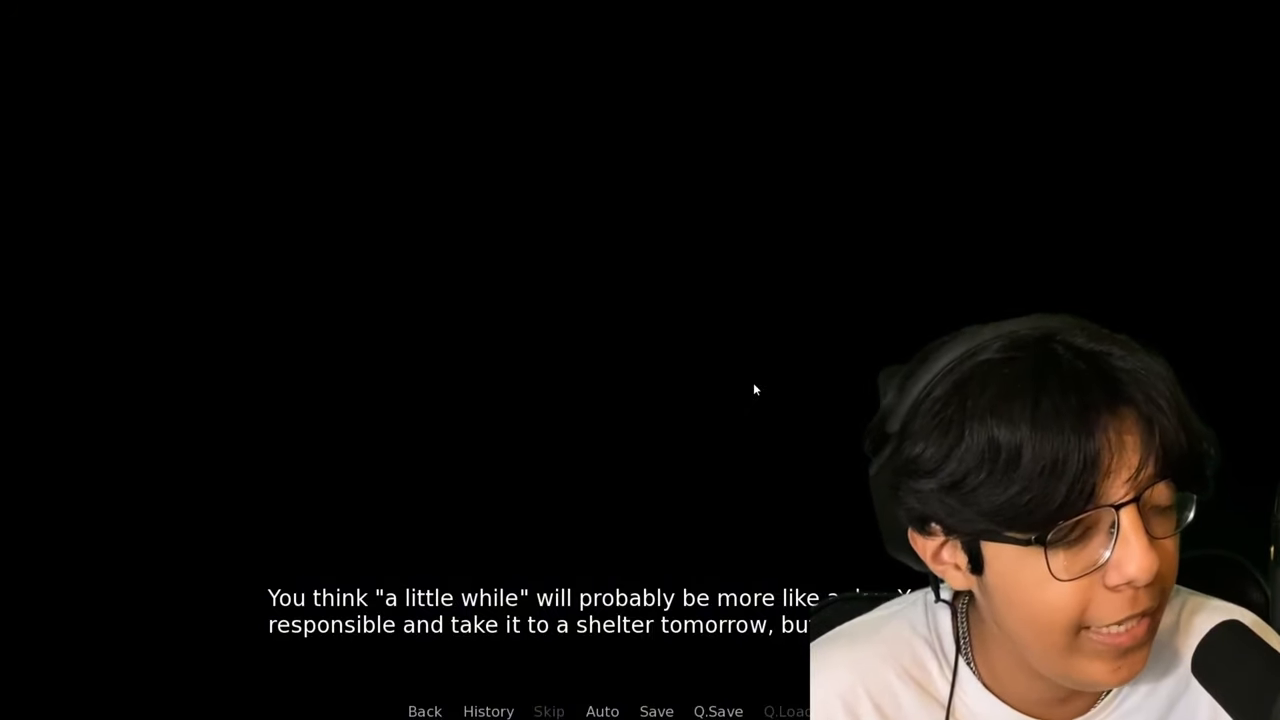
{"action": "left_click", "coordinate": [756, 388]}
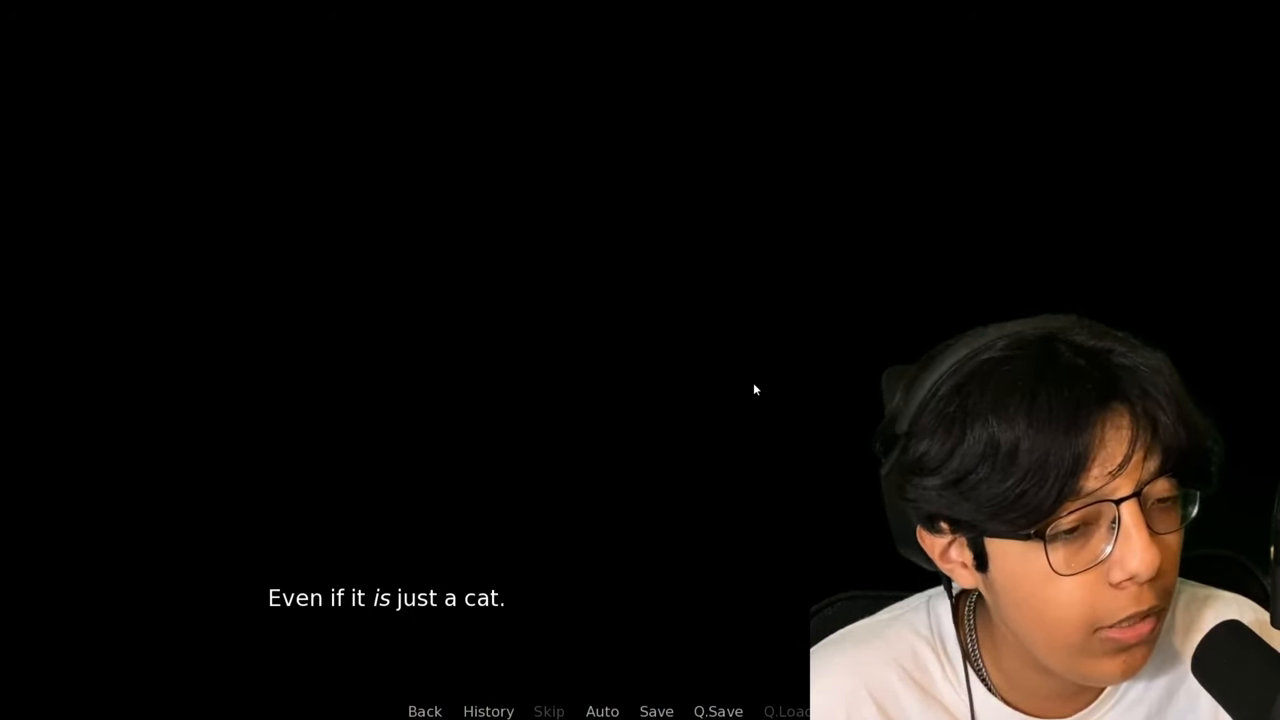
{"action": "left_click", "coordinate": [756, 388]}
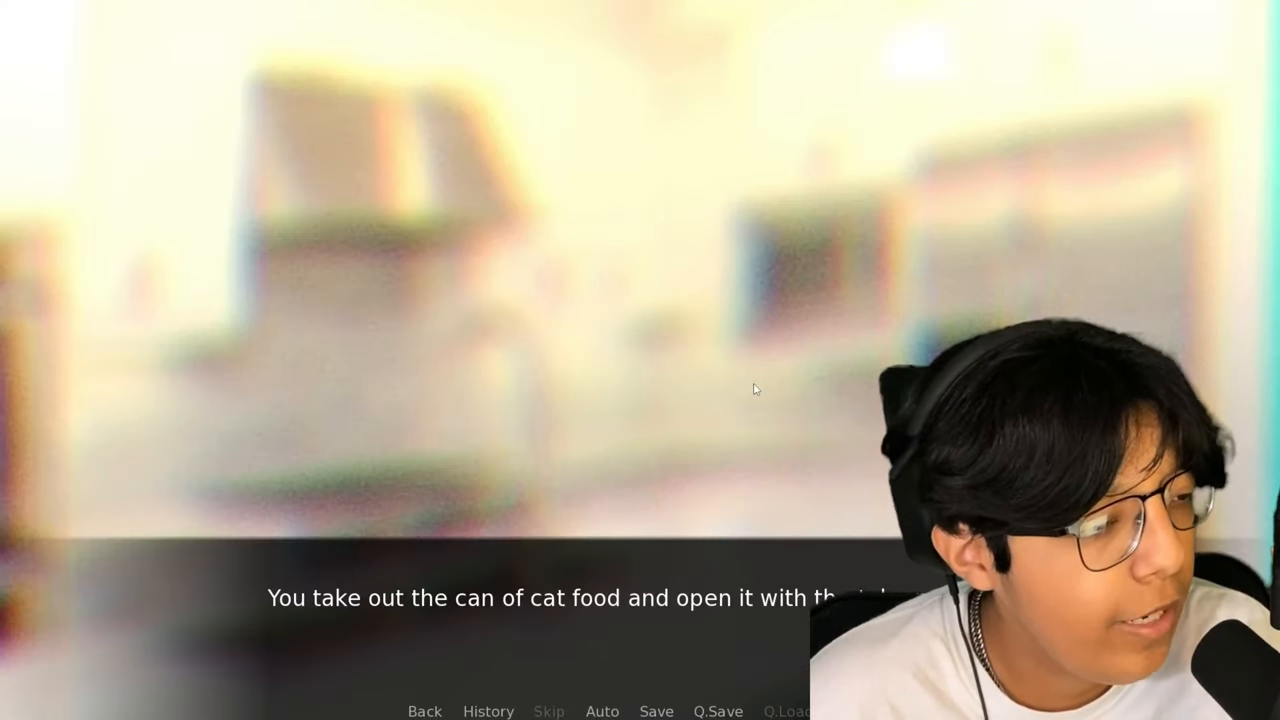
Read through the cat food narration into the sandwich-making lines
{"action": "left_click", "coordinate": [756, 388]}
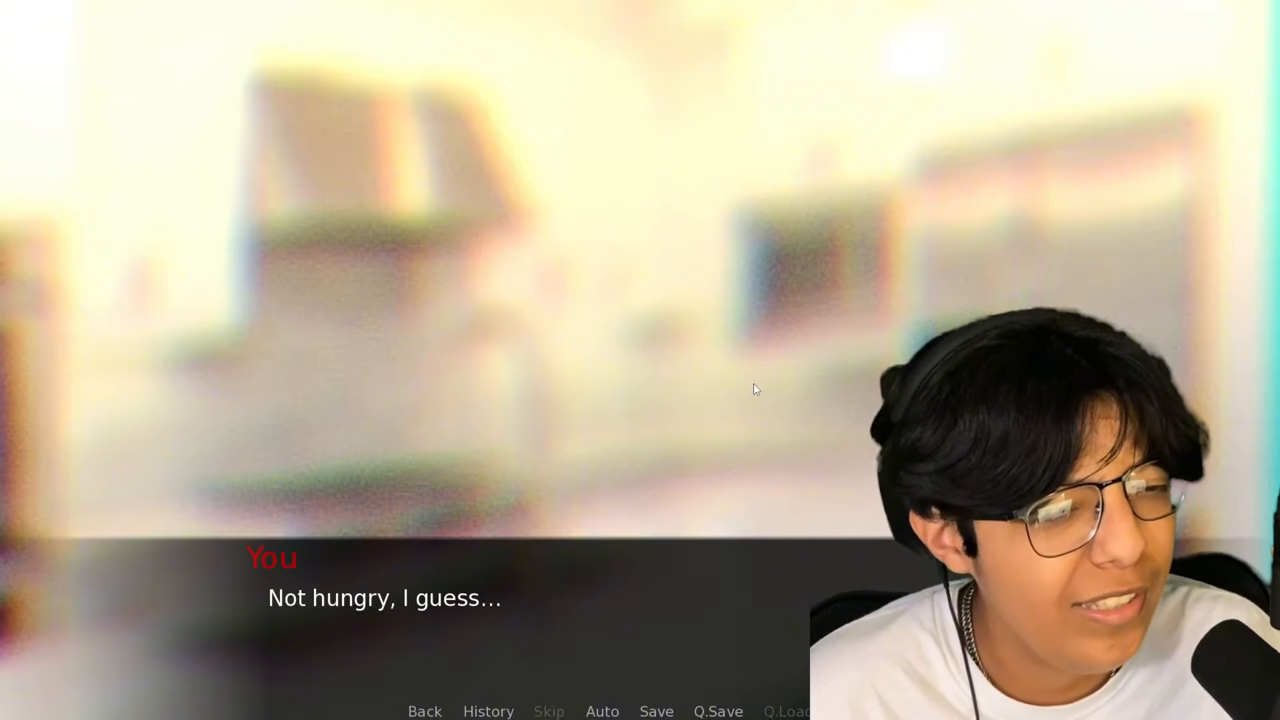
{"action": "left_click", "coordinate": [756, 388]}
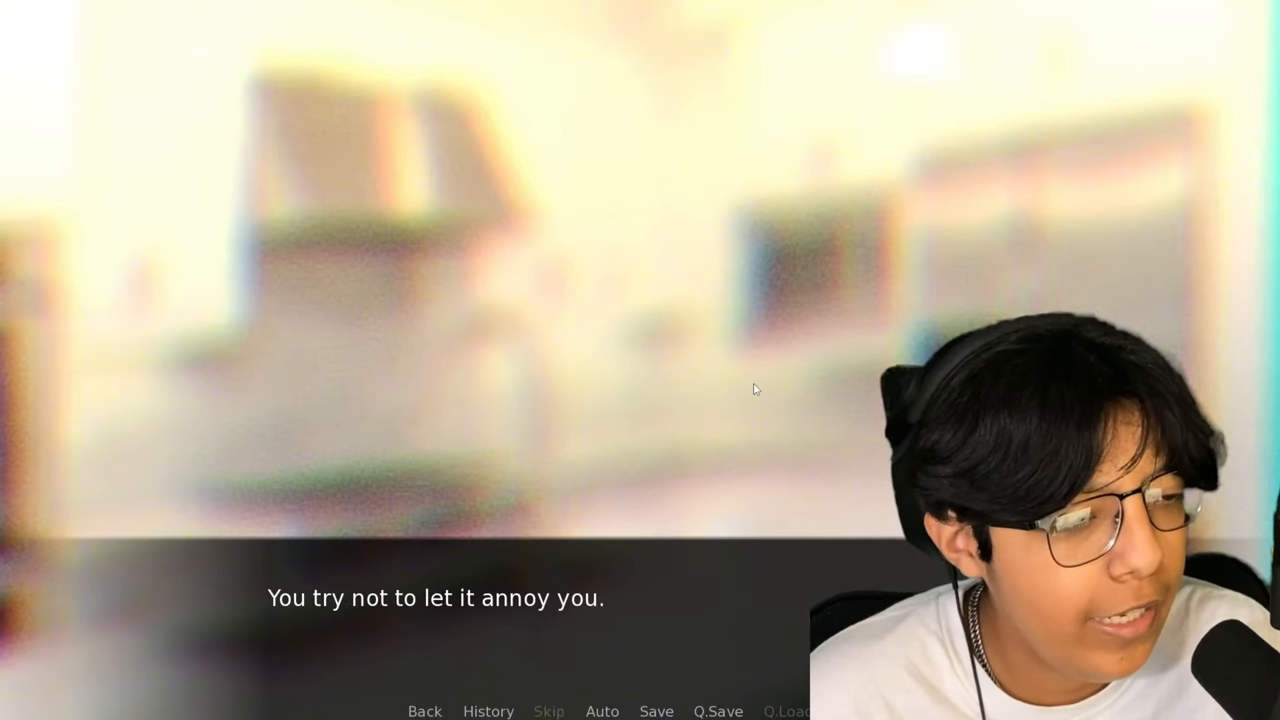
{"action": "left_click", "coordinate": [550, 472]}
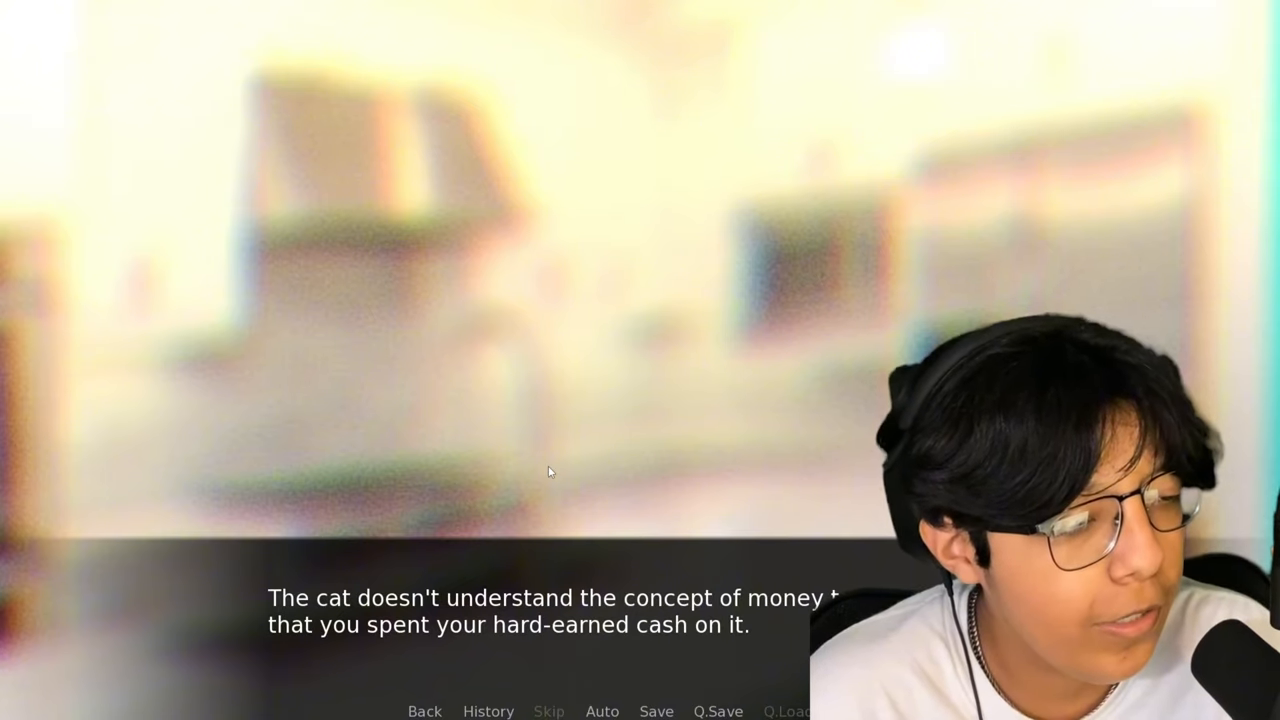
{"action": "left_click", "coordinate": [550, 472]}
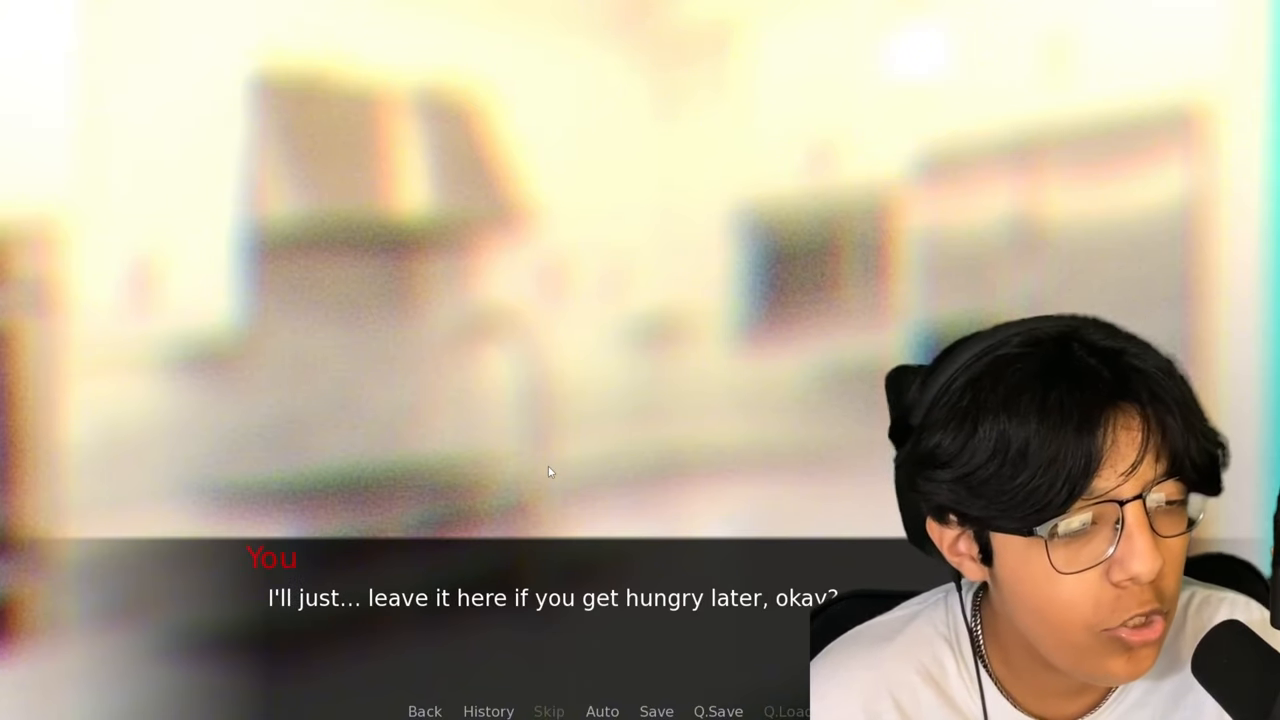
{"action": "left_click", "coordinate": [550, 472]}
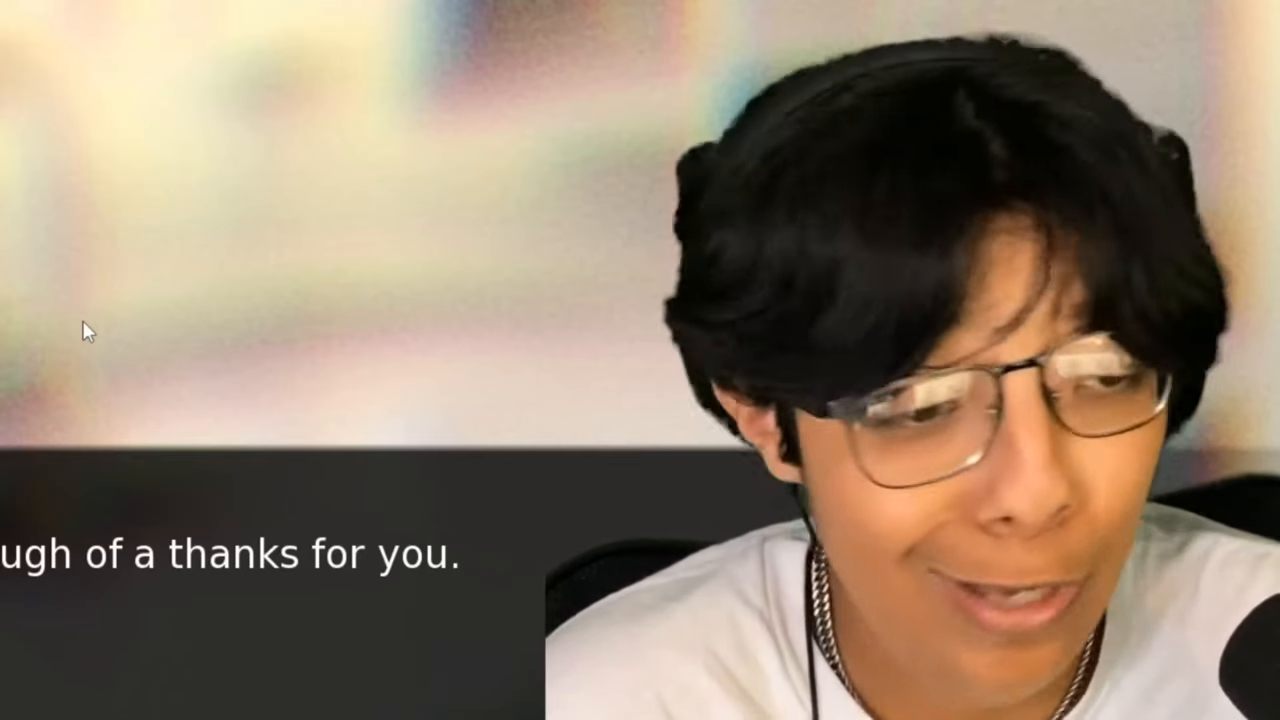
{"action": "left_click", "coordinate": [550, 472]}
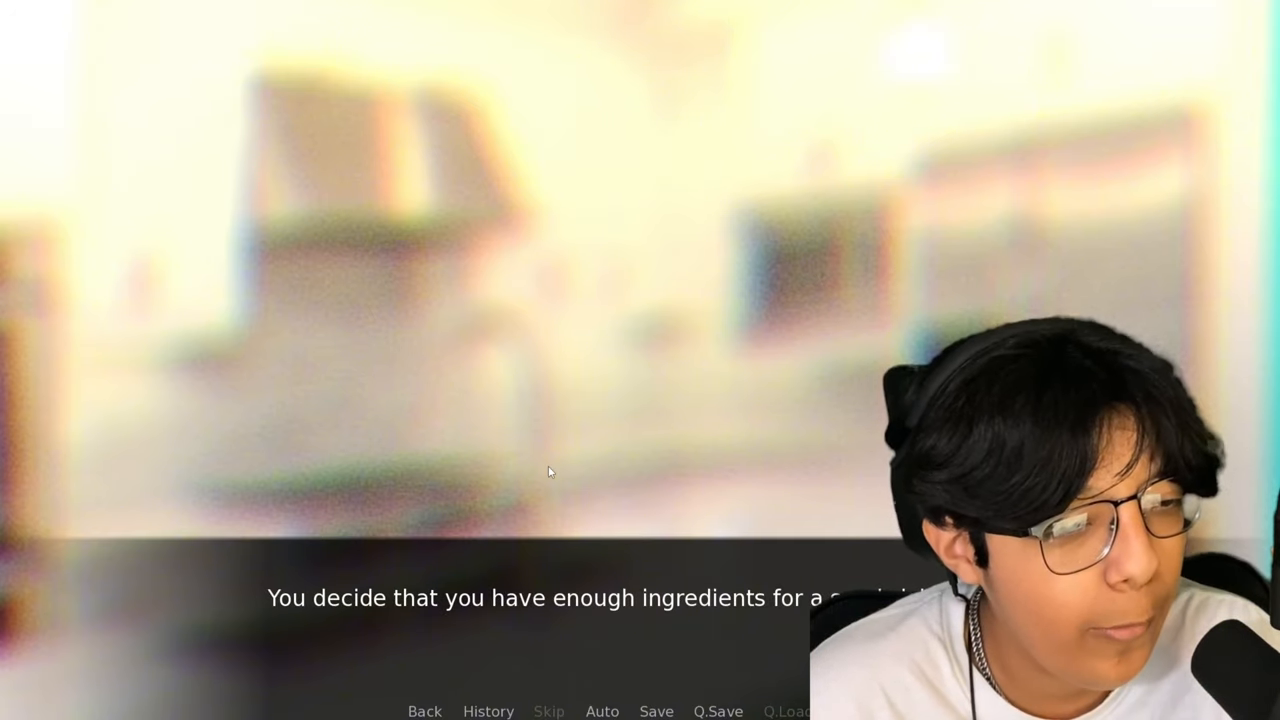
{"action": "left_click", "coordinate": [550, 472]}
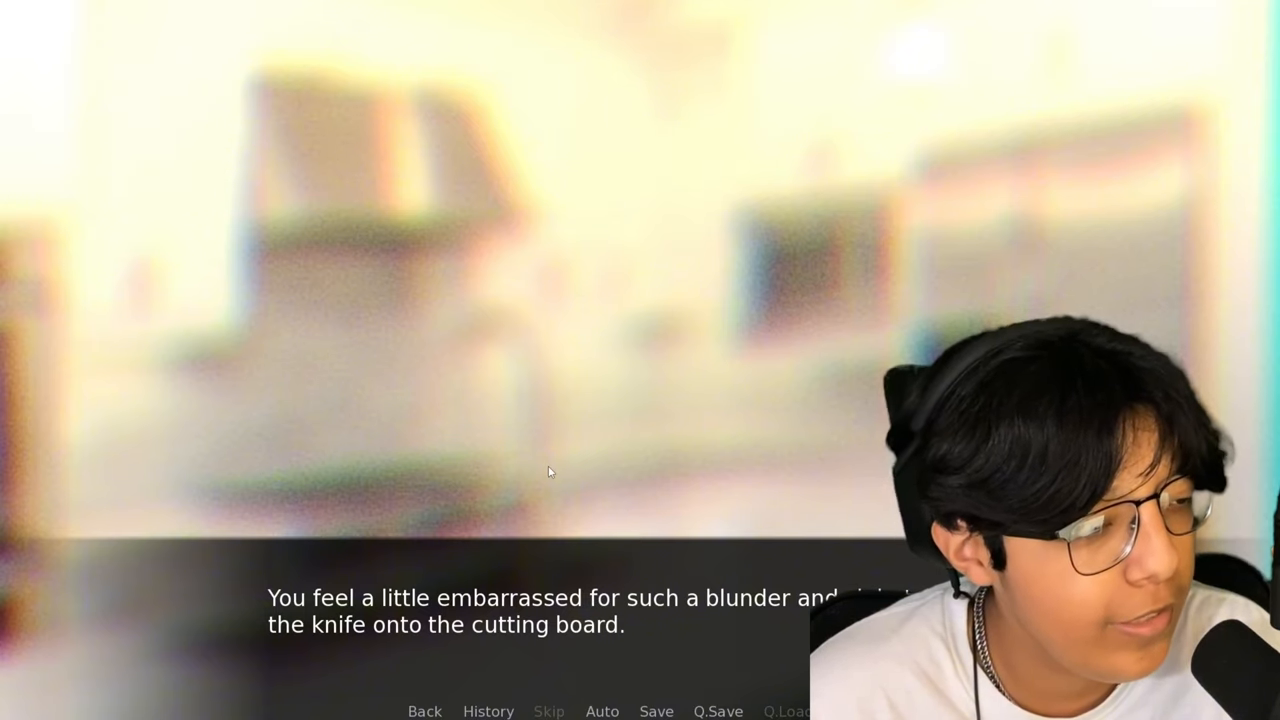
Continue past the cut finger and the cat's strange meow until the room changes
{"action": "left_click", "coordinate": [550, 472]}
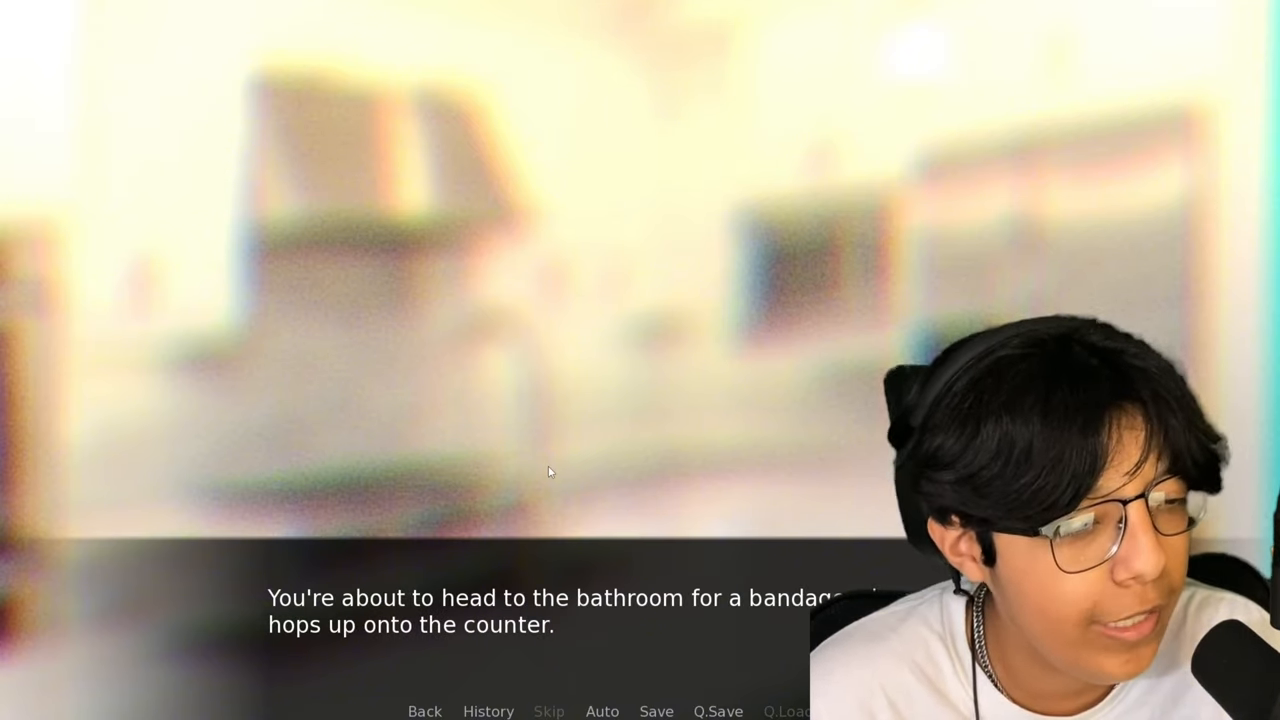
{"action": "left_click", "coordinate": [548, 472]}
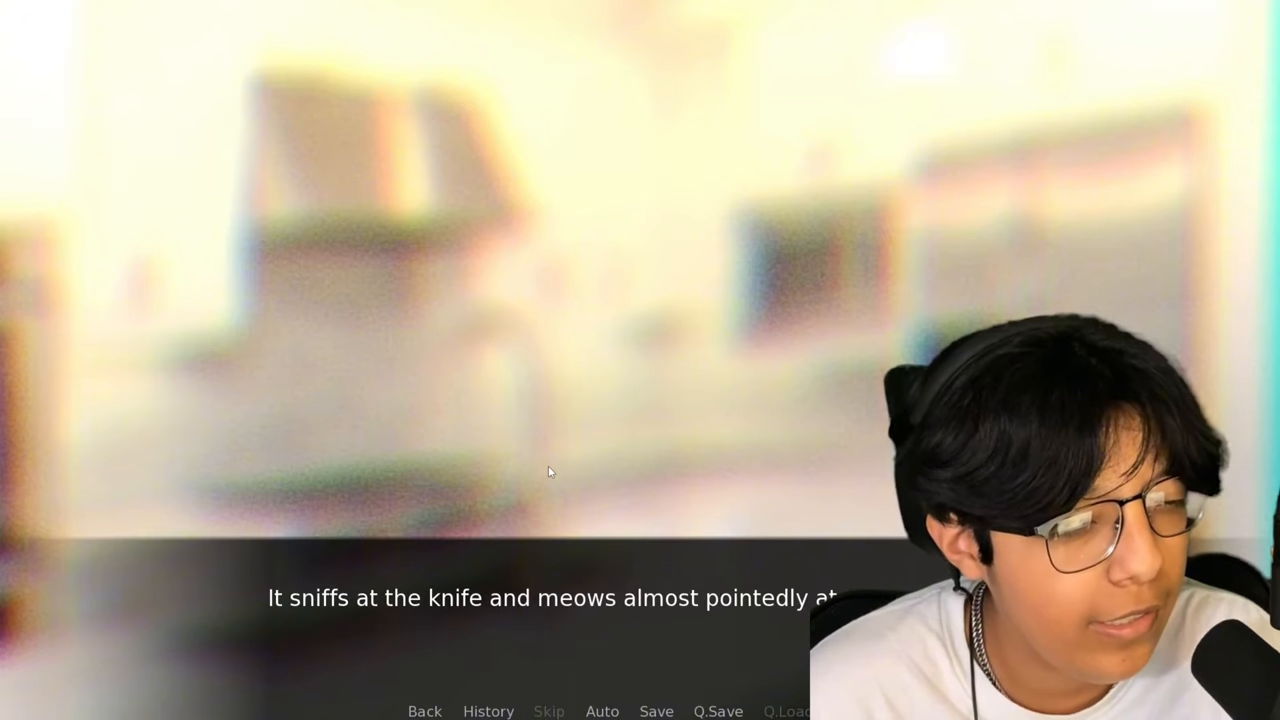
{"action": "left_click", "coordinate": [550, 472]}
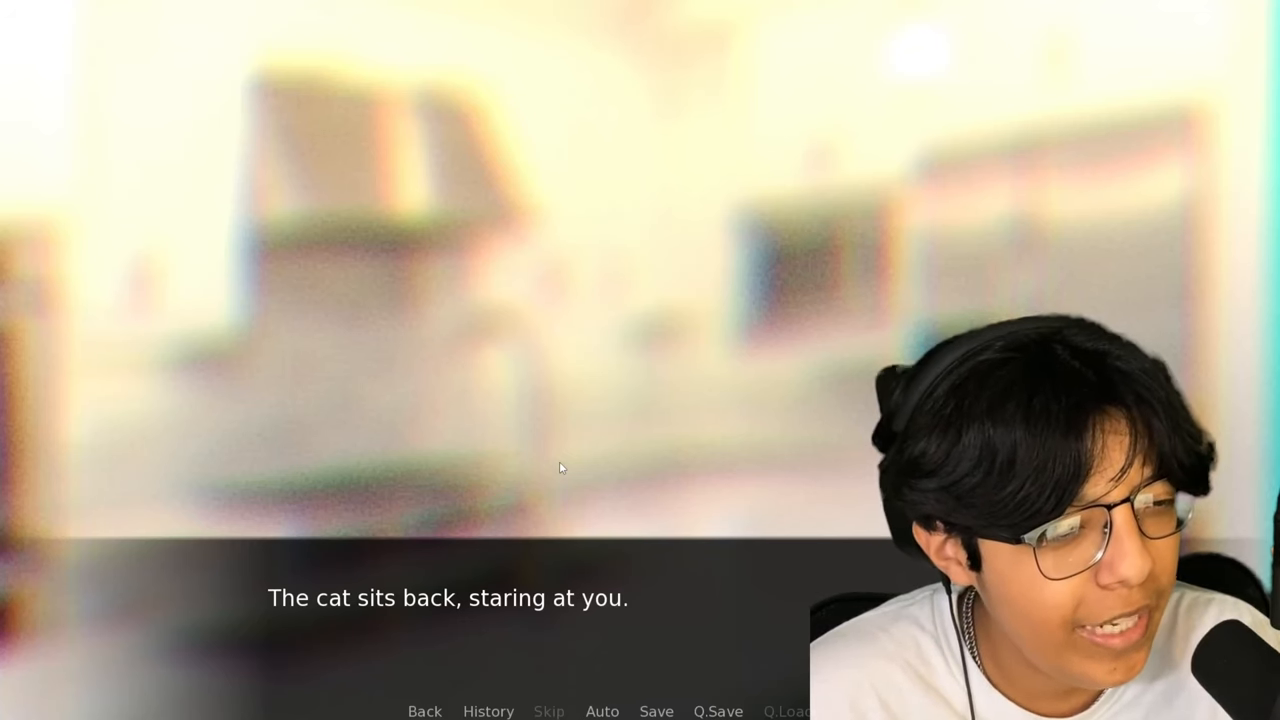
{"action": "left_click", "coordinate": [552, 468]}
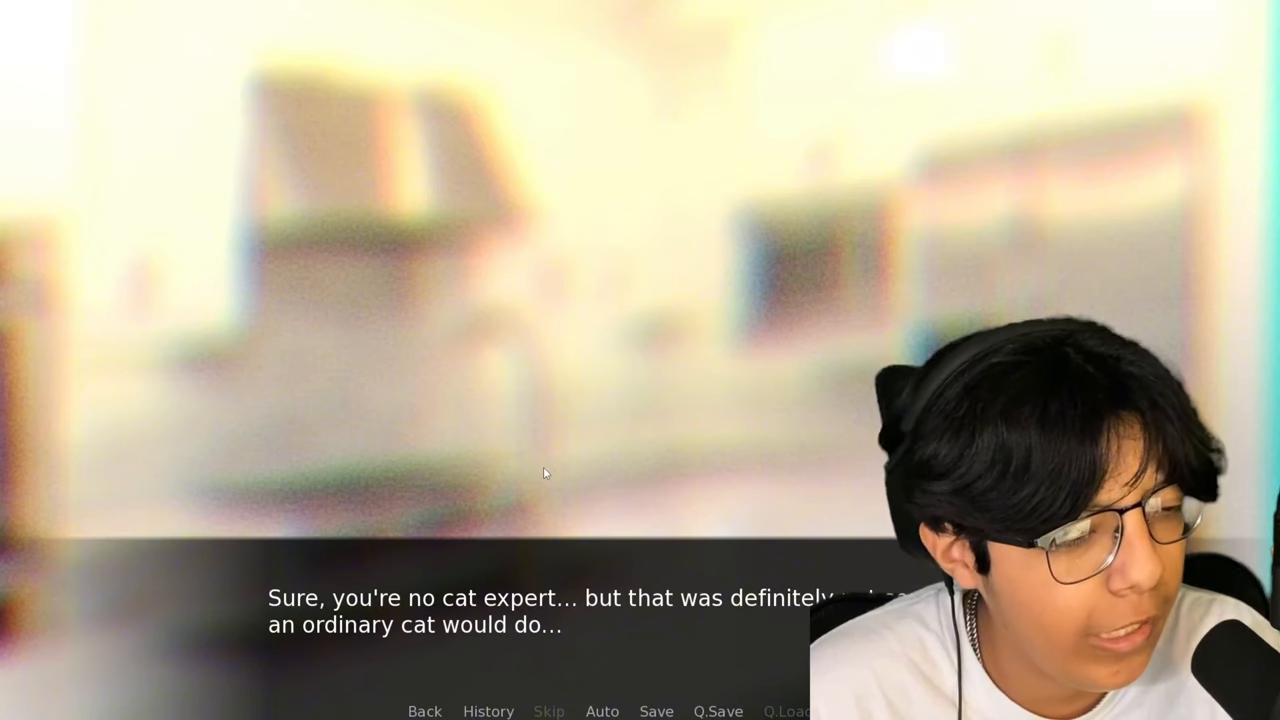
{"action": "left_click", "coordinate": [548, 492]}
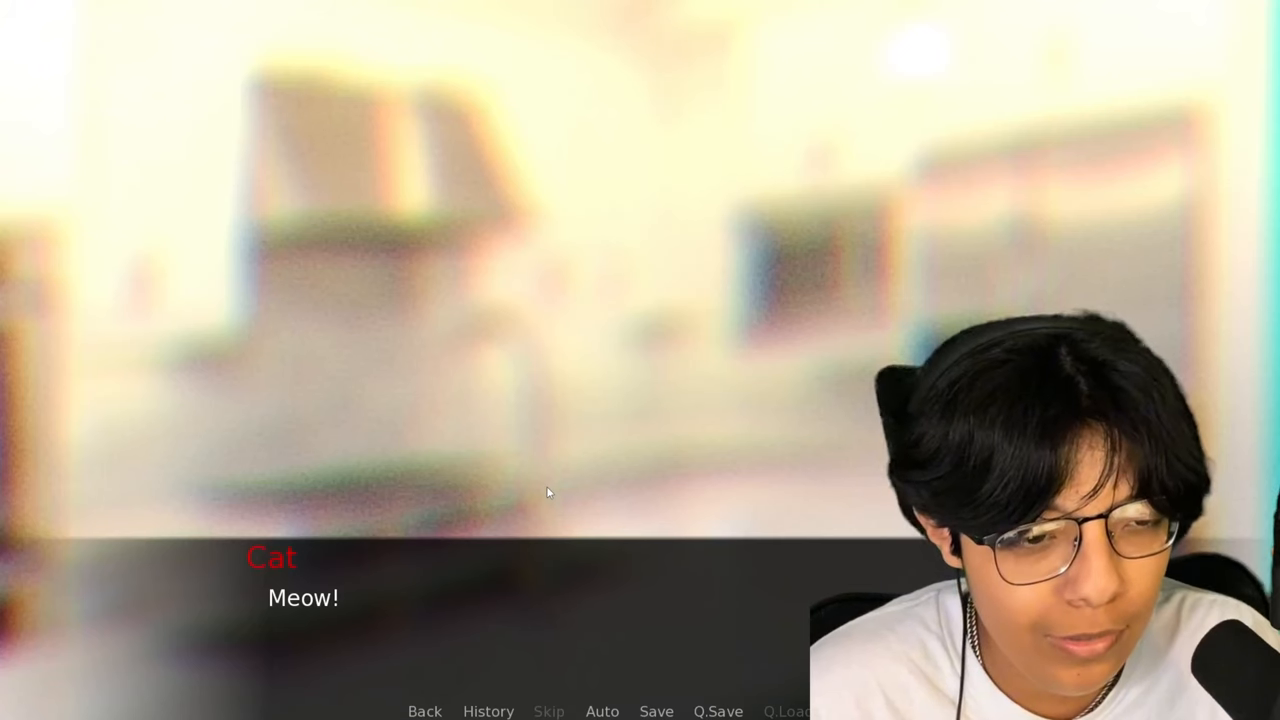
{"action": "left_click", "coordinate": [548, 492]}
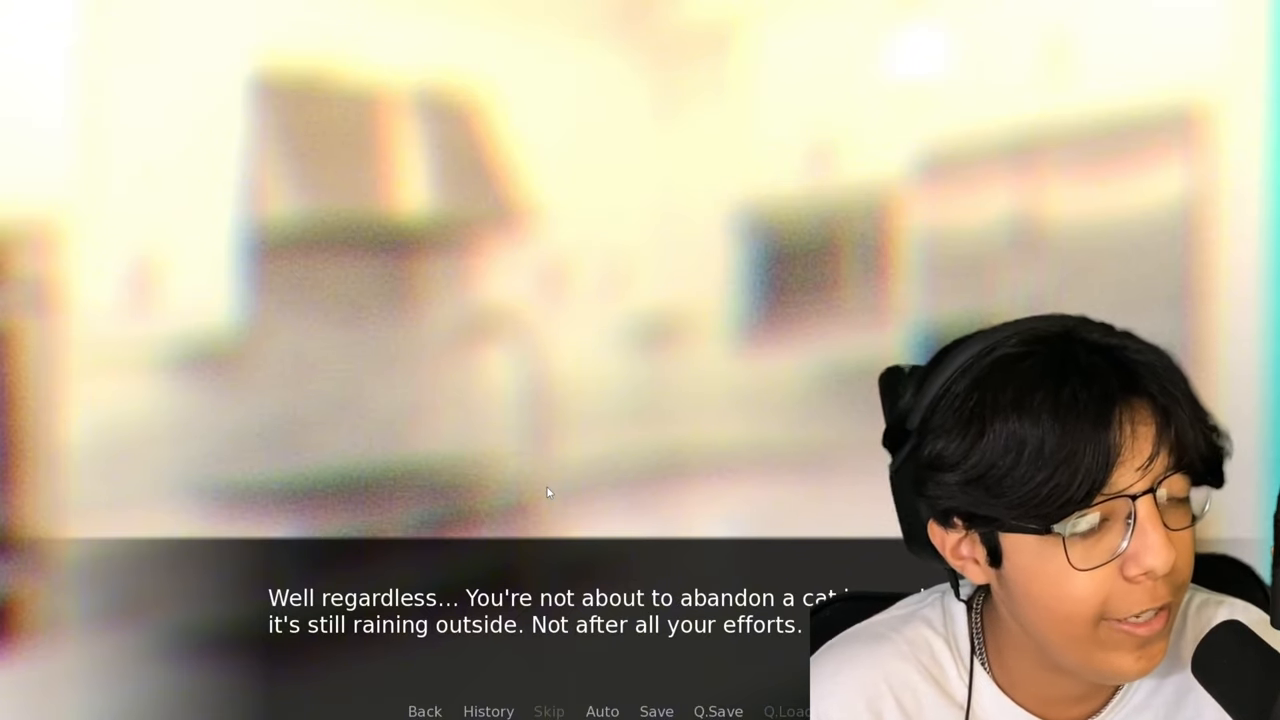
{"action": "left_click", "coordinate": [548, 492]}
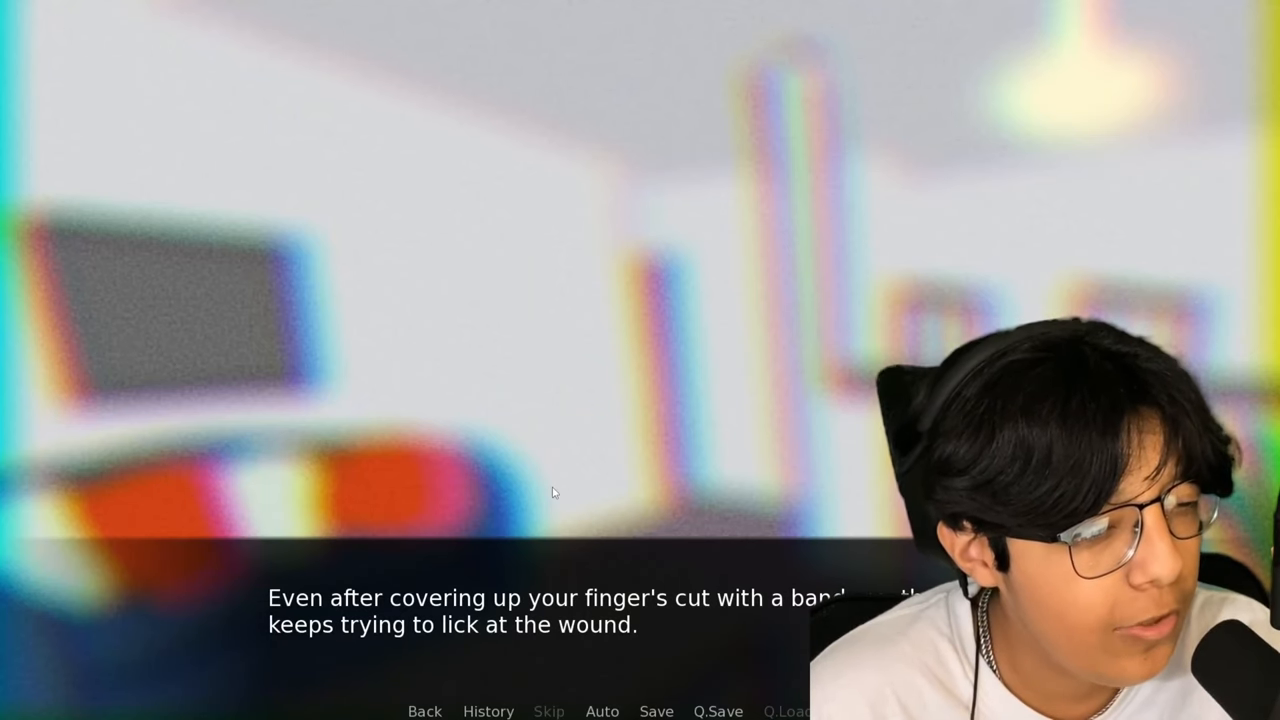
Advance the wound-licking scene through the thought about taking the cat to a vet
{"action": "left_click", "coordinate": [552, 492]}
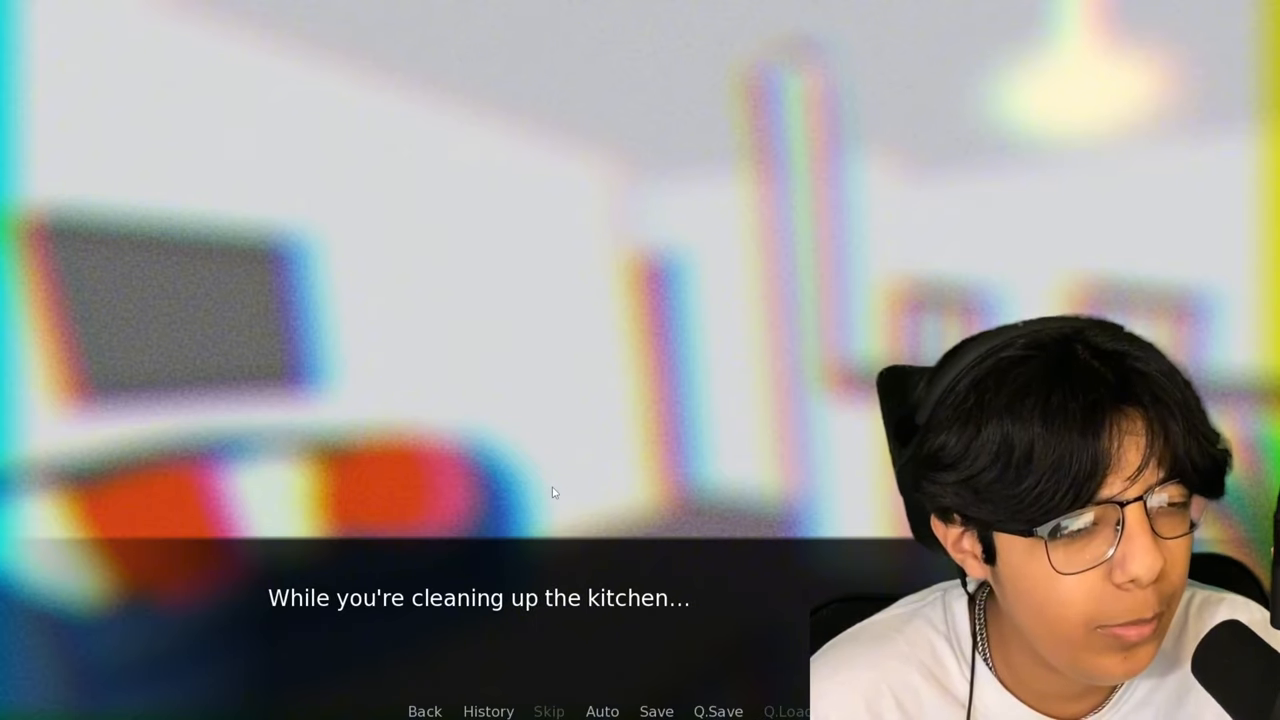
{"action": "left_click", "coordinate": [552, 492]}
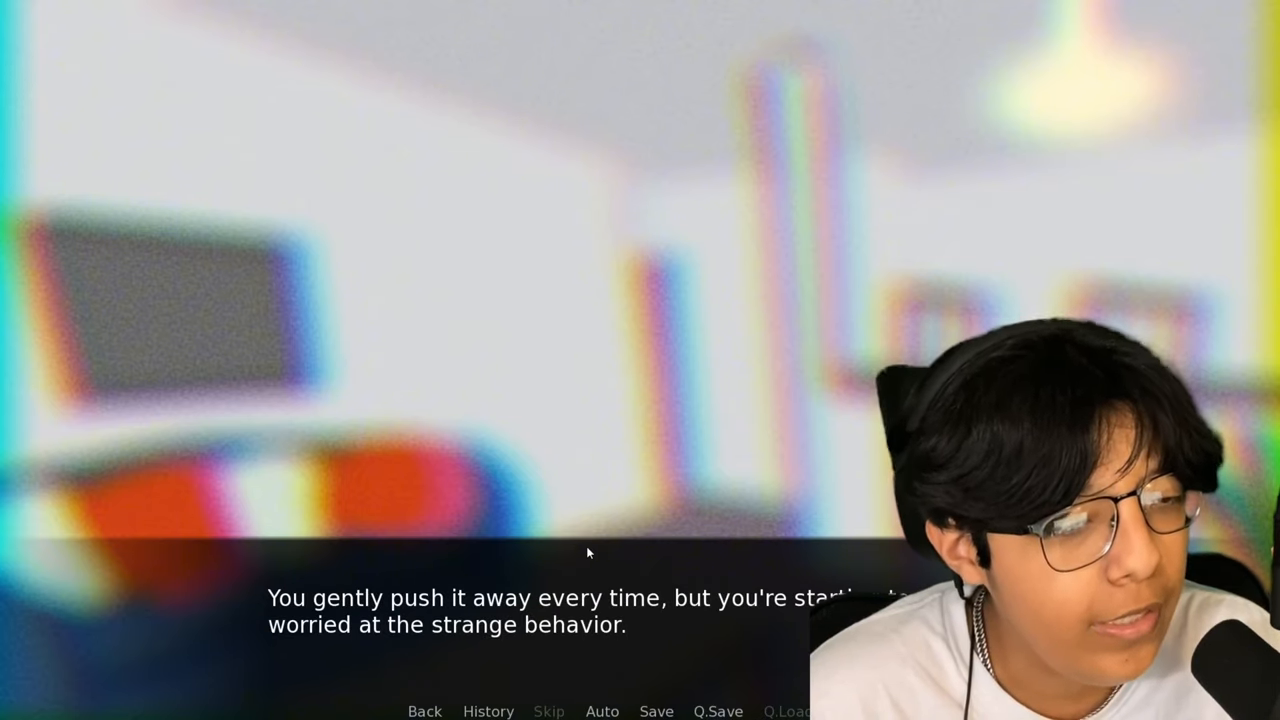
{"action": "mouse_move", "coordinate": [580, 514]}
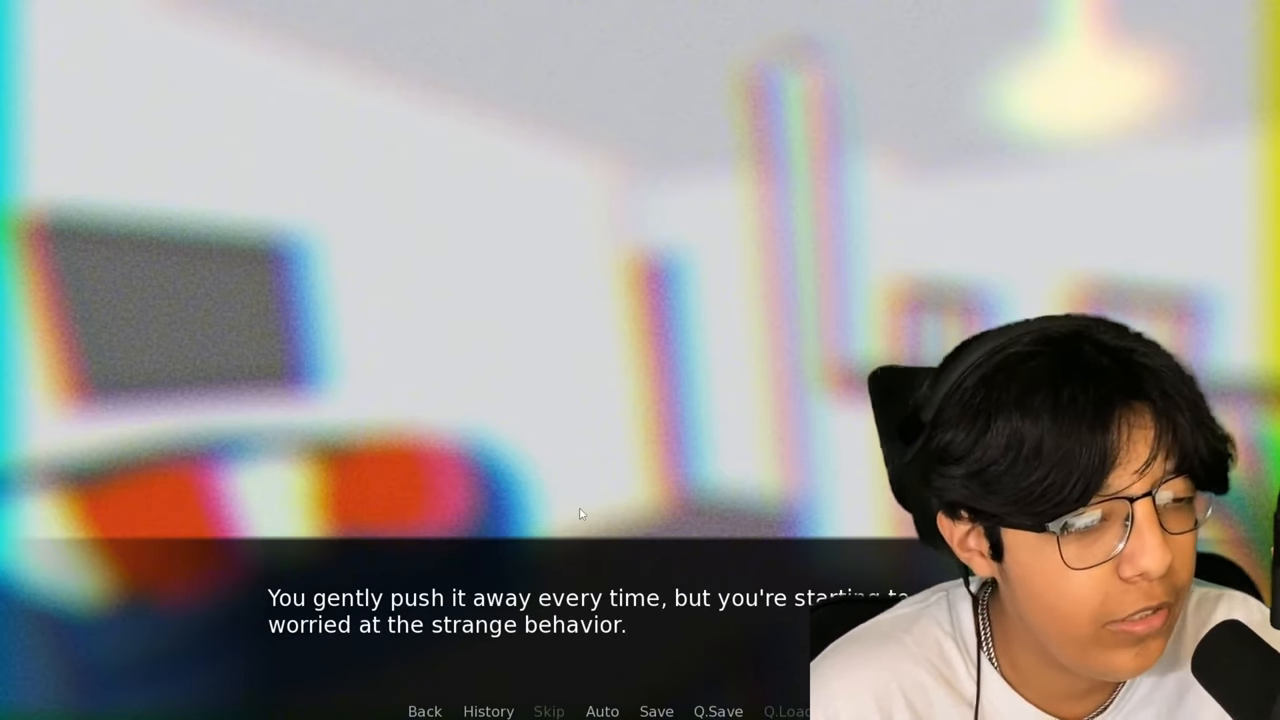
{"action": "left_click", "coordinate": [580, 512]}
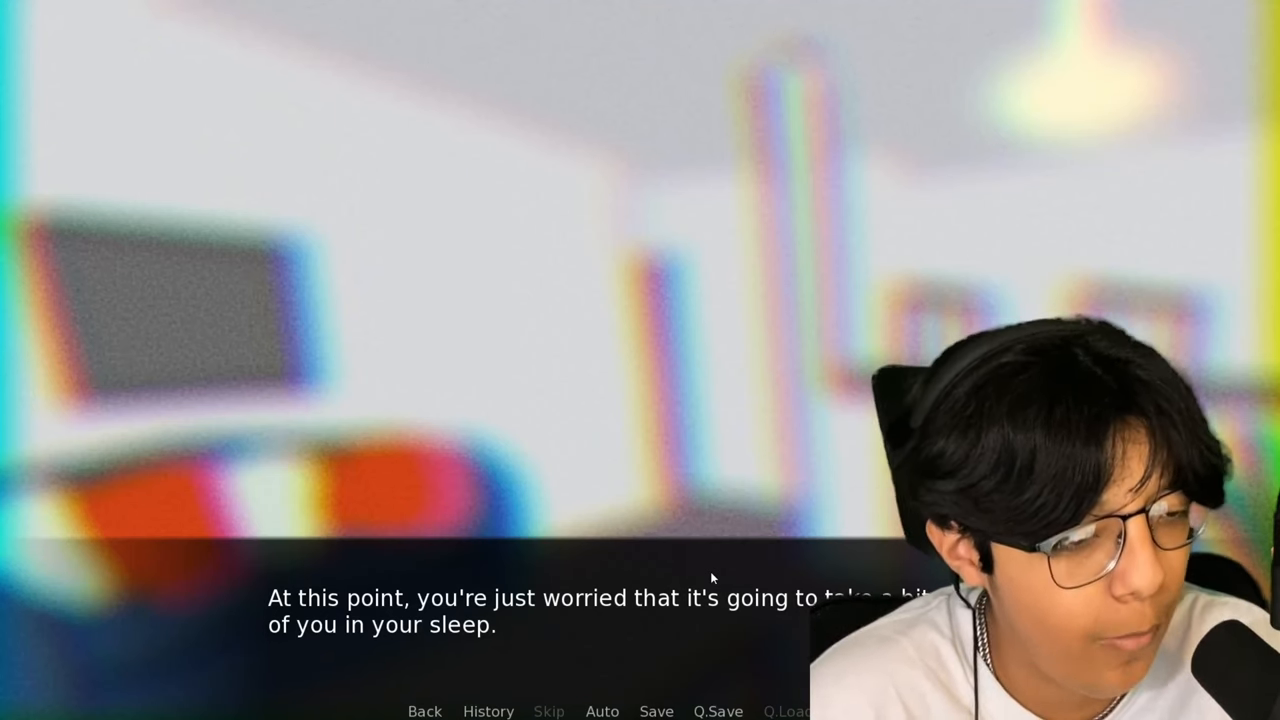
{"action": "left_click", "coordinate": [712, 576]}
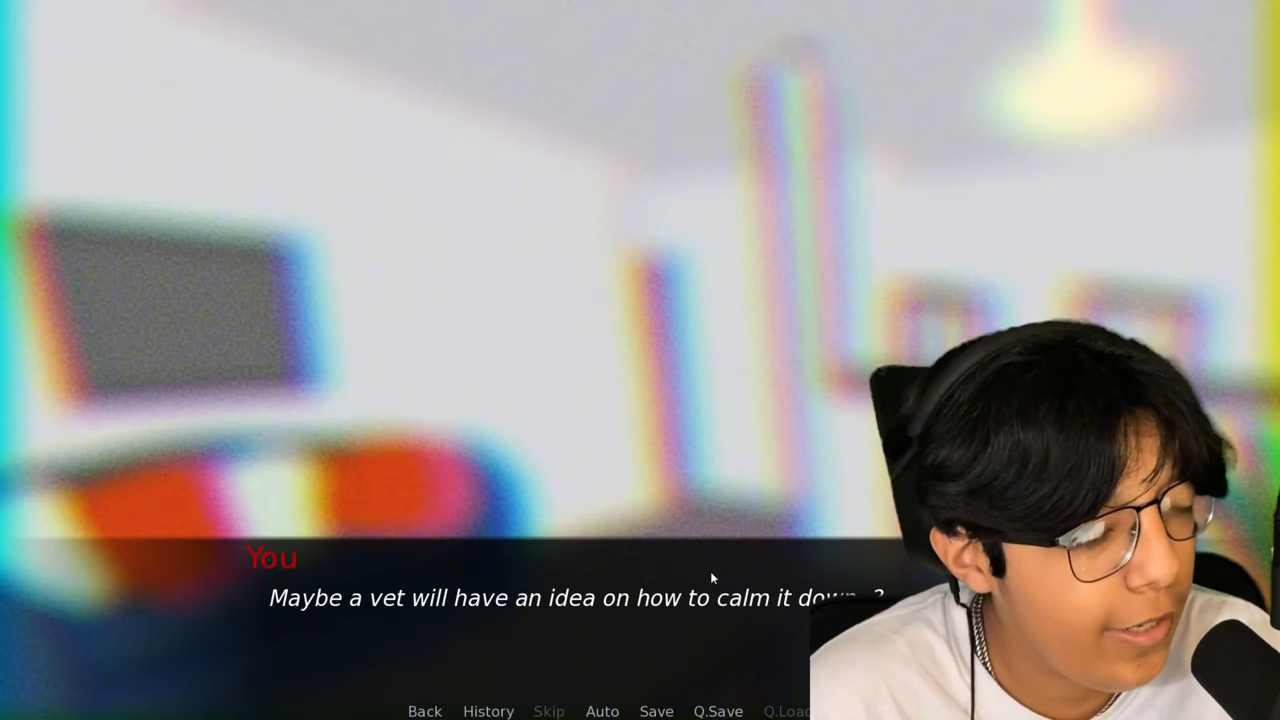
{"action": "left_click", "coordinate": [660, 584]}
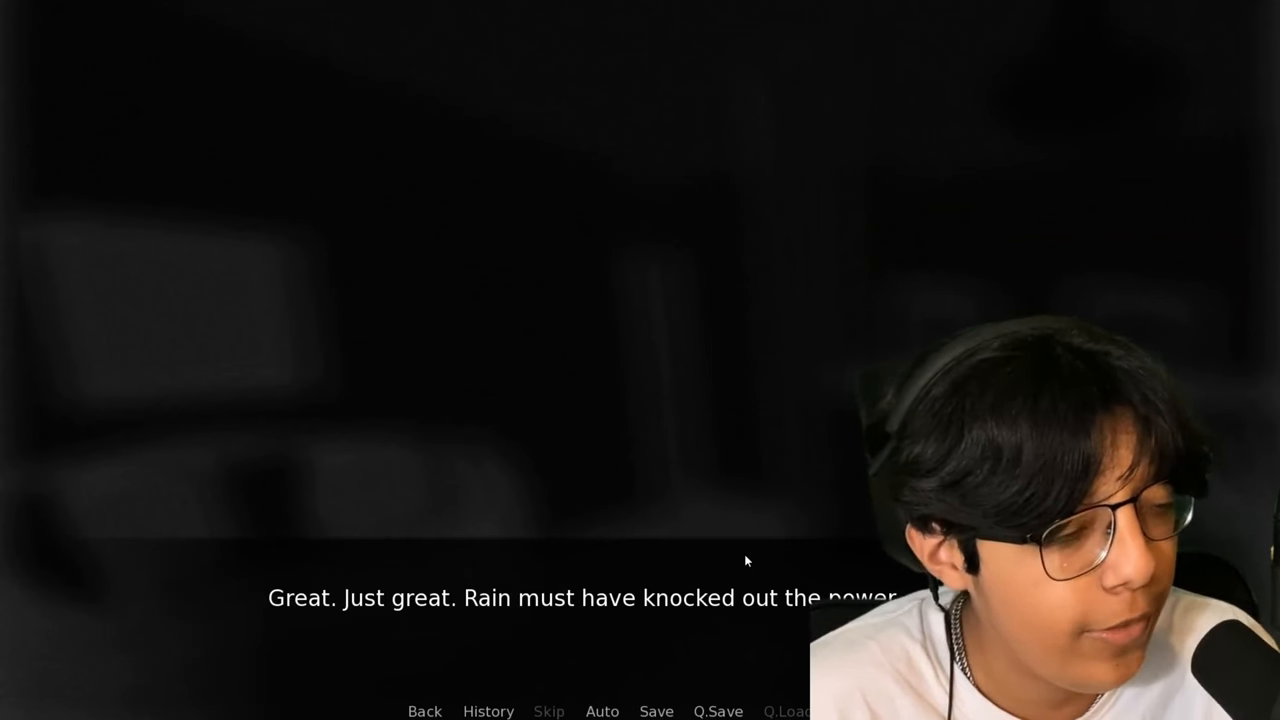
Read the blackout narration of the cat sitting motionless on the digital clock
{"action": "left_click", "coordinate": [748, 560]}
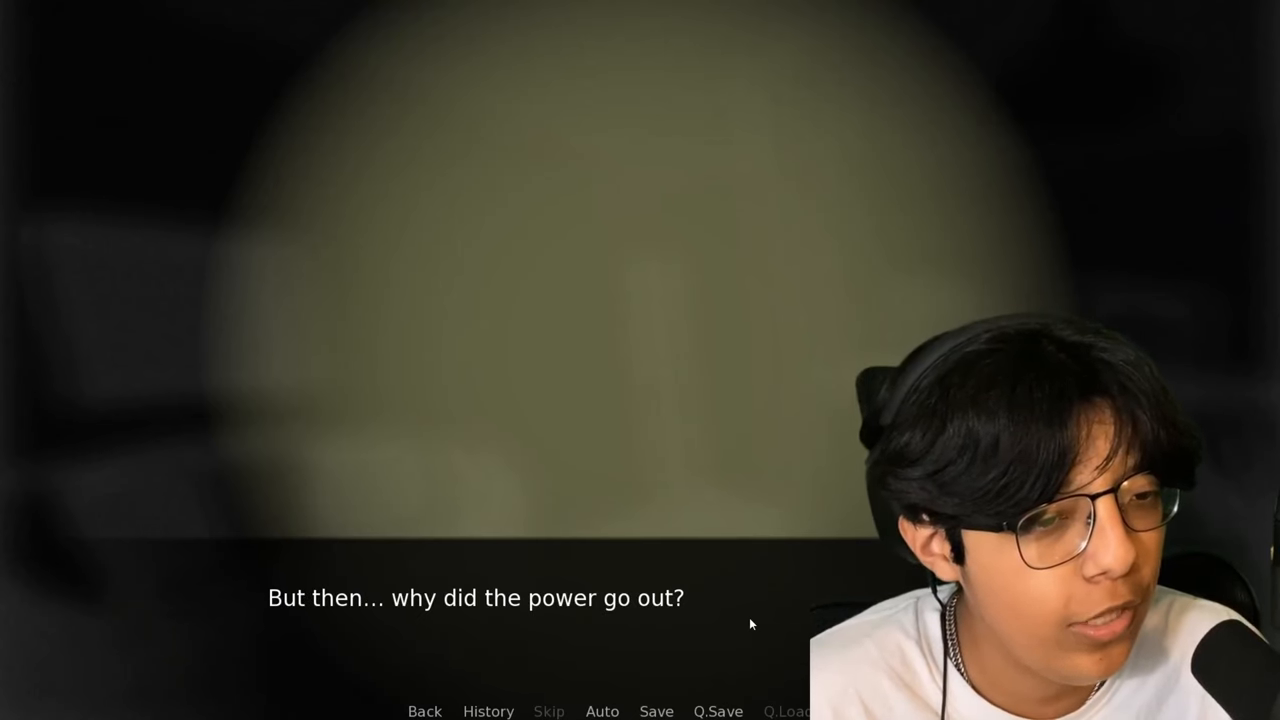
{"action": "left_click", "coordinate": [752, 624]}
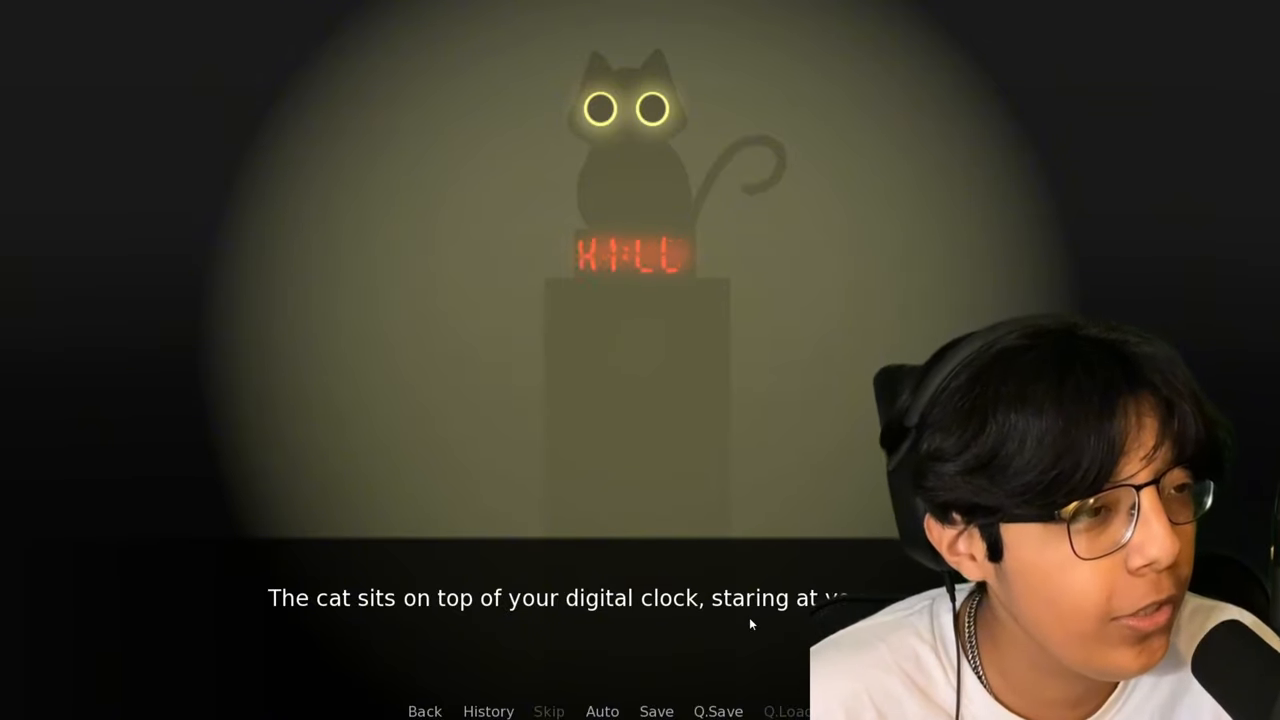
{"action": "left_click", "coordinate": [750, 624]}
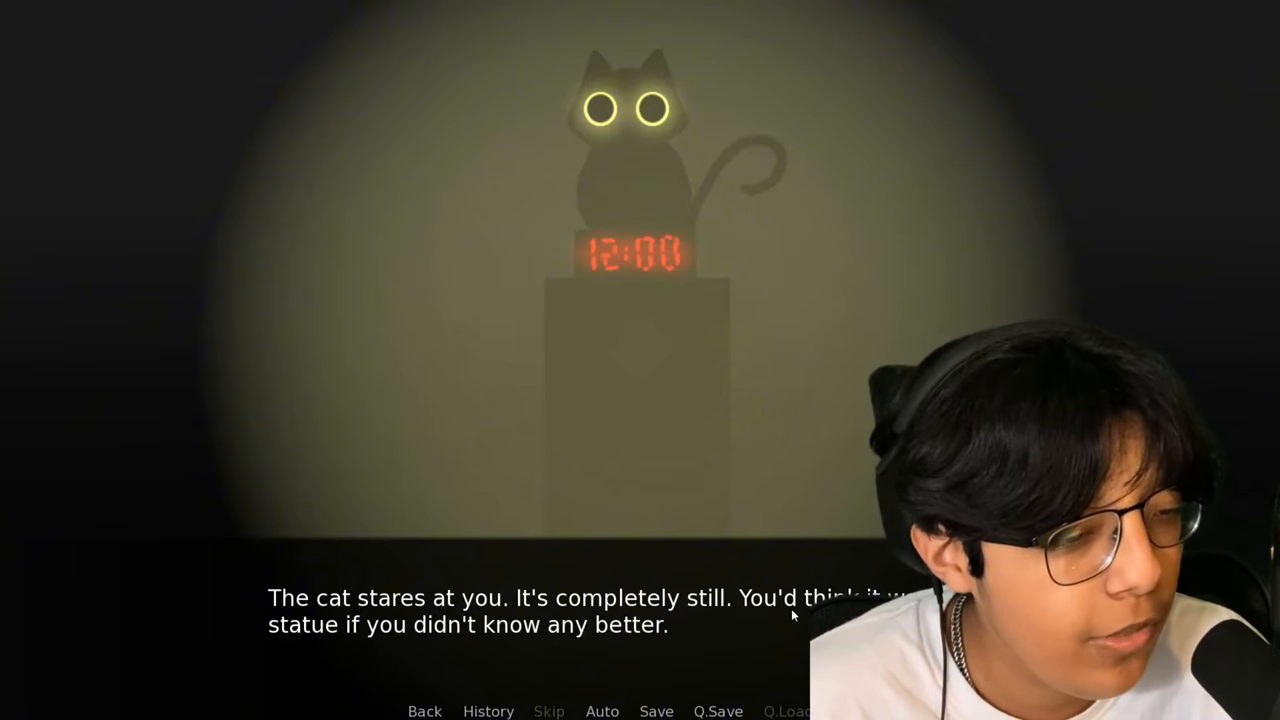
{"action": "left_click", "coordinate": [792, 616]}
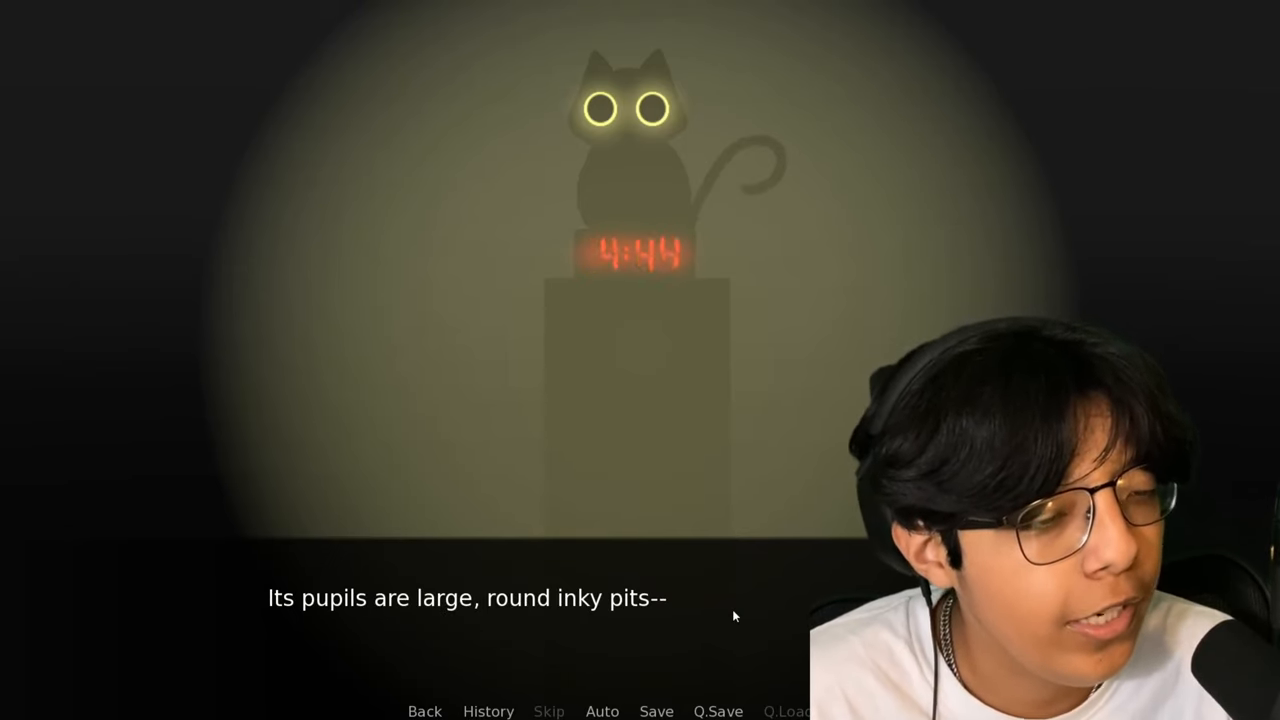
Continue the dark-room narration past the powerless clock to the bloodied knife reveal
{"action": "left_click", "coordinate": [734, 616]}
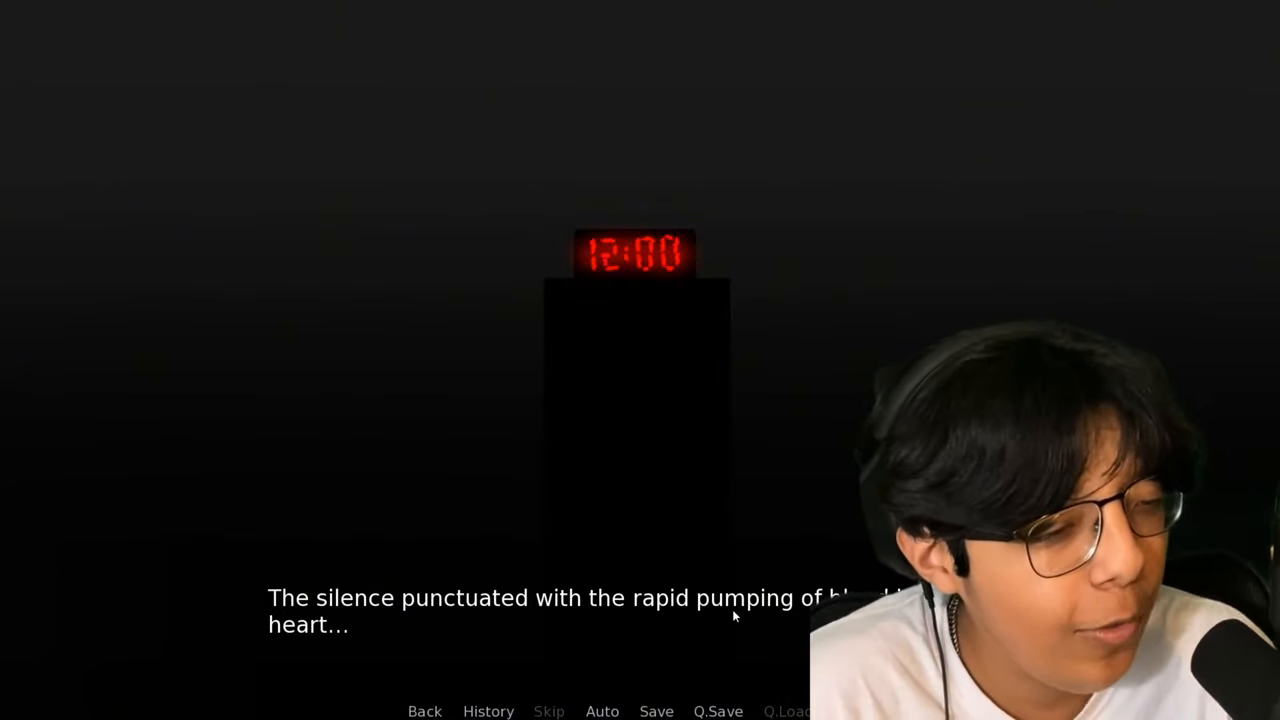
{"action": "left_click", "coordinate": [734, 616]}
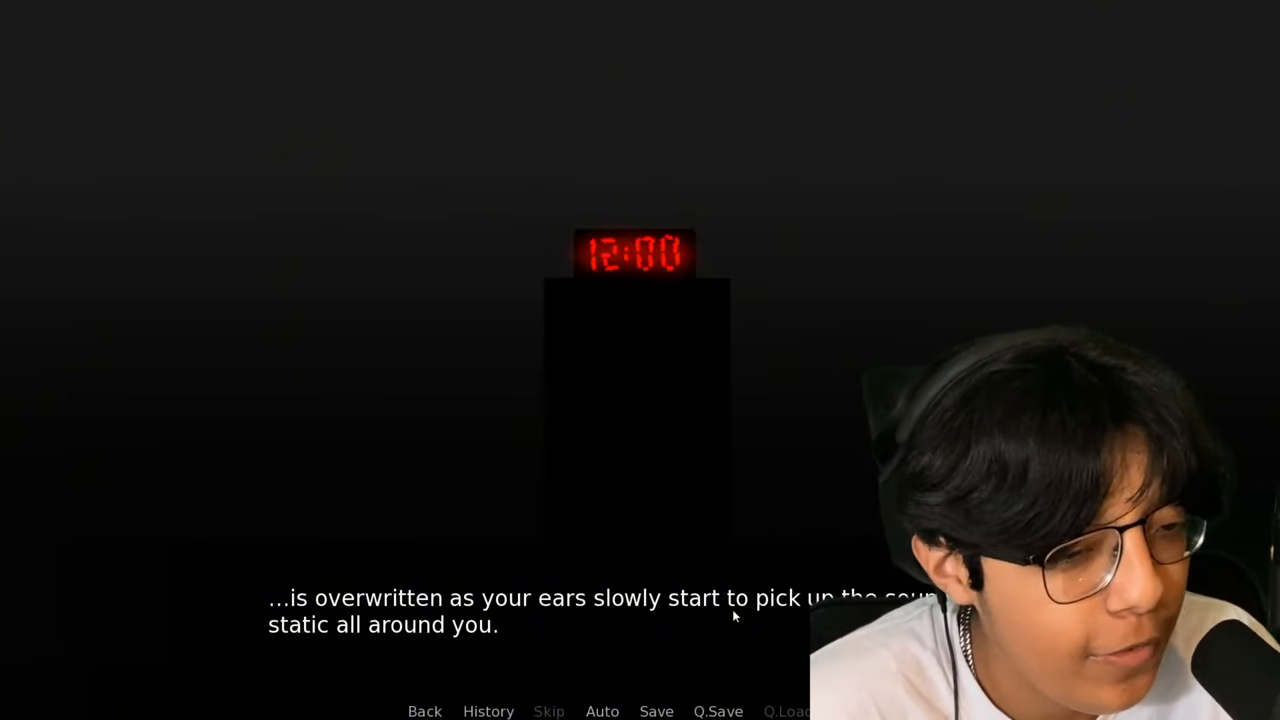
{"action": "left_click", "coordinate": [736, 618]}
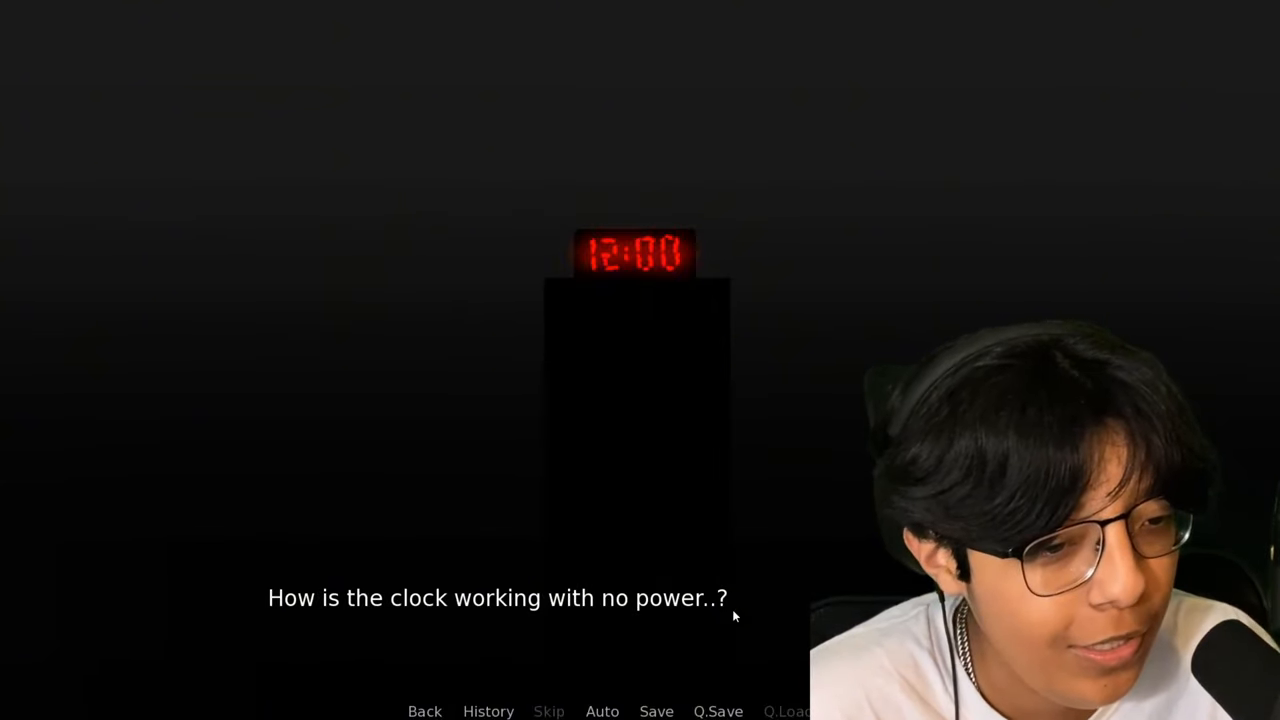
{"action": "left_click", "coordinate": [736, 616]}
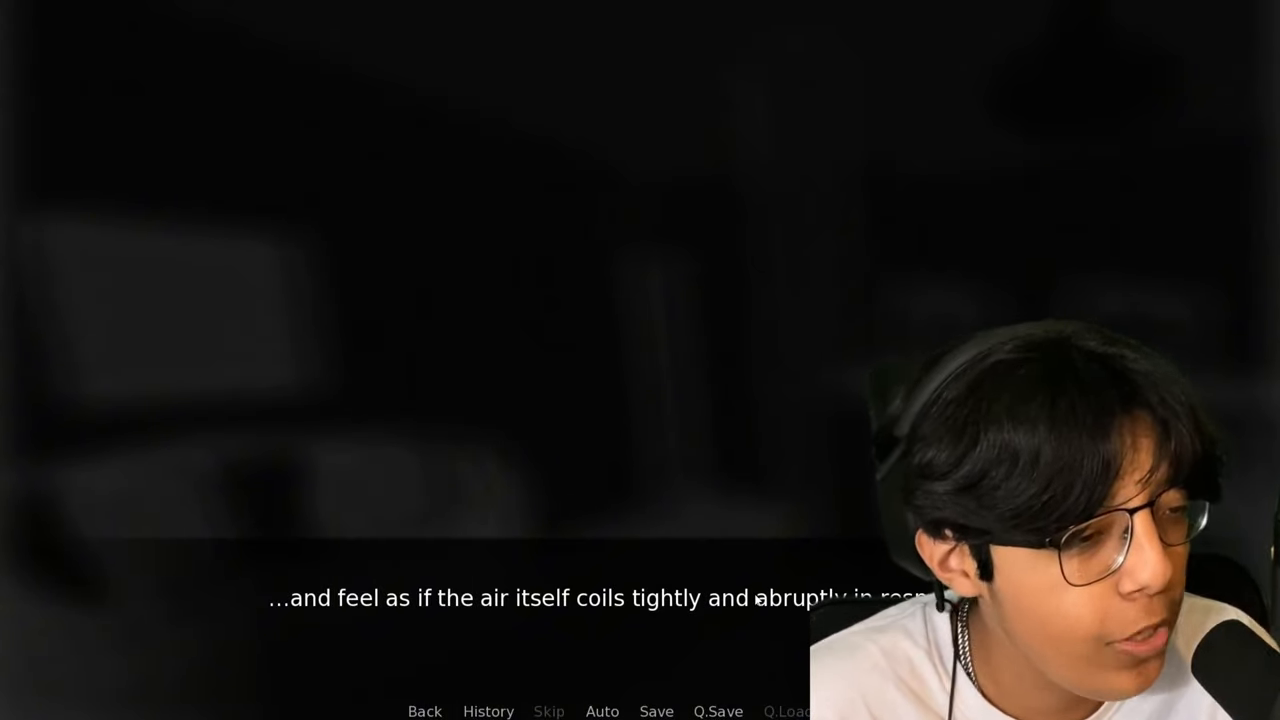
{"action": "left_click", "coordinate": [758, 600]}
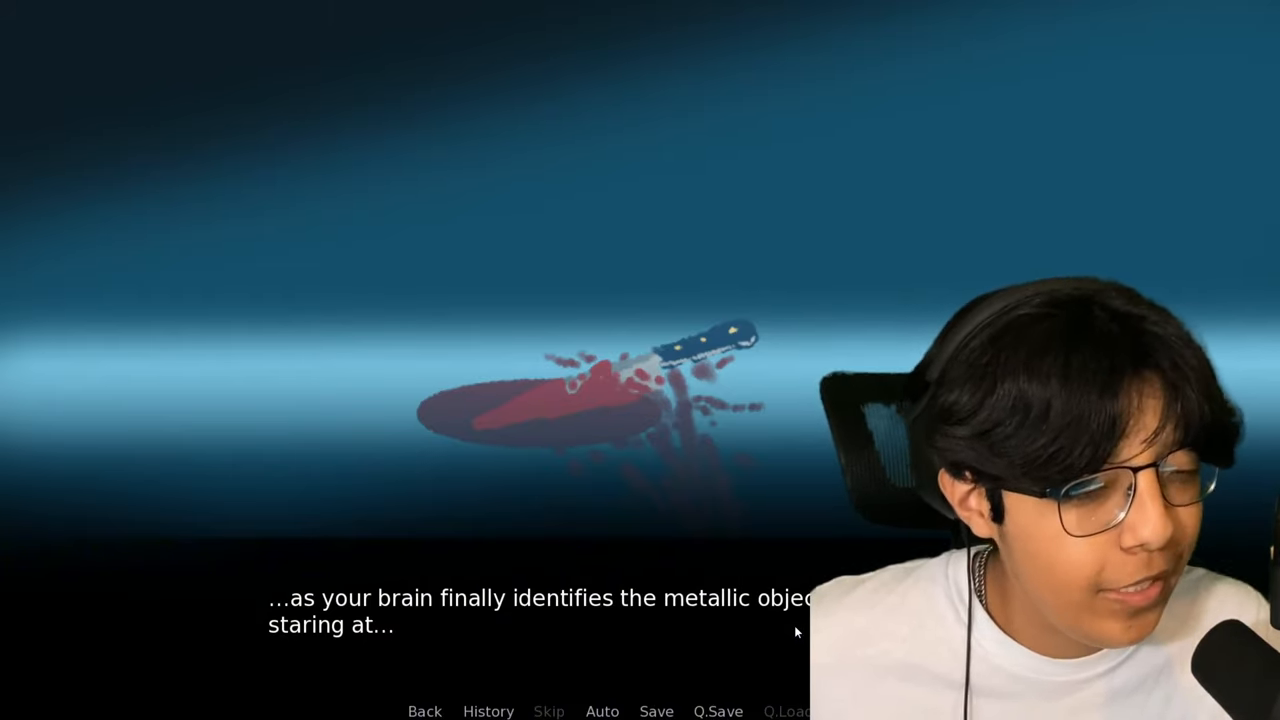
Advance through the stray lapping the blood to the cat sitting ahead on stage
{"action": "left_click", "coordinate": [796, 632]}
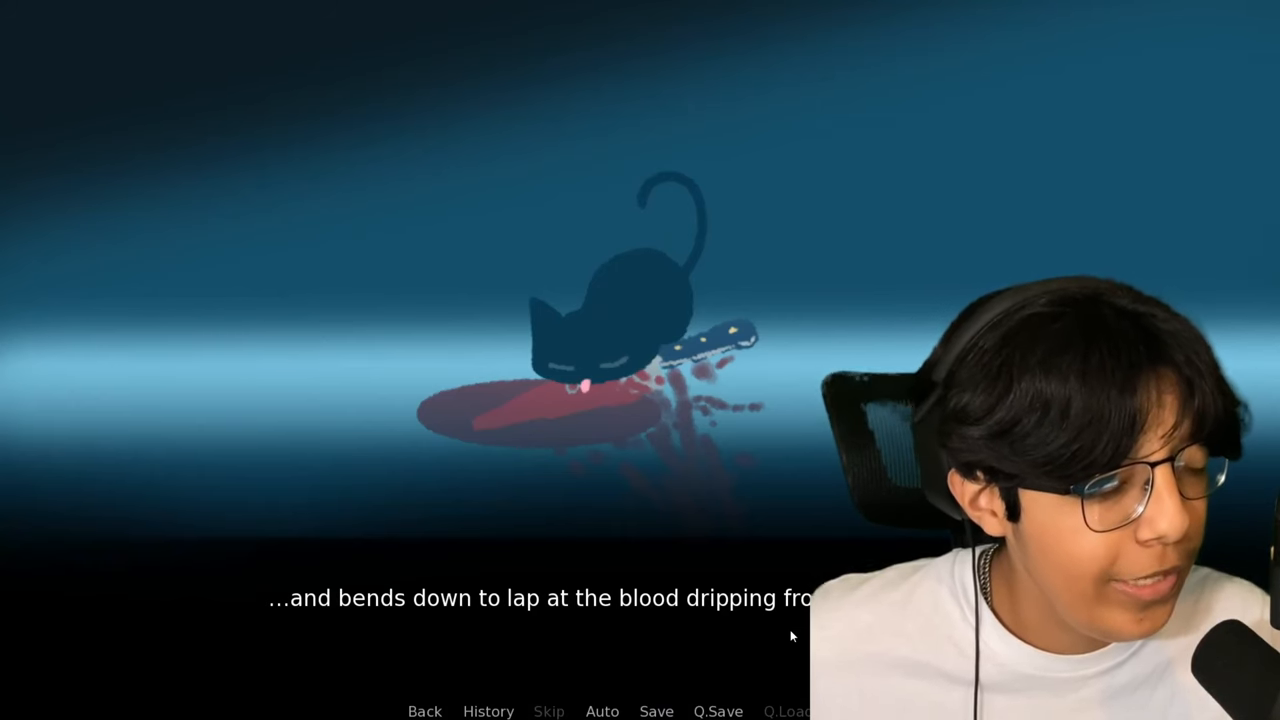
{"action": "left_click", "coordinate": [792, 636]}
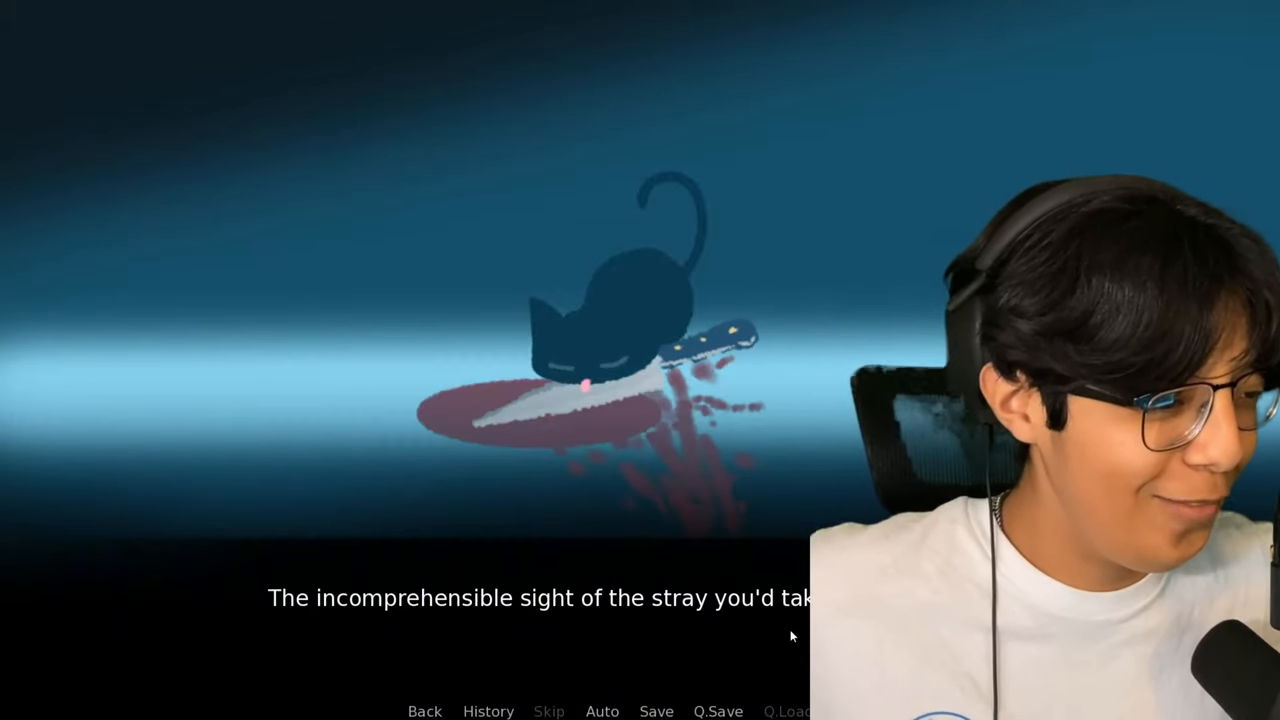
{"action": "left_click", "coordinate": [610, 424]}
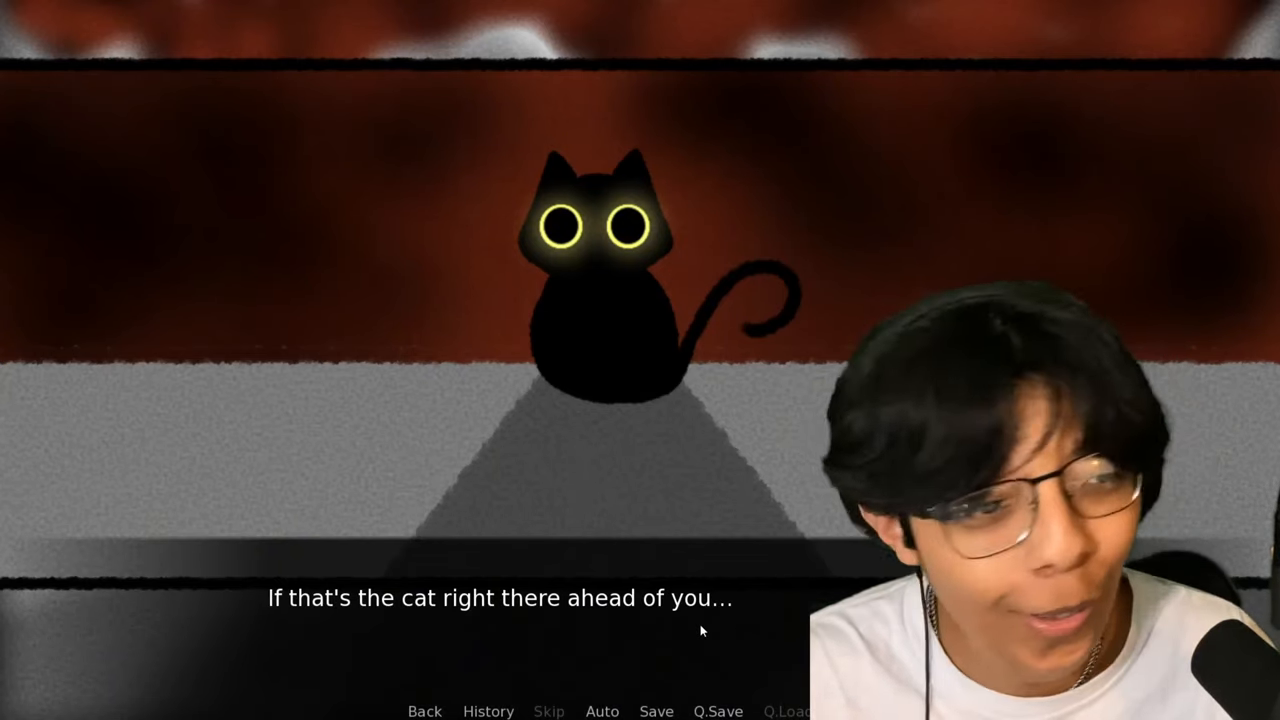
Pass the final theater cat line so the game returns to its main menu
{"action": "left_click", "coordinate": [702, 630]}
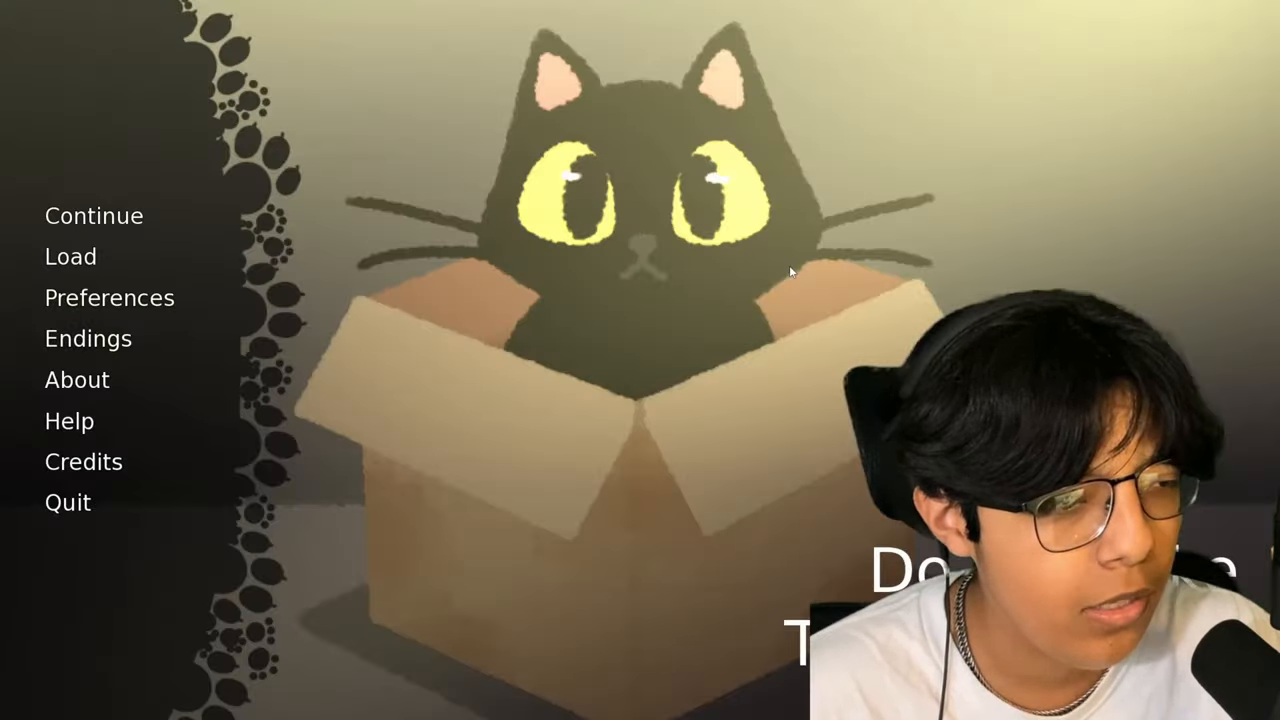
Continue from the title screen and choose 'On second thought…' to decline the cat-care options
{"action": "left_click", "coordinate": [88, 338]}
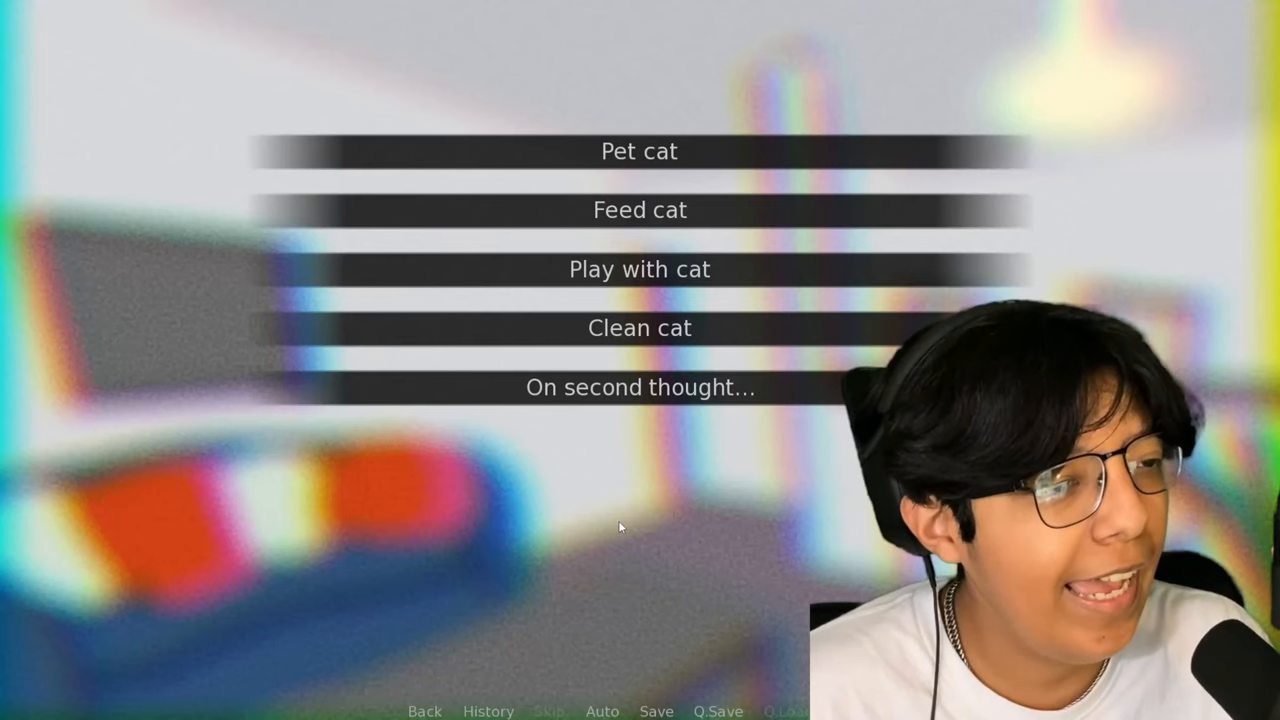
{"action": "mouse_move", "coordinate": [836, 234]}
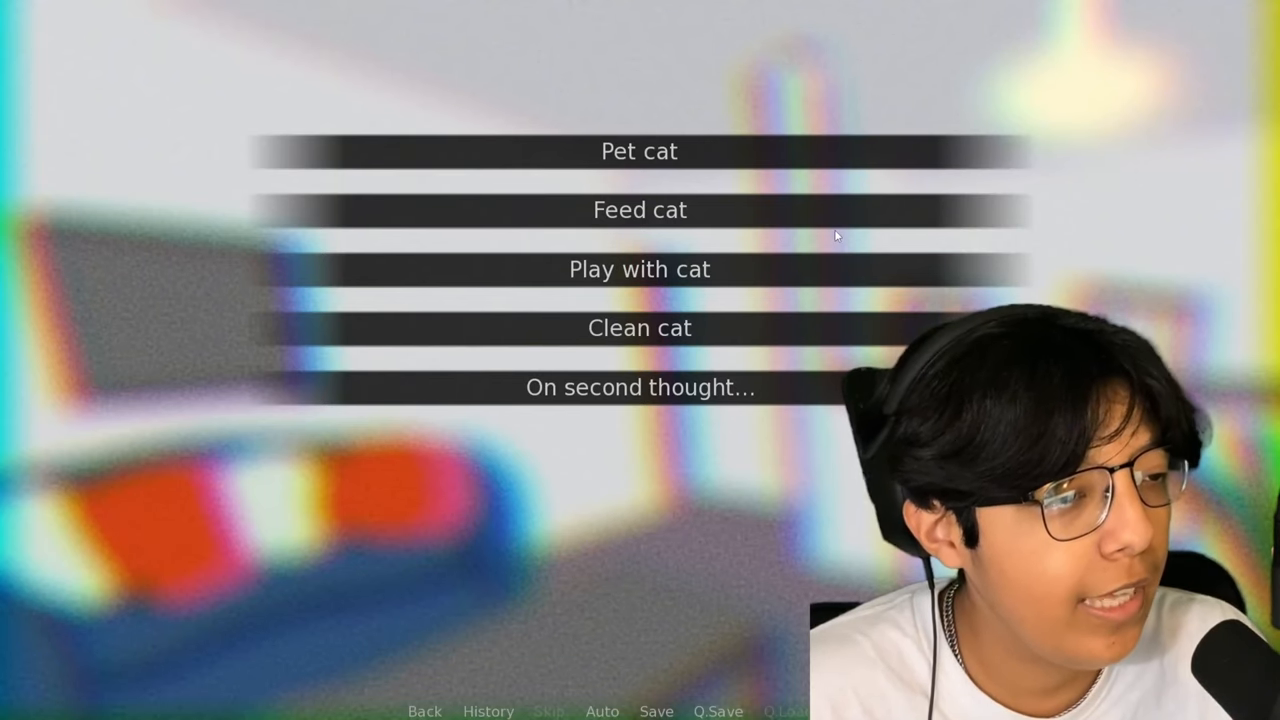
{"action": "left_click", "coordinate": [640, 388]}
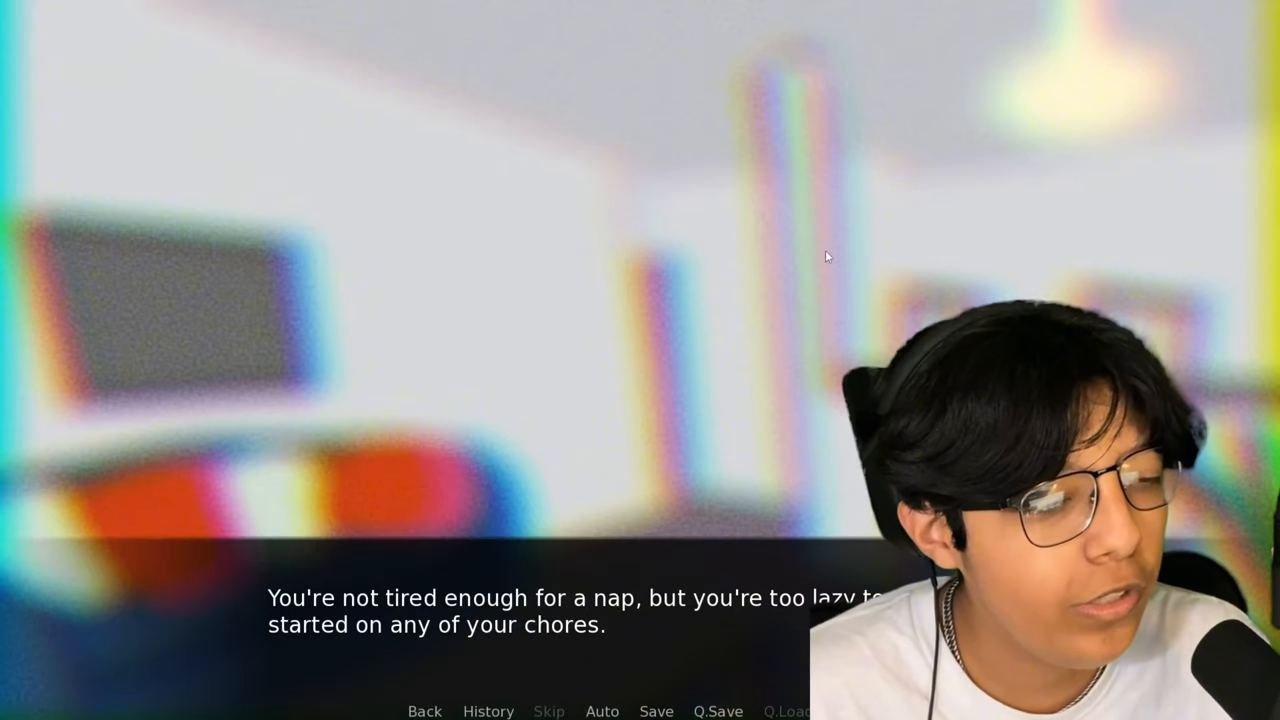
{"action": "mouse_move", "coordinate": [684, 468]}
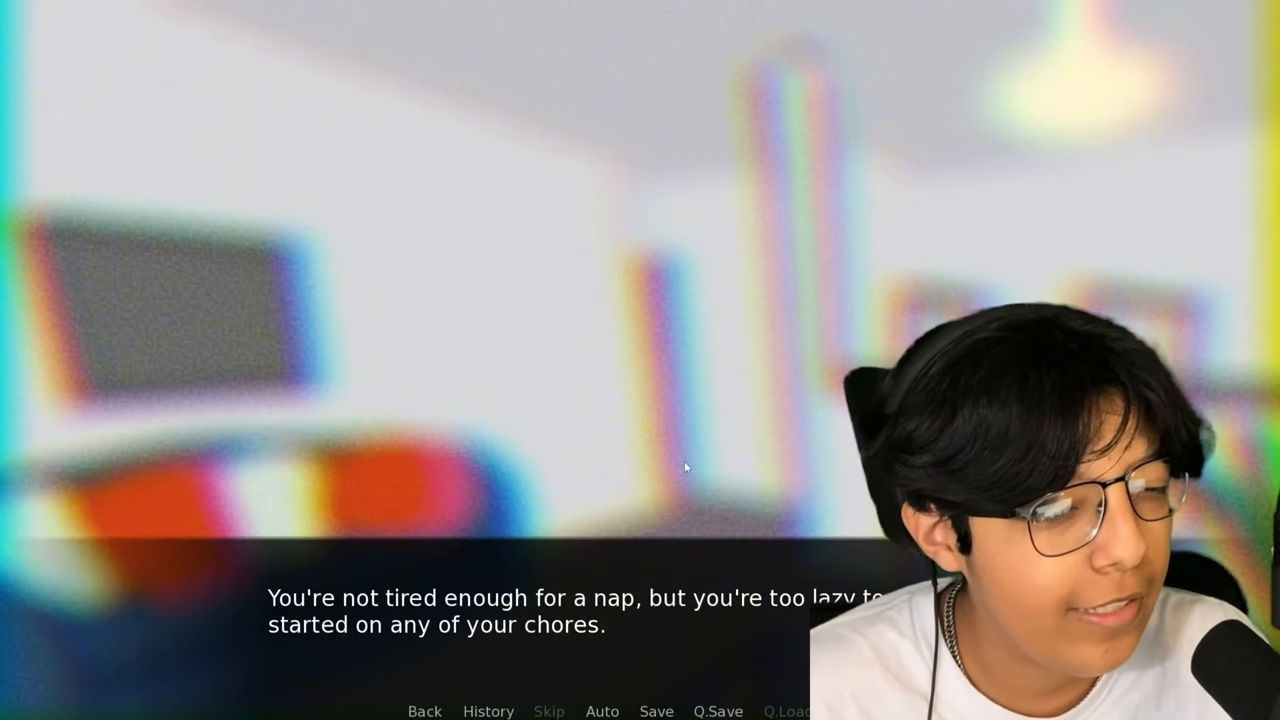
Advance past the too-lazy-for-chores lines and the upset cat scampering away to the TV room
{"action": "left_click", "coordinate": [676, 628]}
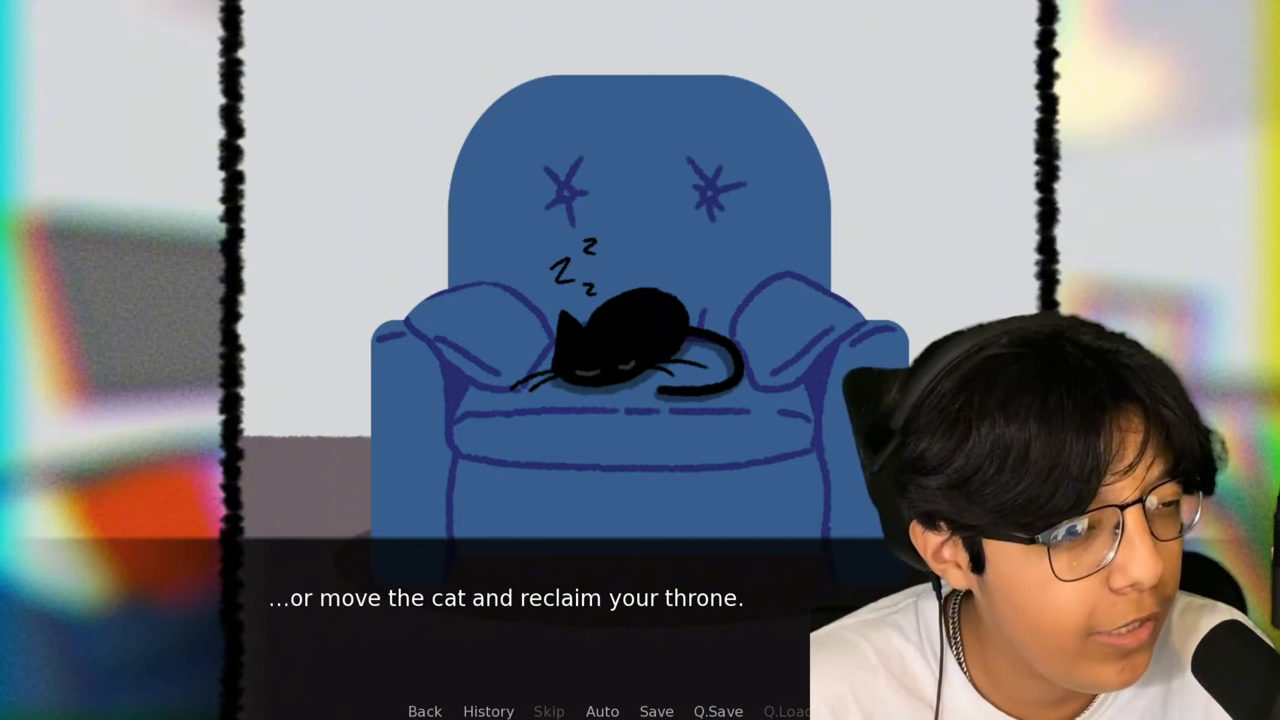
{"action": "left_click", "coordinate": [590, 400]}
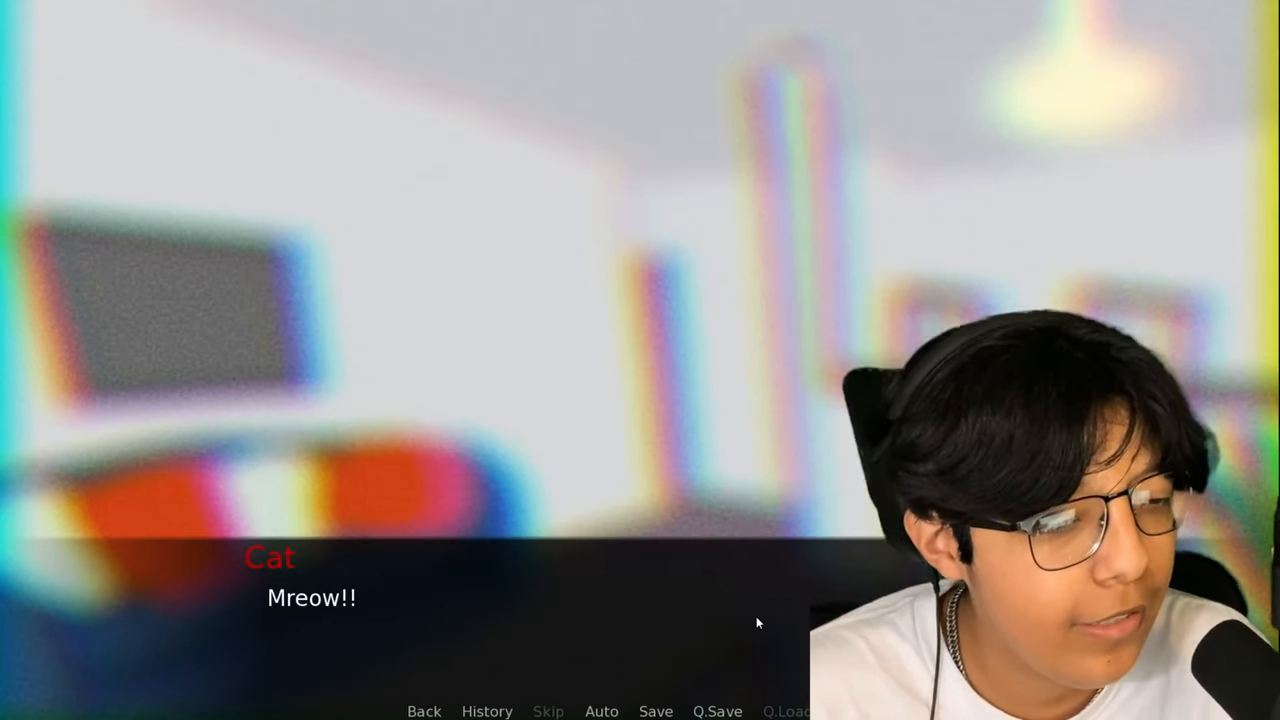
{"action": "left_click", "coordinate": [756, 624]}
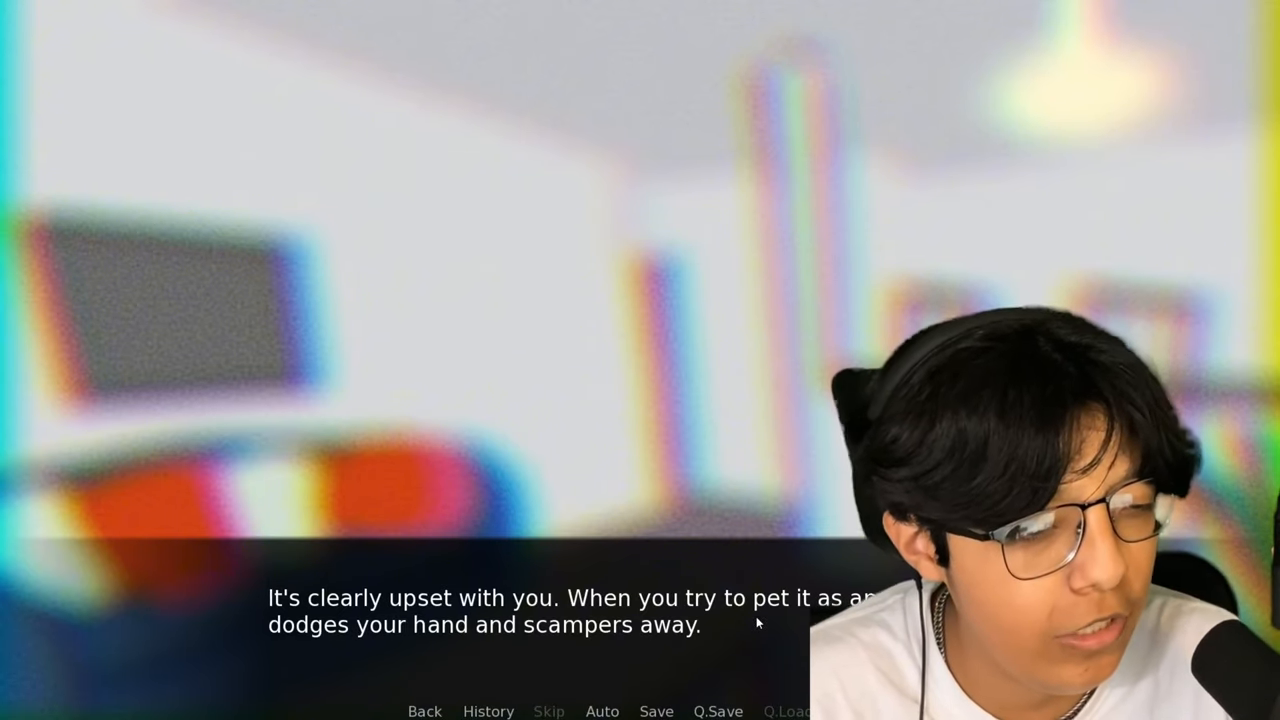
{"action": "left_click", "coordinate": [760, 624]}
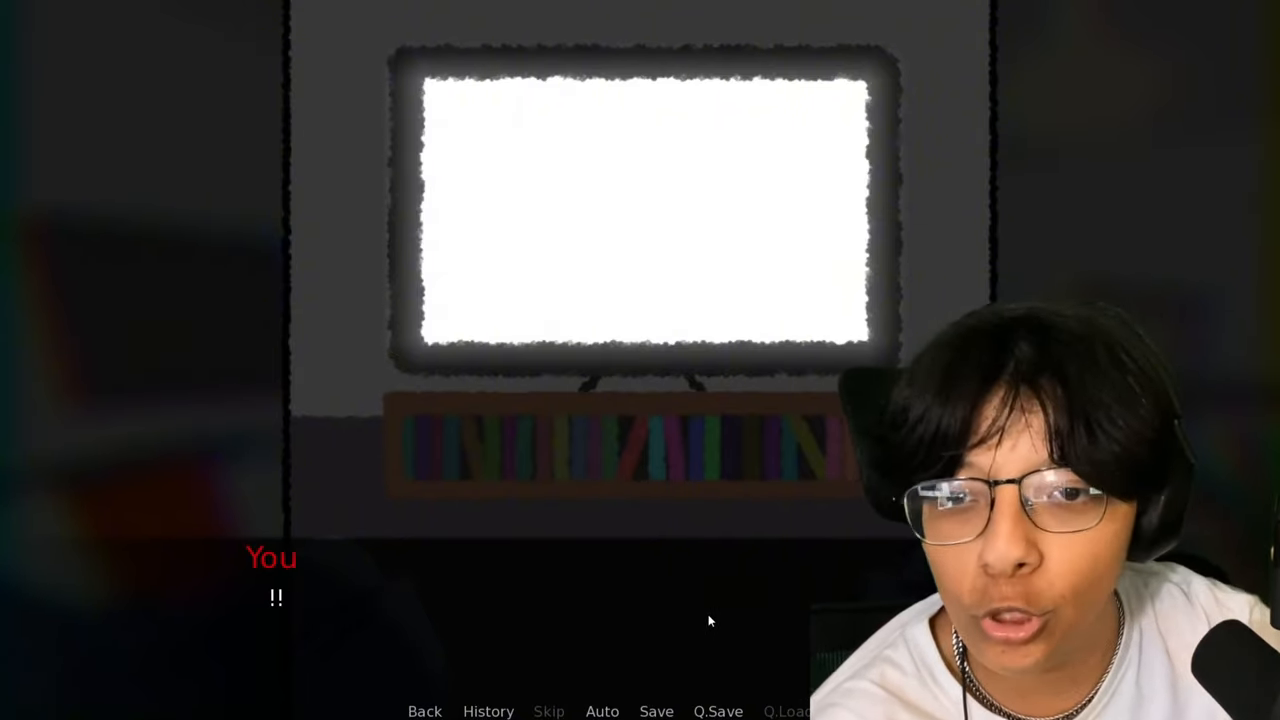
Read past the bathroom noise and medicine cabinet lines to the cat dashing between your legs
{"action": "left_click", "coordinate": [708, 620]}
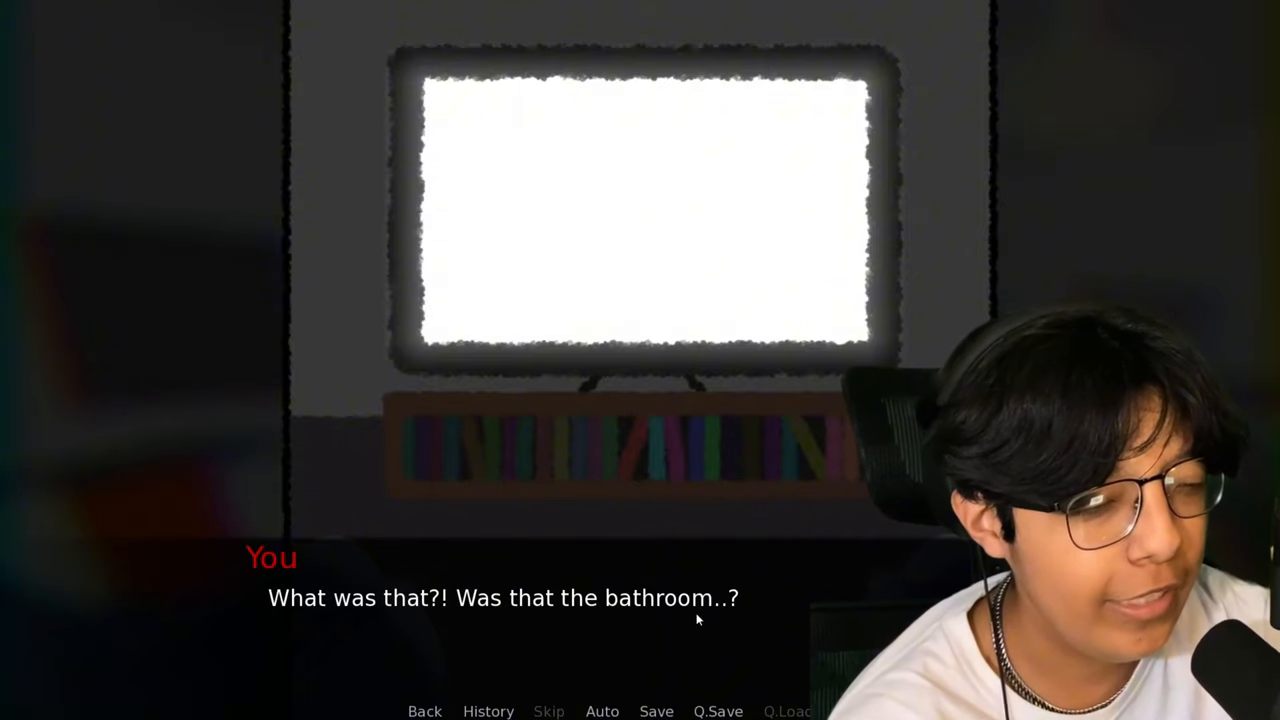
{"action": "left_click", "coordinate": [698, 620]}
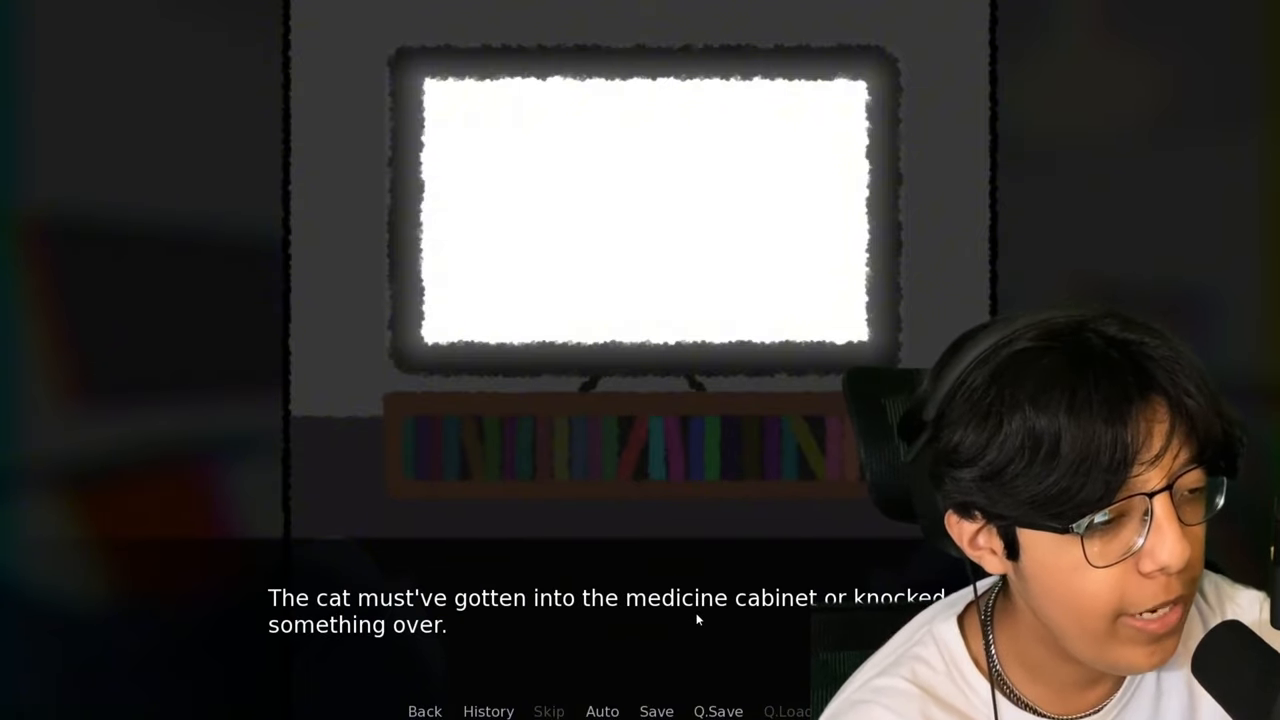
{"action": "left_click", "coordinate": [698, 620]}
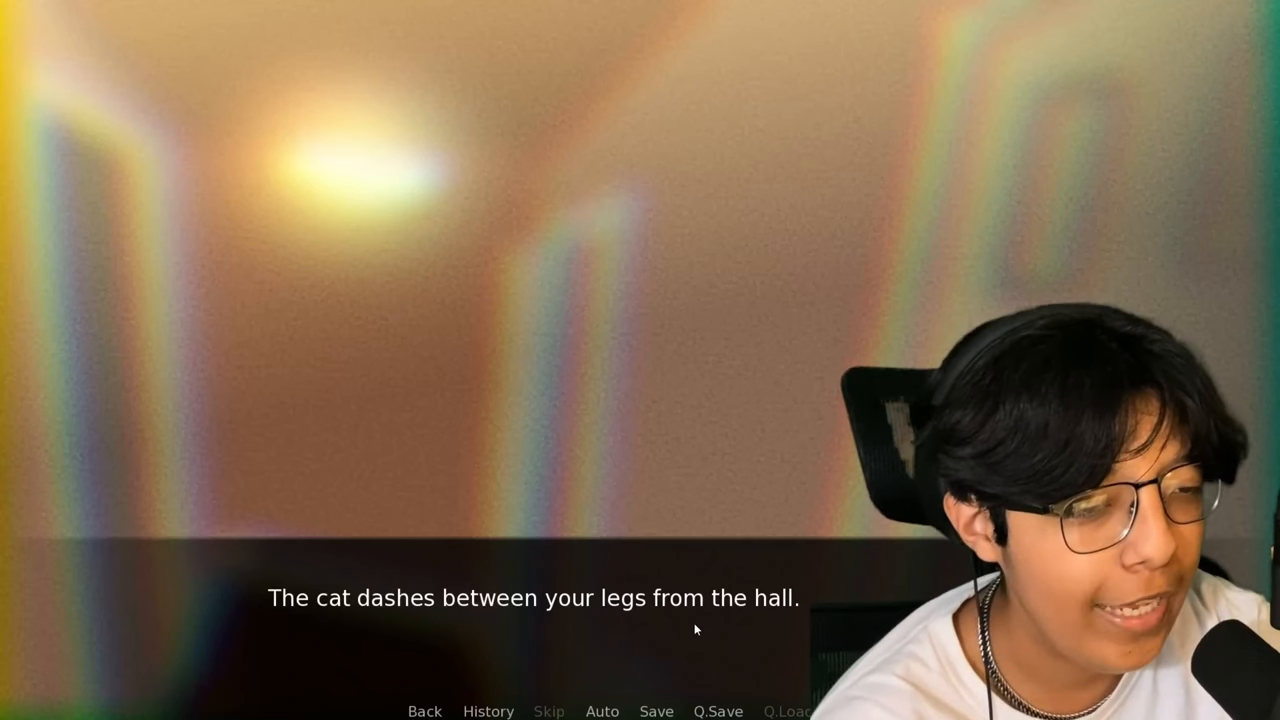
Advance past the cat dashing from the hall and the fleeing-looks-guiltier remark into the bathroom
{"action": "left_click", "coordinate": [694, 628]}
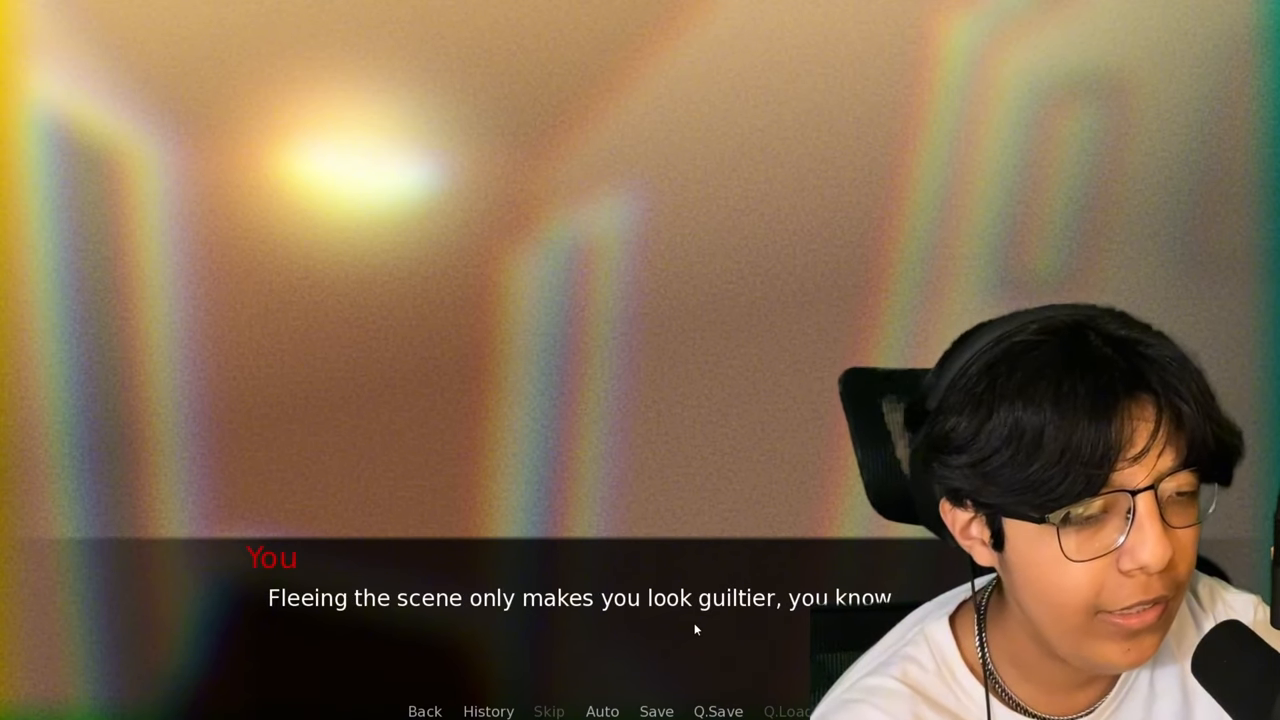
{"action": "left_click", "coordinate": [696, 628]}
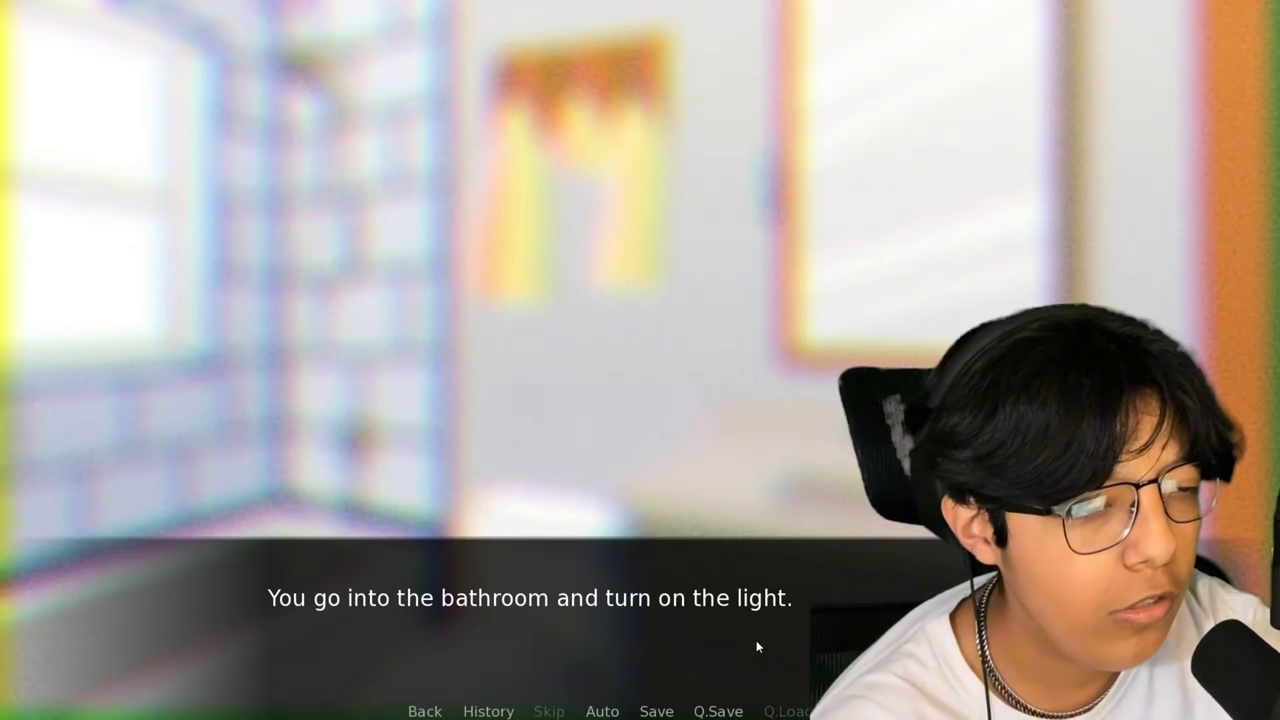
Read through the medicine cabinet and the door closing until you rush out of the bathroom
{"action": "left_click", "coordinate": [758, 646]}
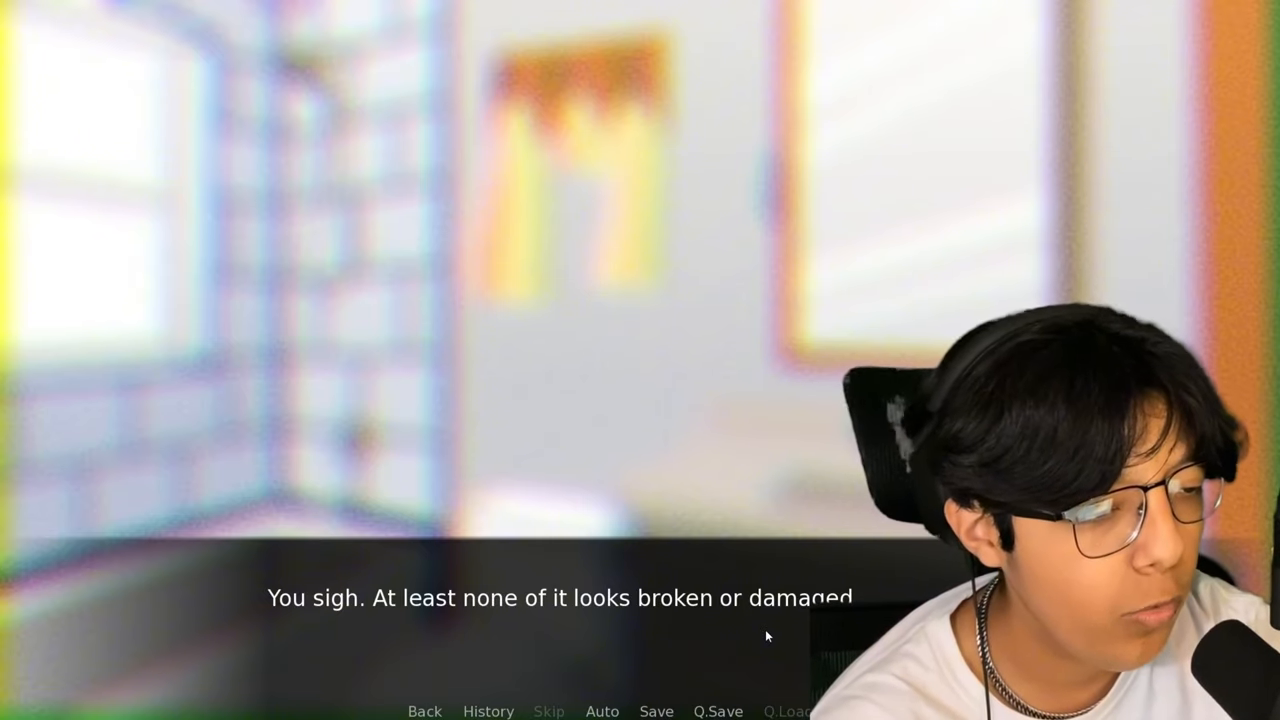
{"action": "left_click", "coordinate": [766, 636]}
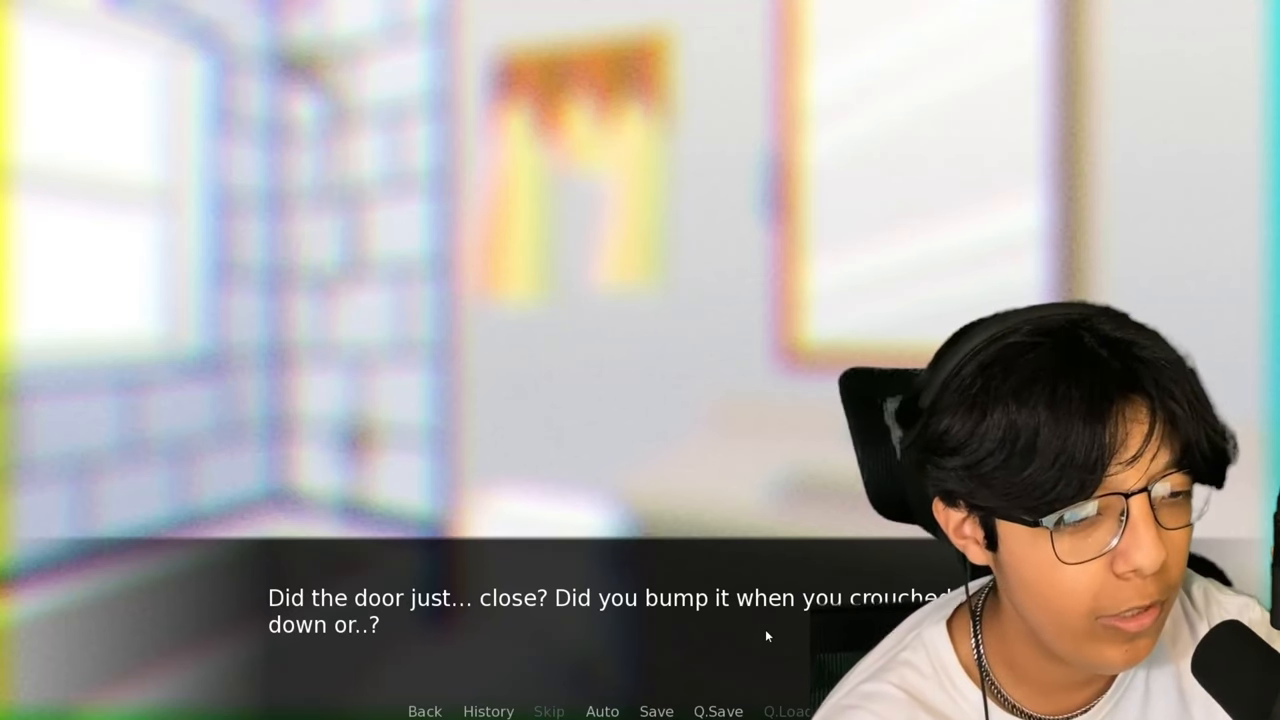
{"action": "left_click", "coordinate": [768, 636]}
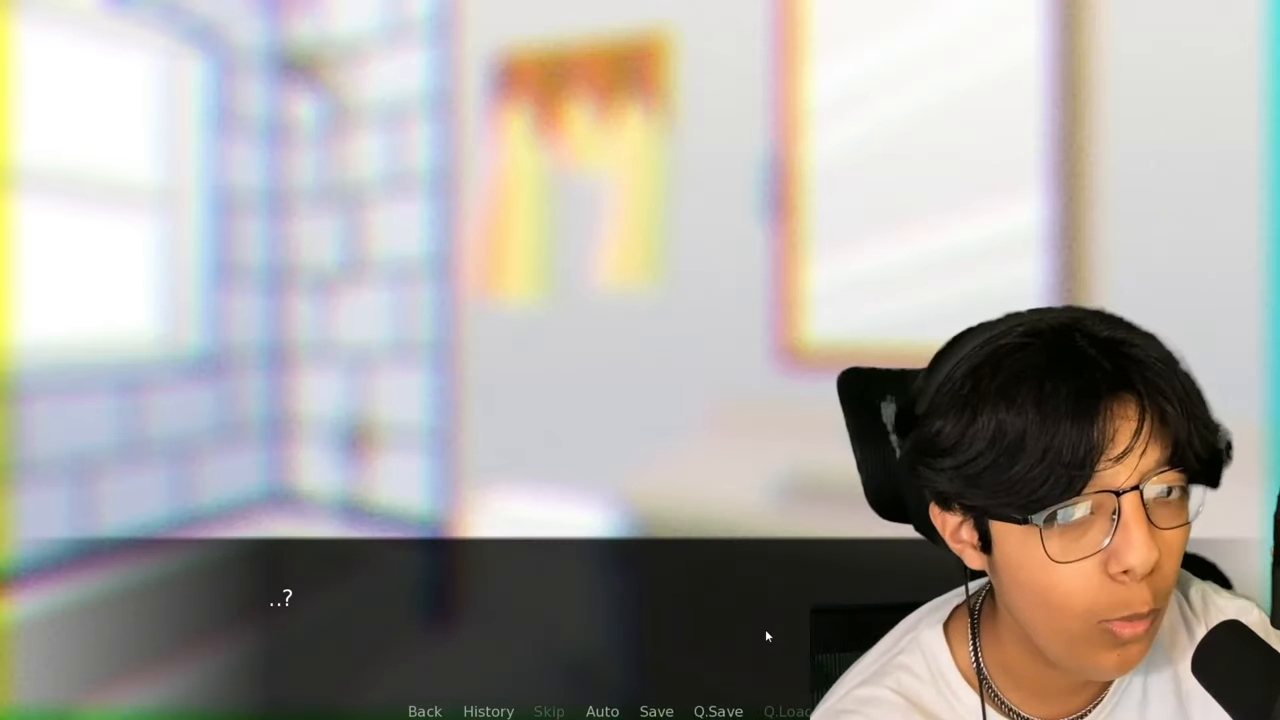
{"action": "left_click", "coordinate": [768, 636]}
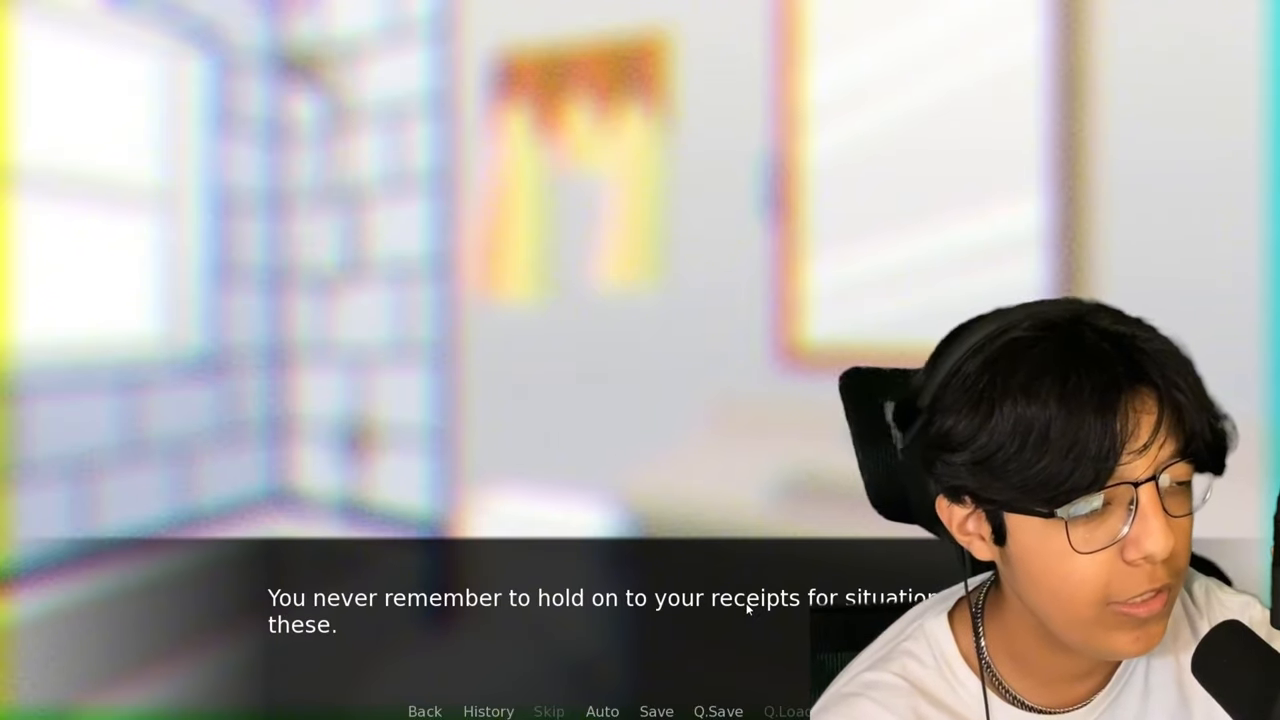
{"action": "left_click", "coordinate": [748, 610]}
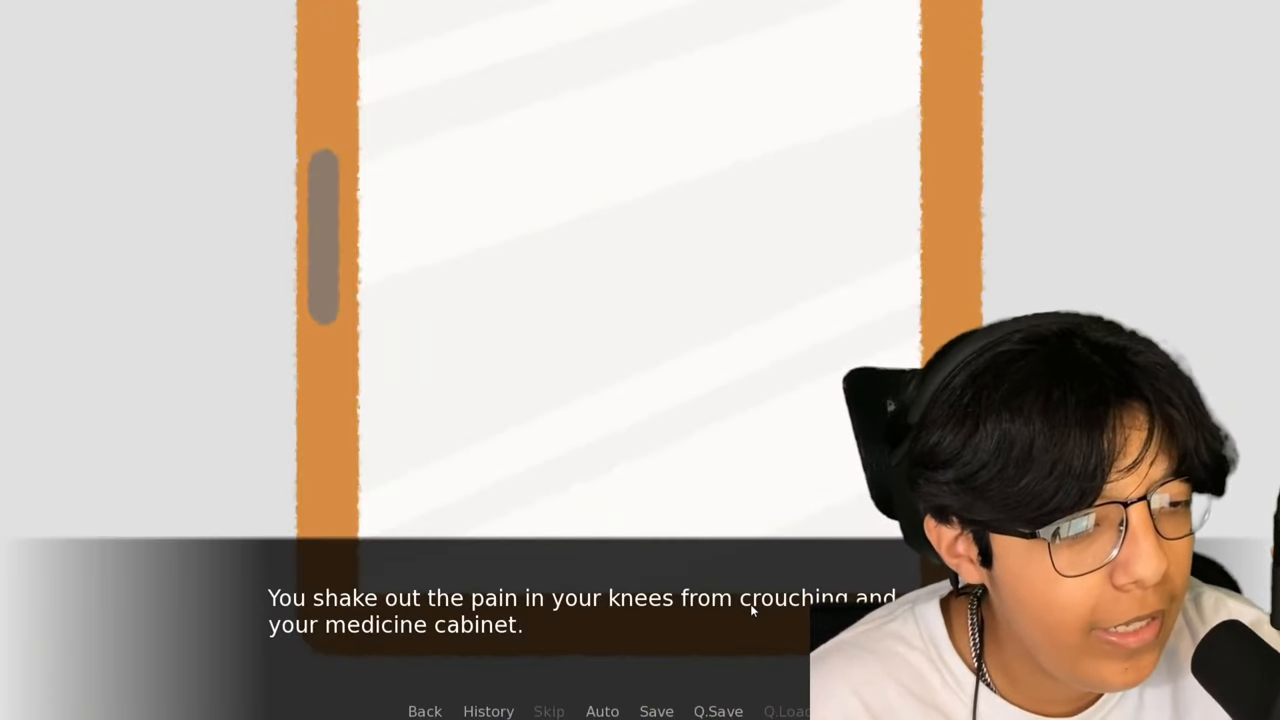
{"action": "left_click", "coordinate": [752, 610]}
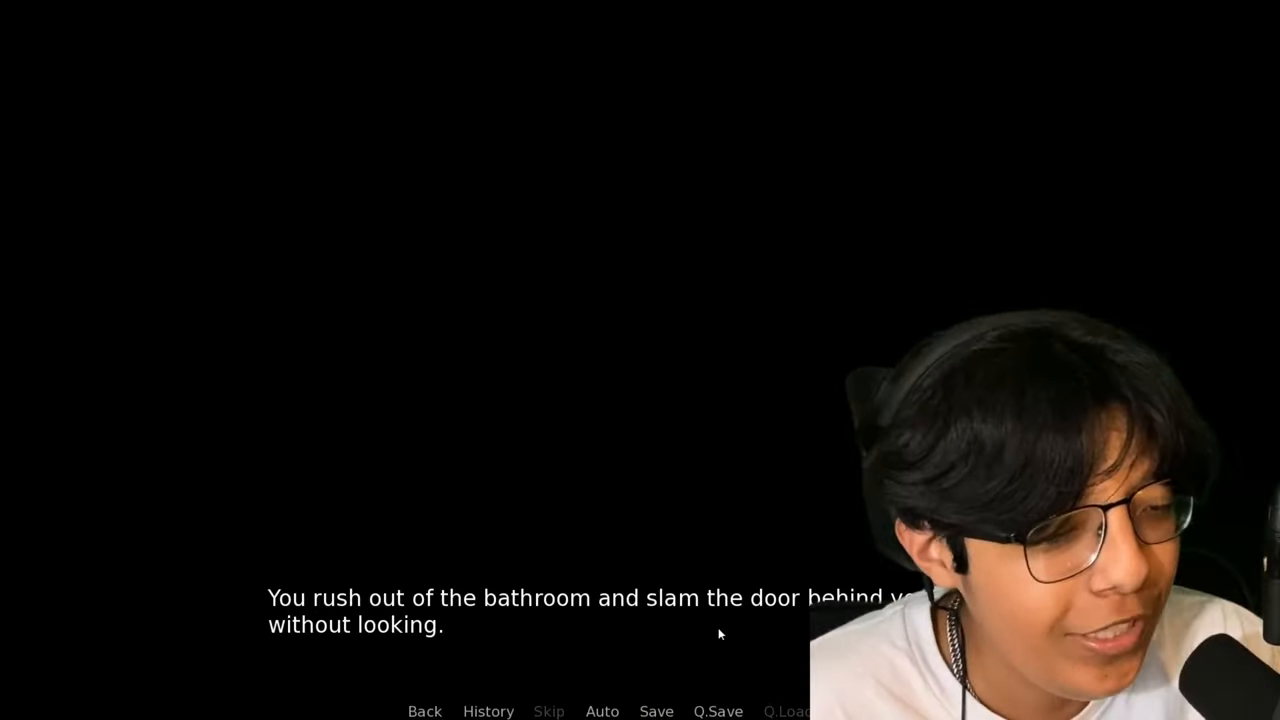
{"action": "mouse_move", "coordinate": [696, 616]}
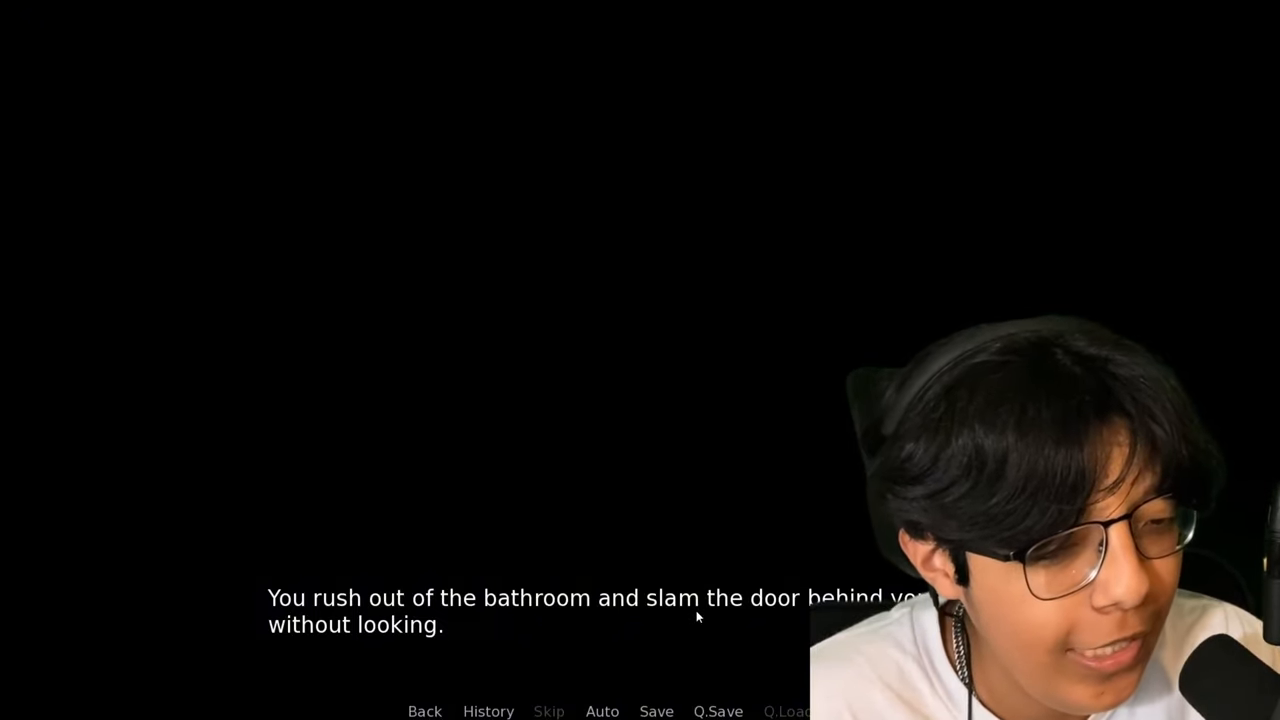
Cross the dark living room until the fridge shows tuna, meatloaf and a red tupperware
{"action": "left_click", "coordinate": [704, 614]}
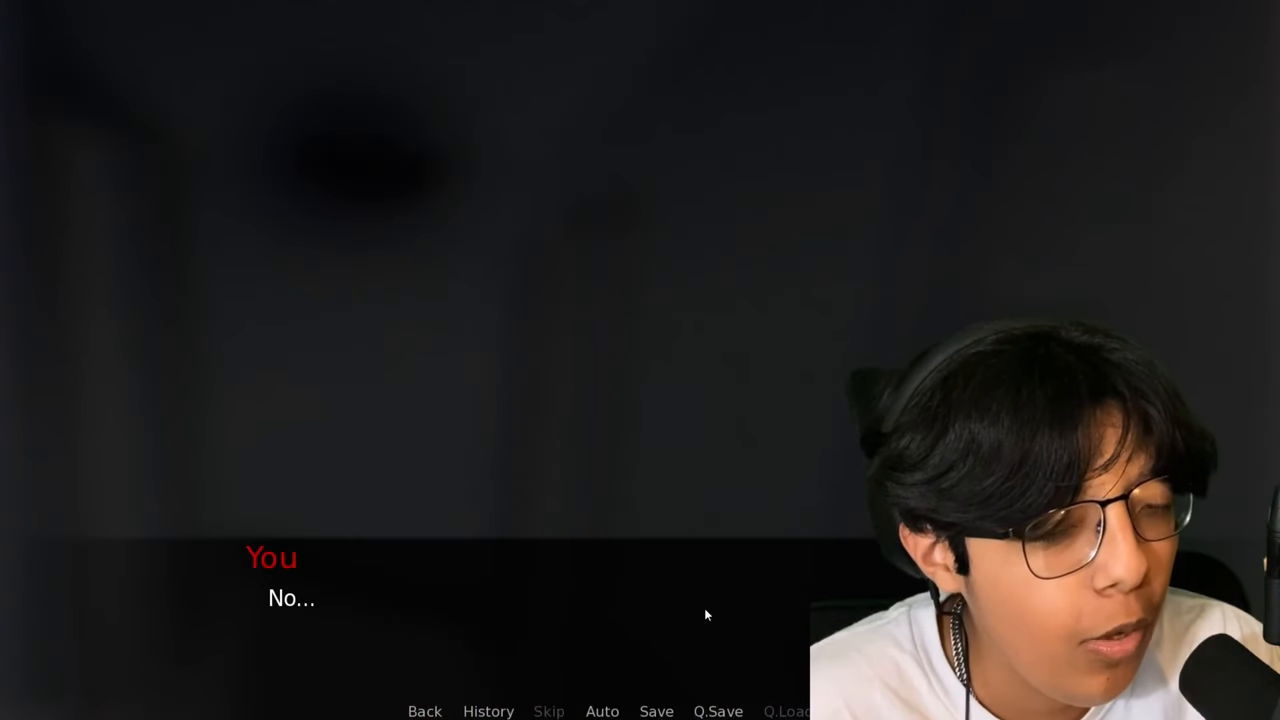
{"action": "left_click", "coordinate": [708, 616]}
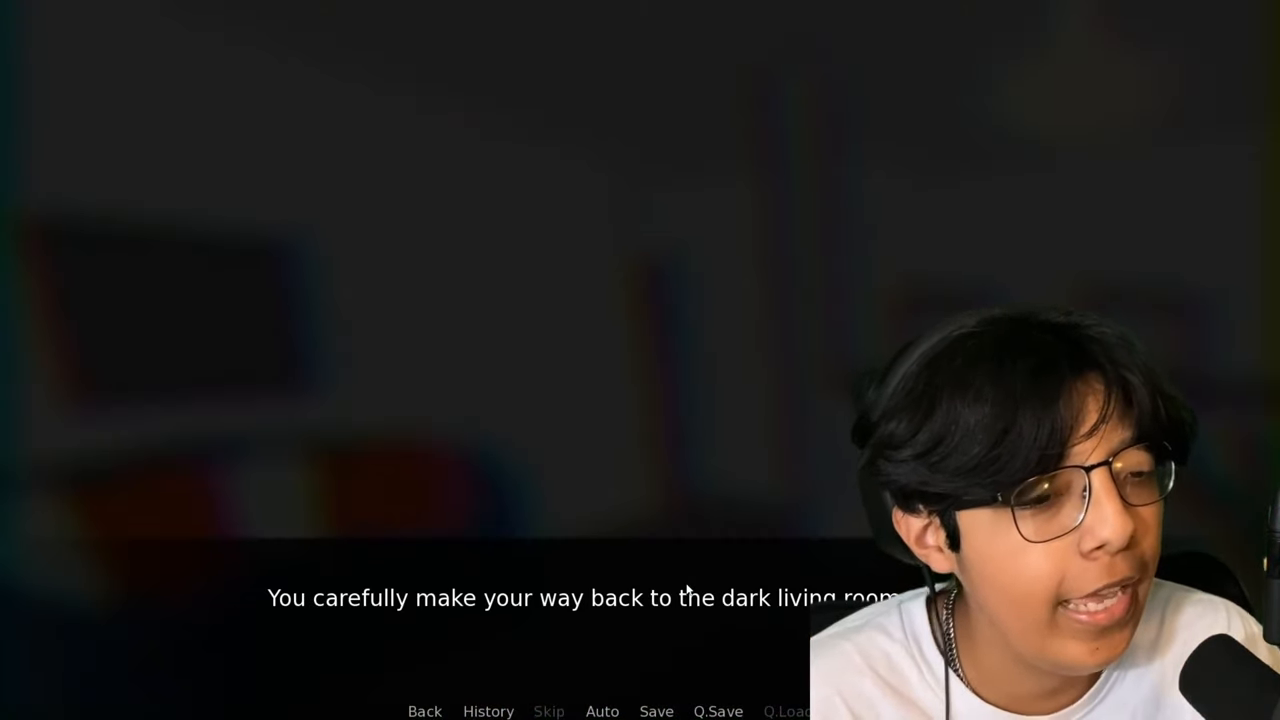
{"action": "left_click", "coordinate": [688, 590]}
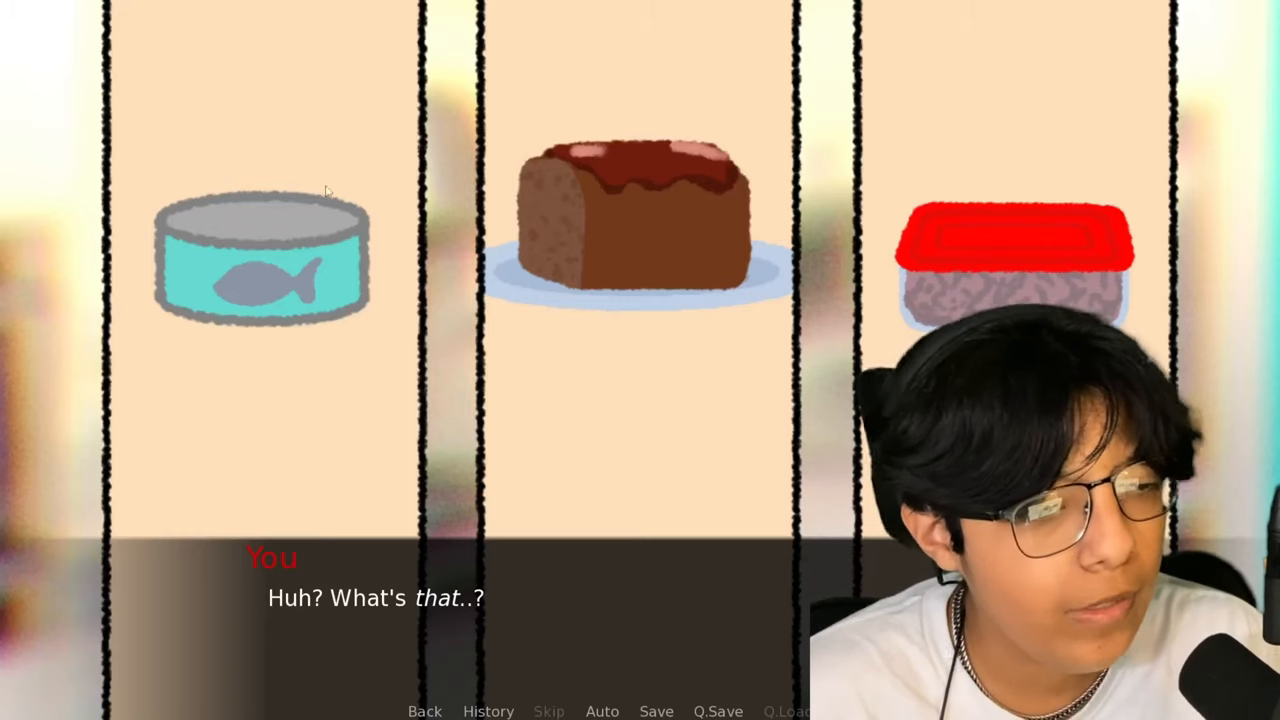
Inspect the sealed tupperware and reach the Tuna / Meatloaf / Mystery food / eat later menu
{"action": "left_click", "coordinate": [1024, 250]}
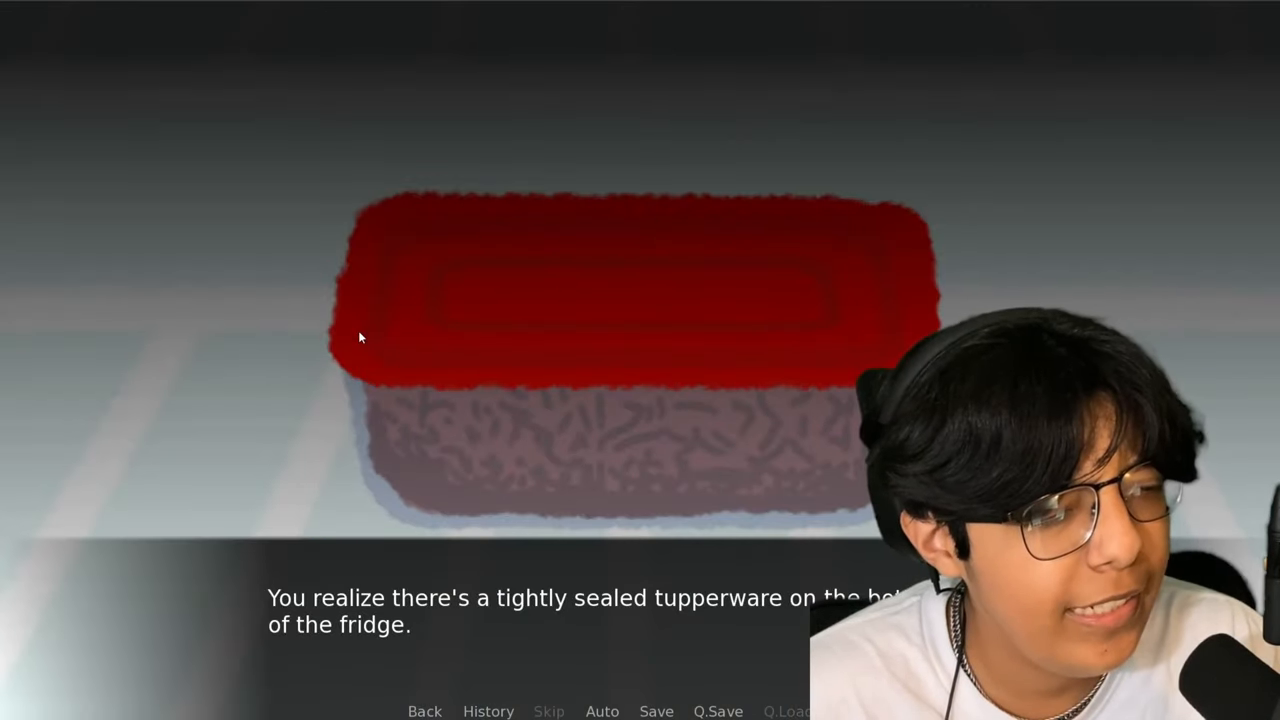
{"action": "mouse_move", "coordinate": [524, 332]}
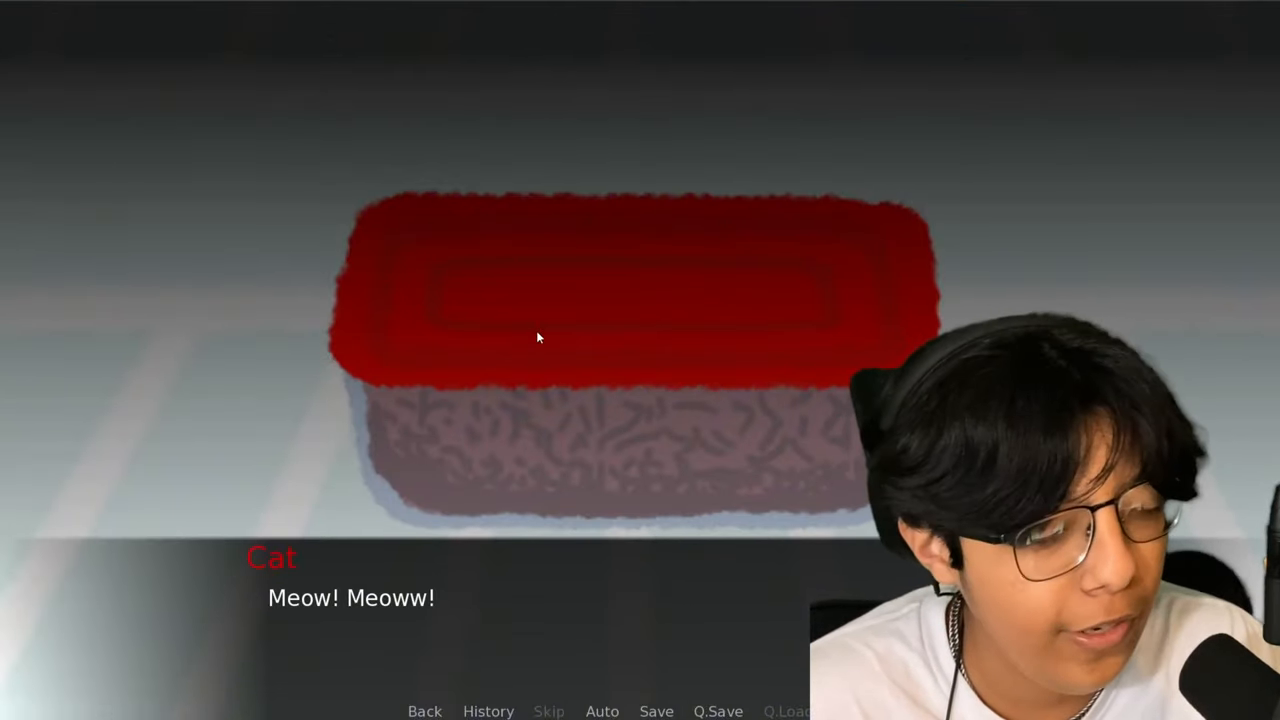
{"action": "left_click", "coordinate": [540, 336]}
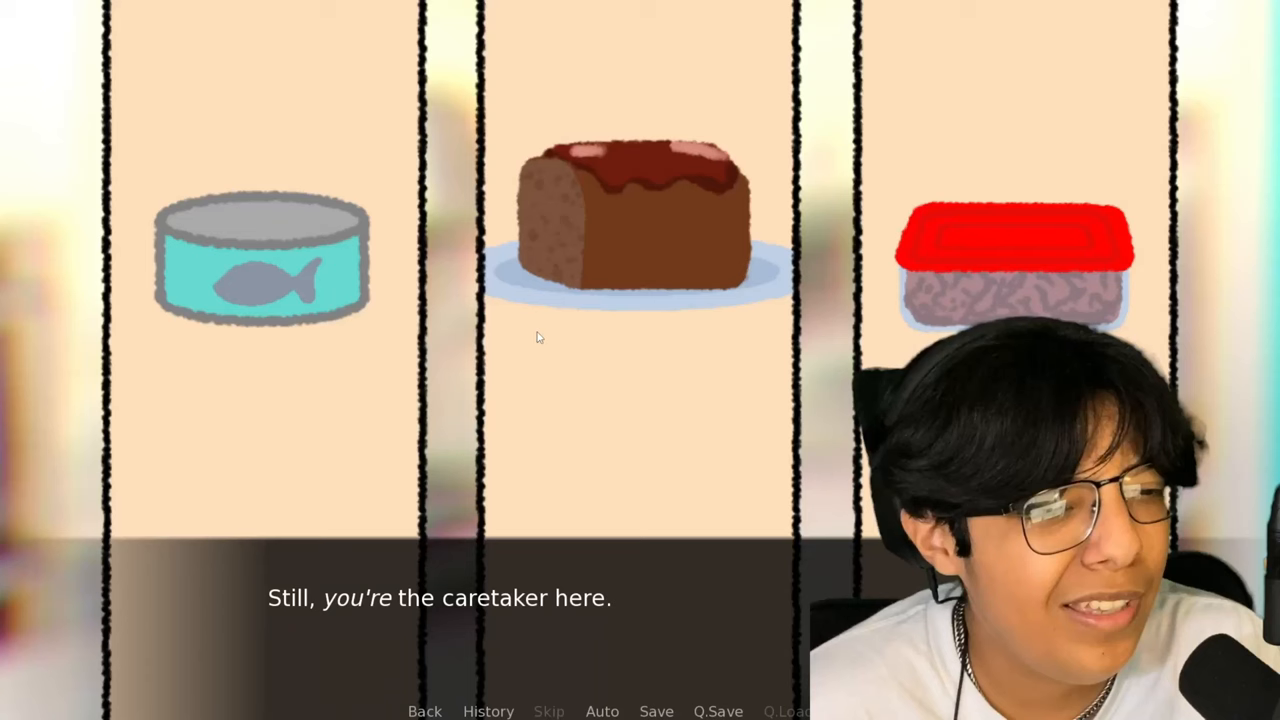
{"action": "left_click", "coordinate": [538, 336]}
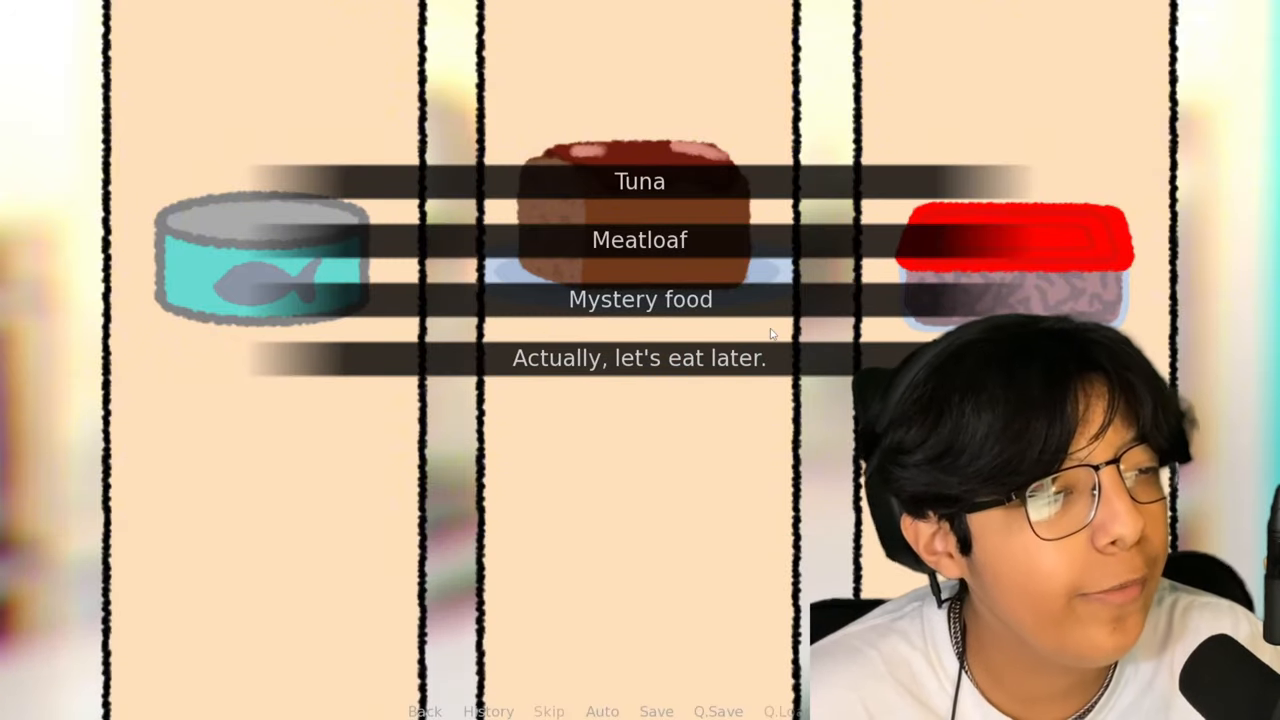
Choose Mystery food and read about the mashed contents you don't know how to serve
{"action": "left_click", "coordinate": [640, 298]}
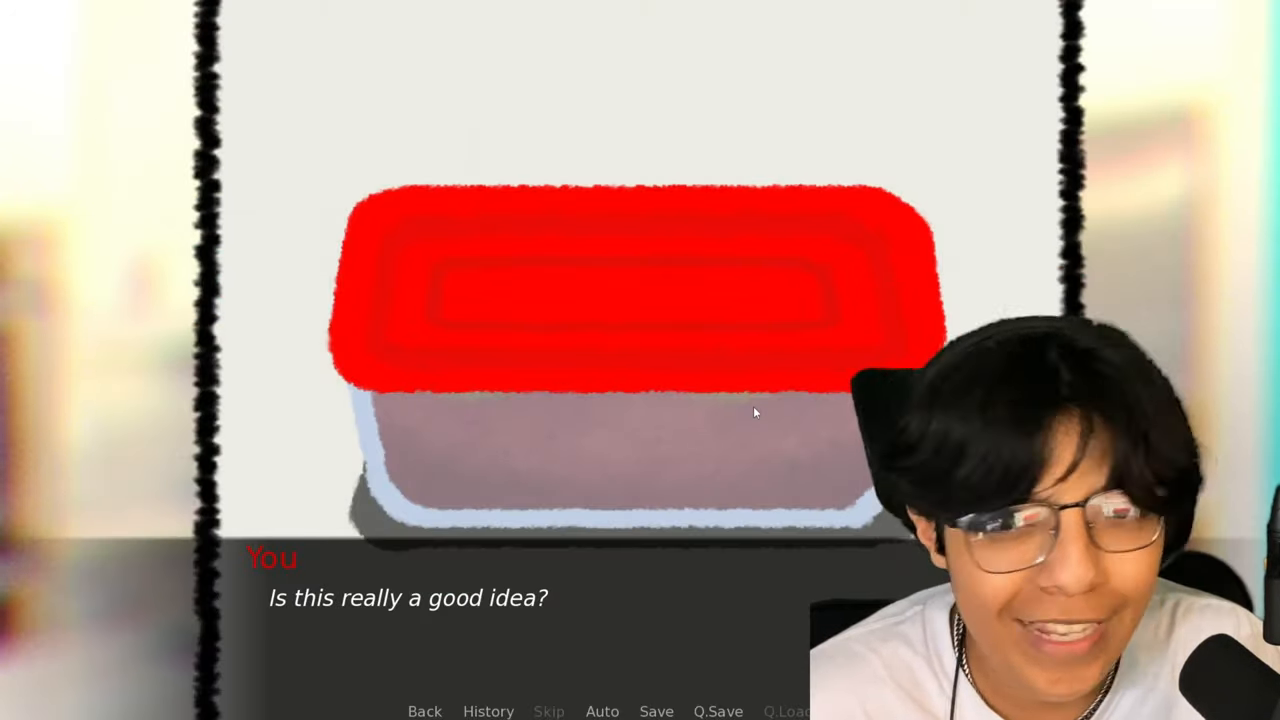
{"action": "left_click", "coordinate": [756, 412]}
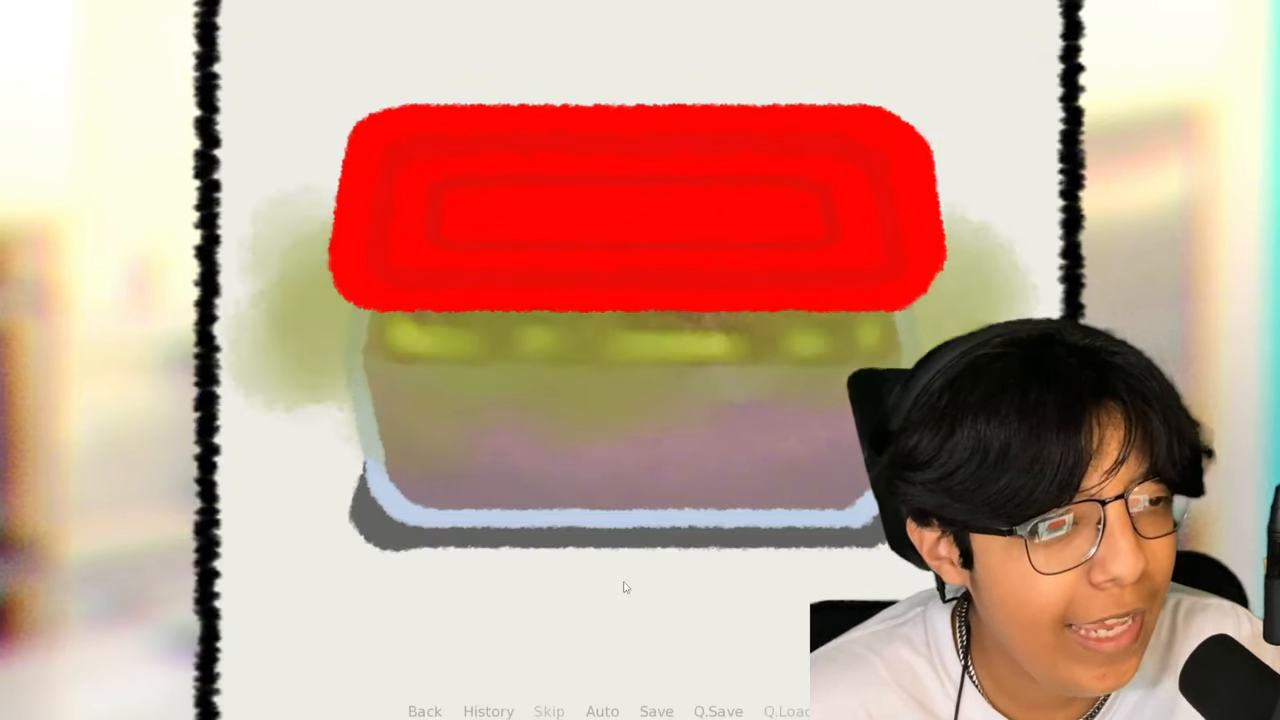
{"action": "left_click", "coordinate": [624, 588]}
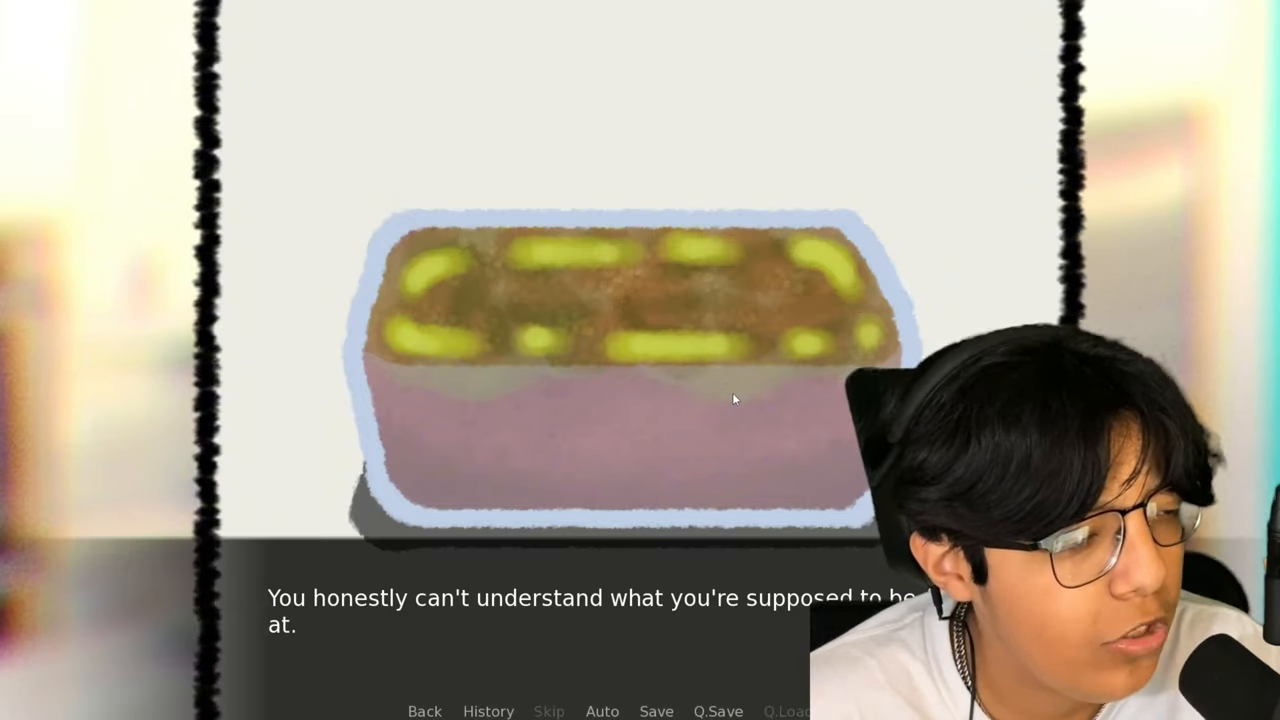
{"action": "left_click", "coordinate": [732, 398]}
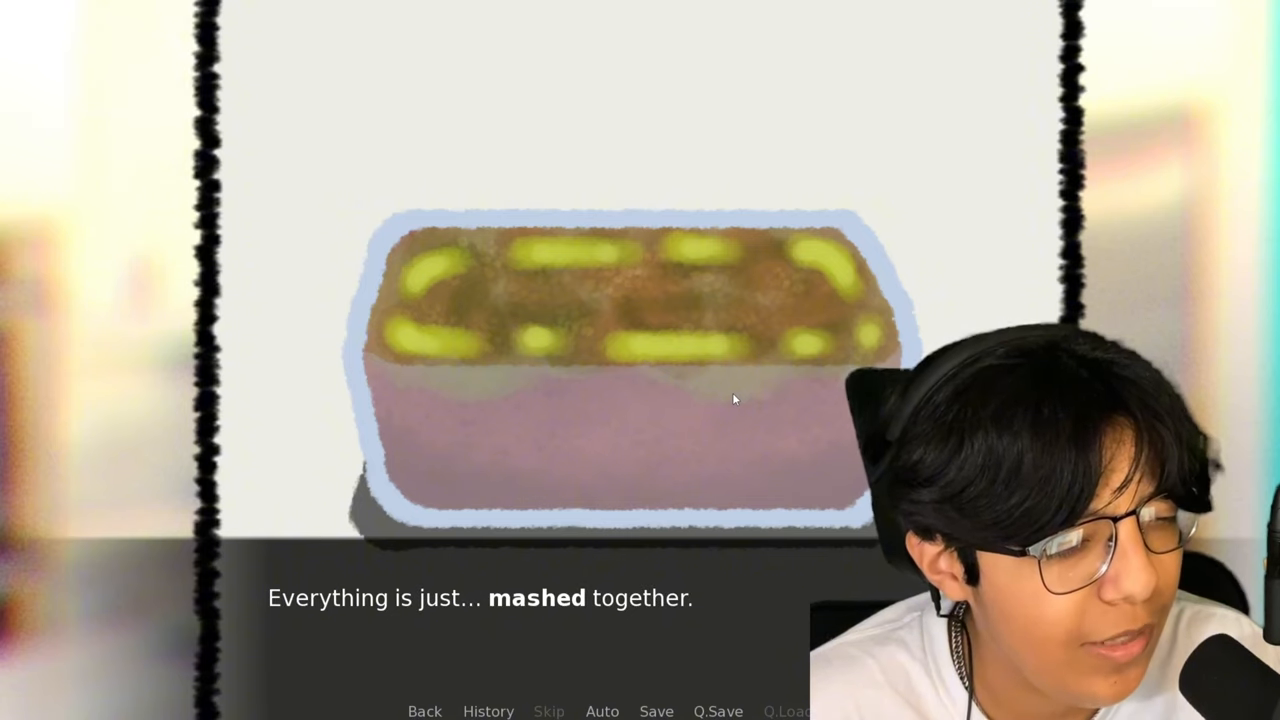
{"action": "left_click", "coordinate": [732, 398]}
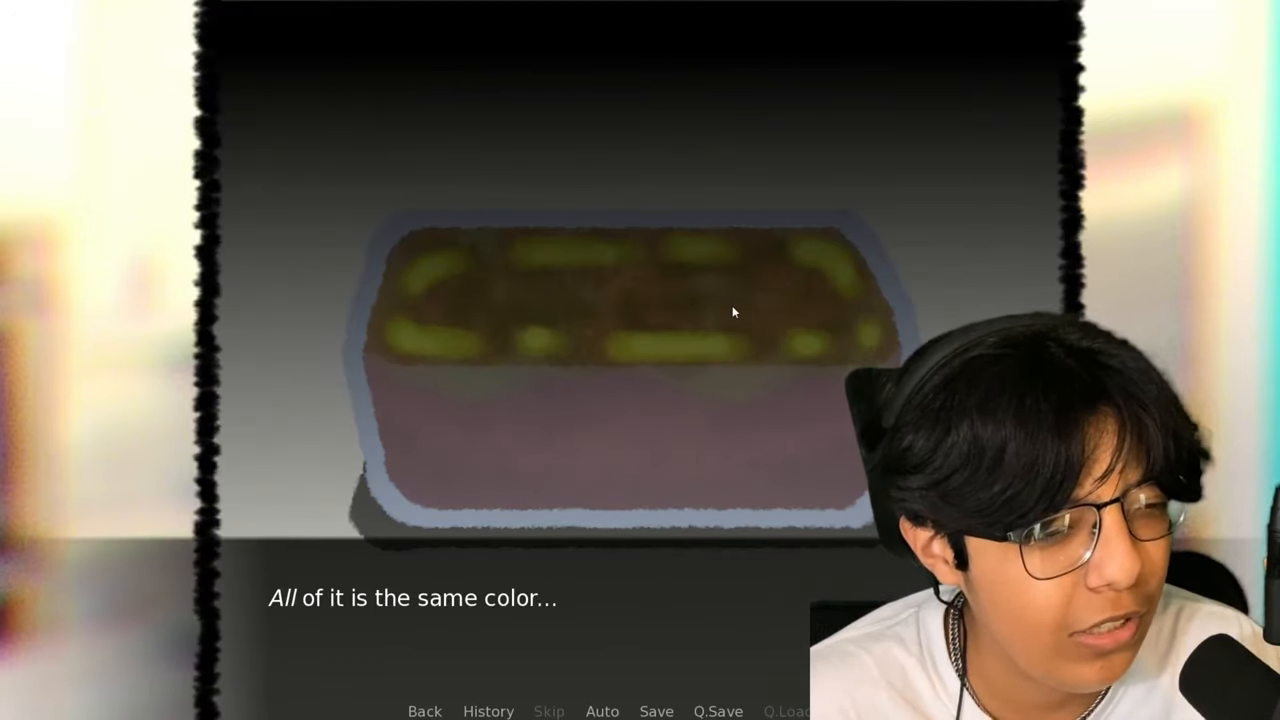
{"action": "left_click", "coordinate": [736, 312]}
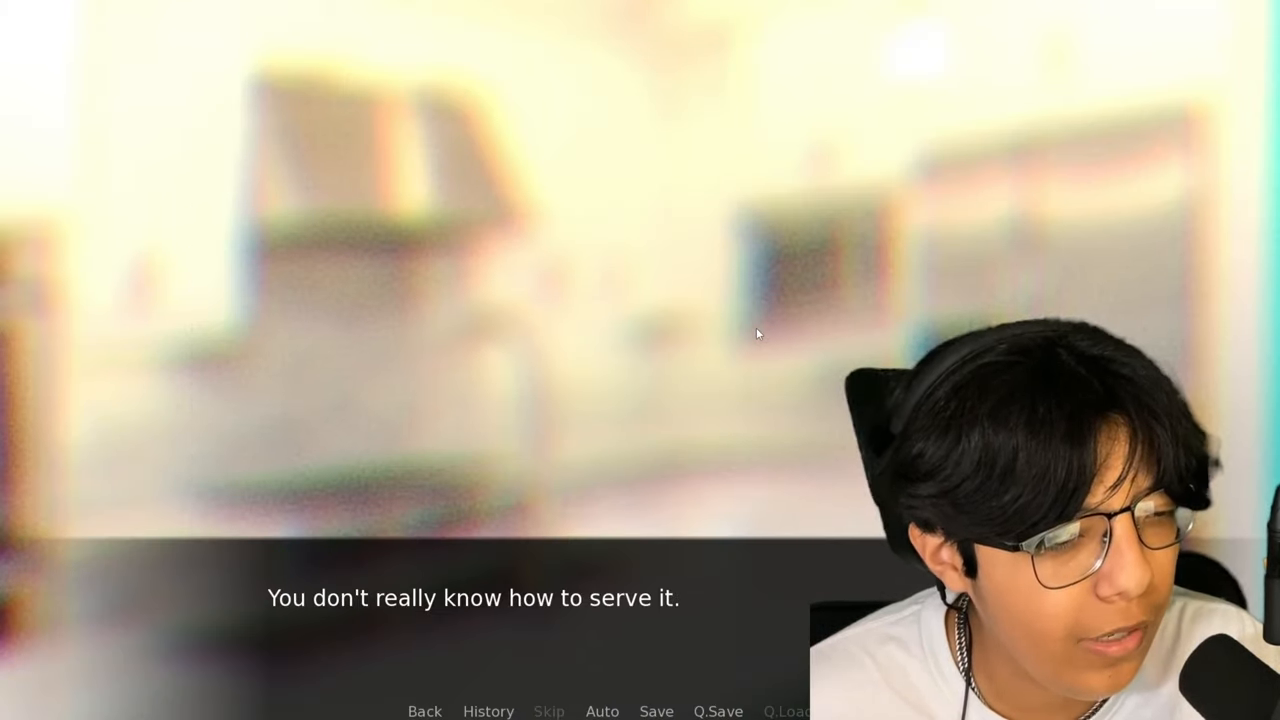
Read through the missing-toe reveal and the bleeding stump description
{"action": "left_click", "coordinate": [758, 334]}
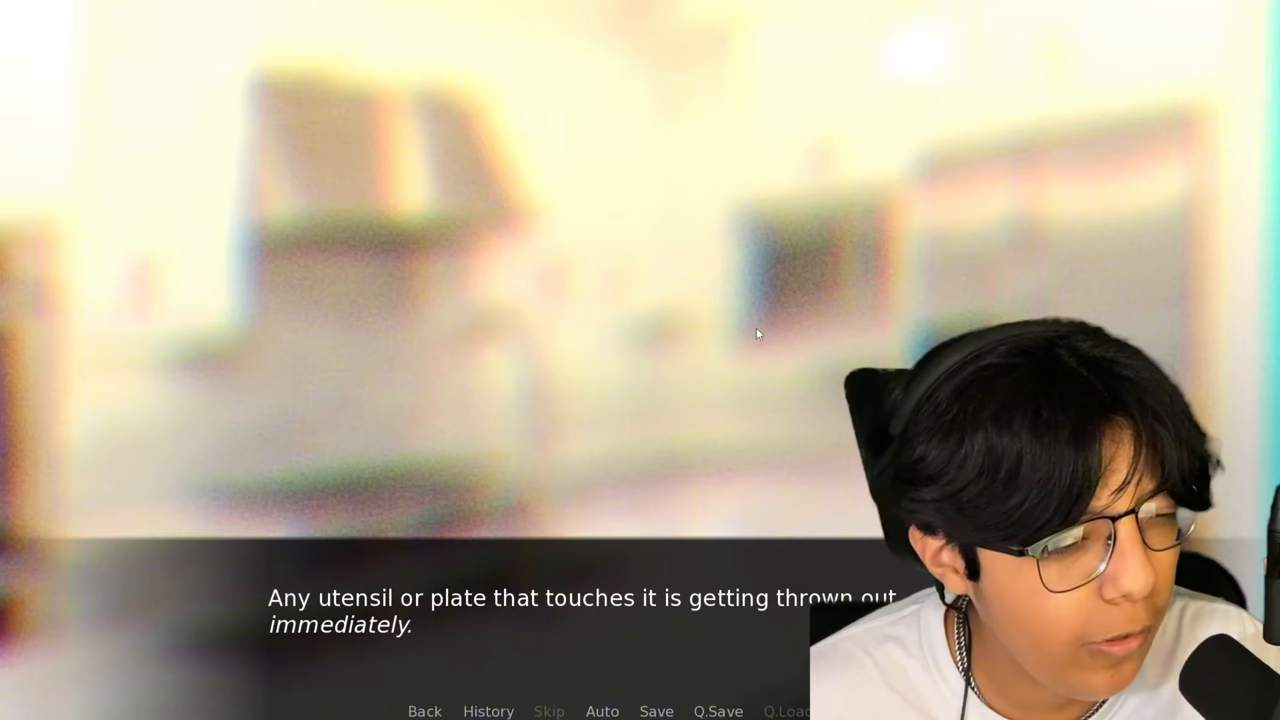
{"action": "left_click", "coordinate": [756, 332]}
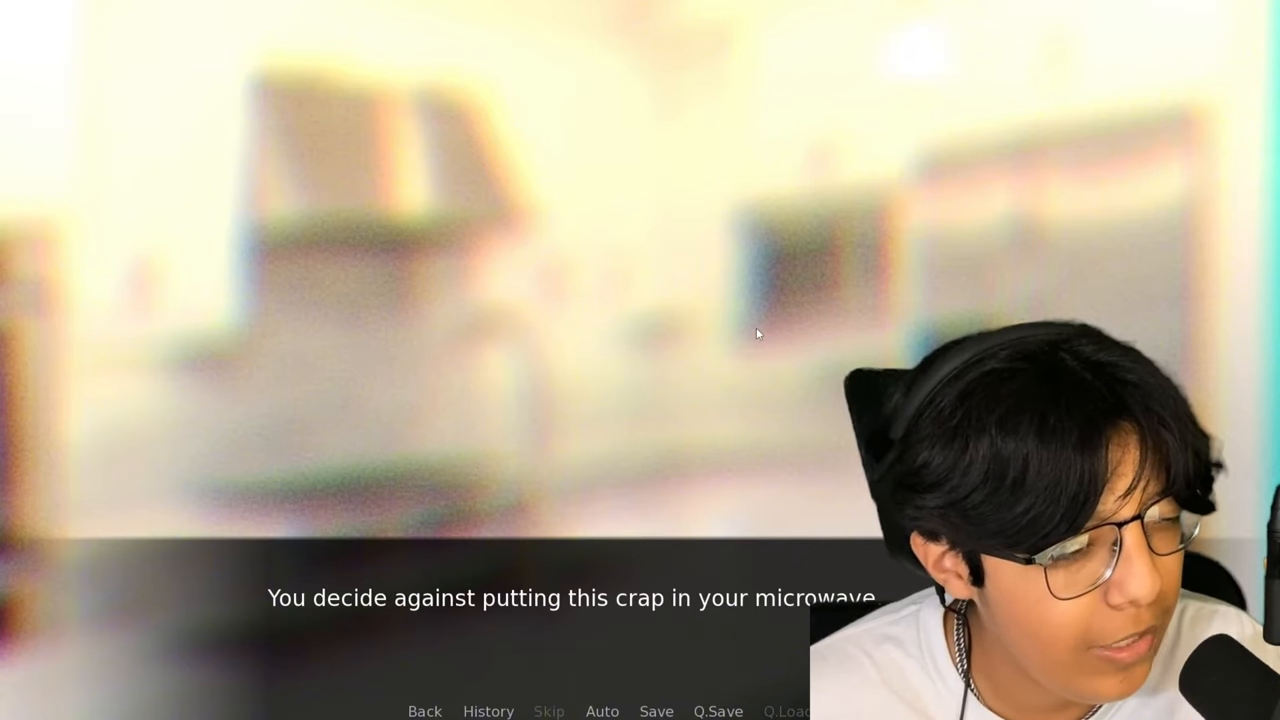
{"action": "left_click", "coordinate": [758, 332]}
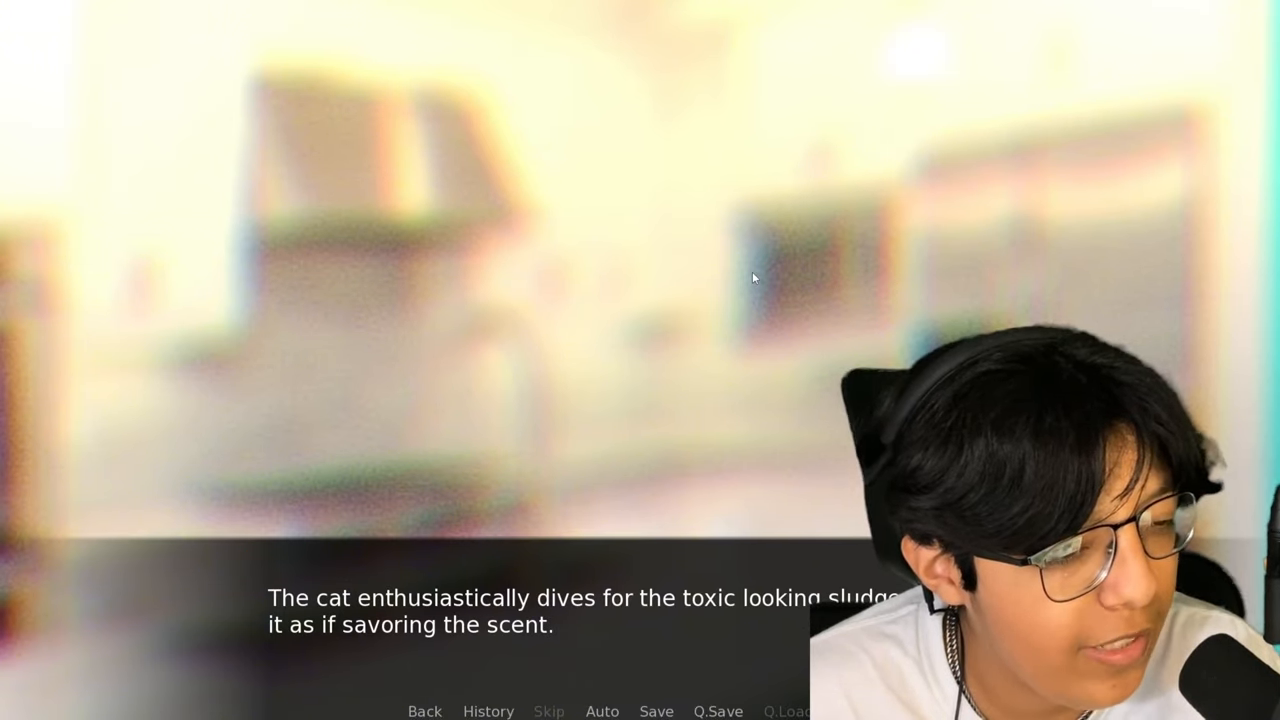
{"action": "left_click", "coordinate": [752, 280]}
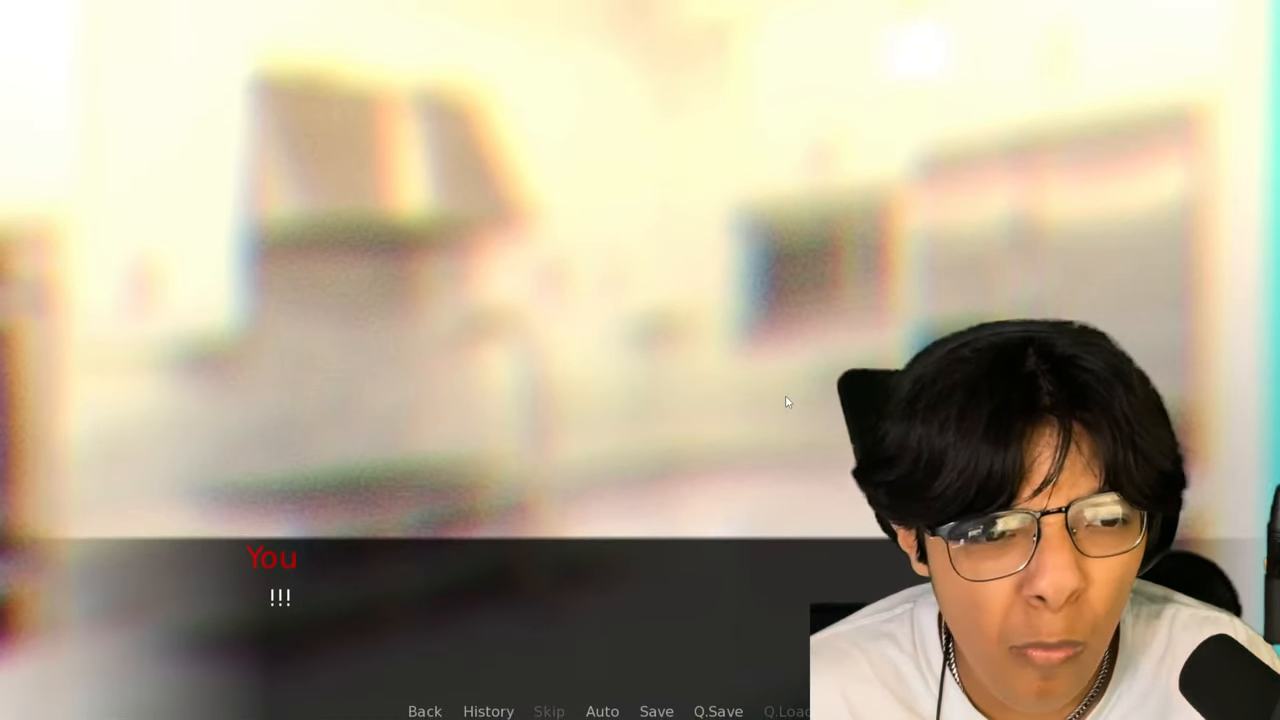
{"action": "left_click", "coordinate": [788, 400]}
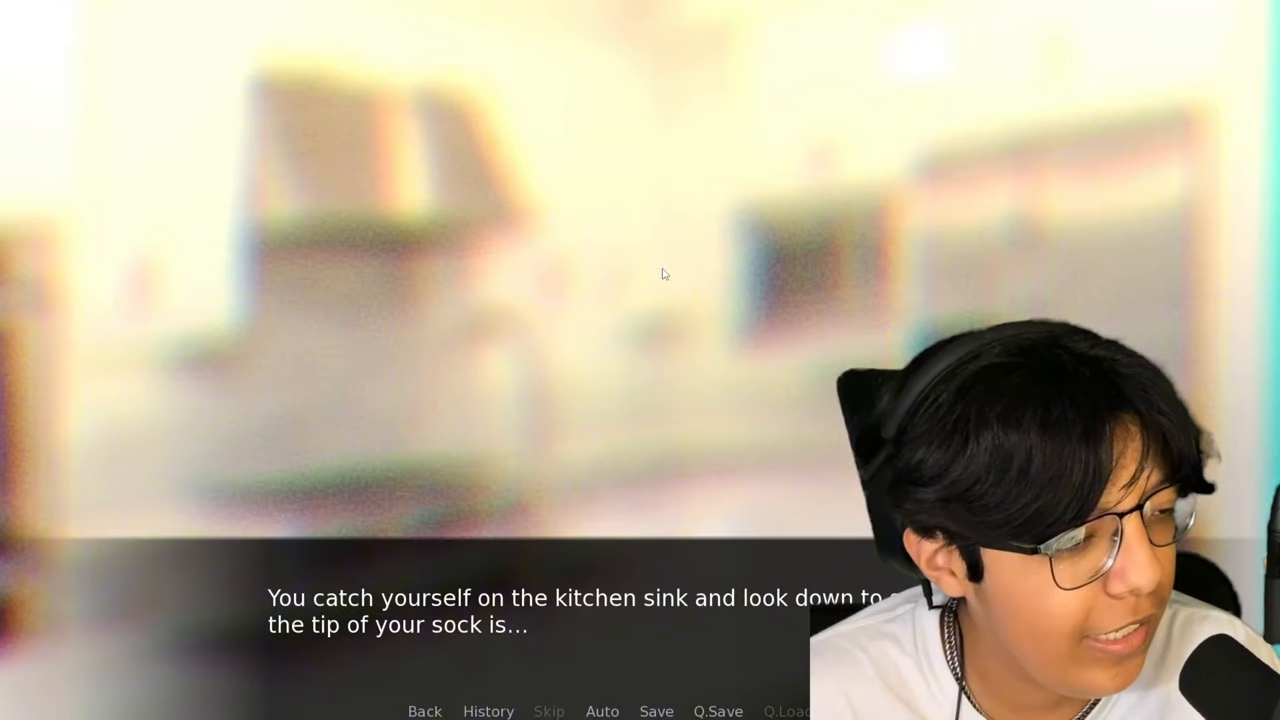
{"action": "left_click", "coordinate": [664, 274]}
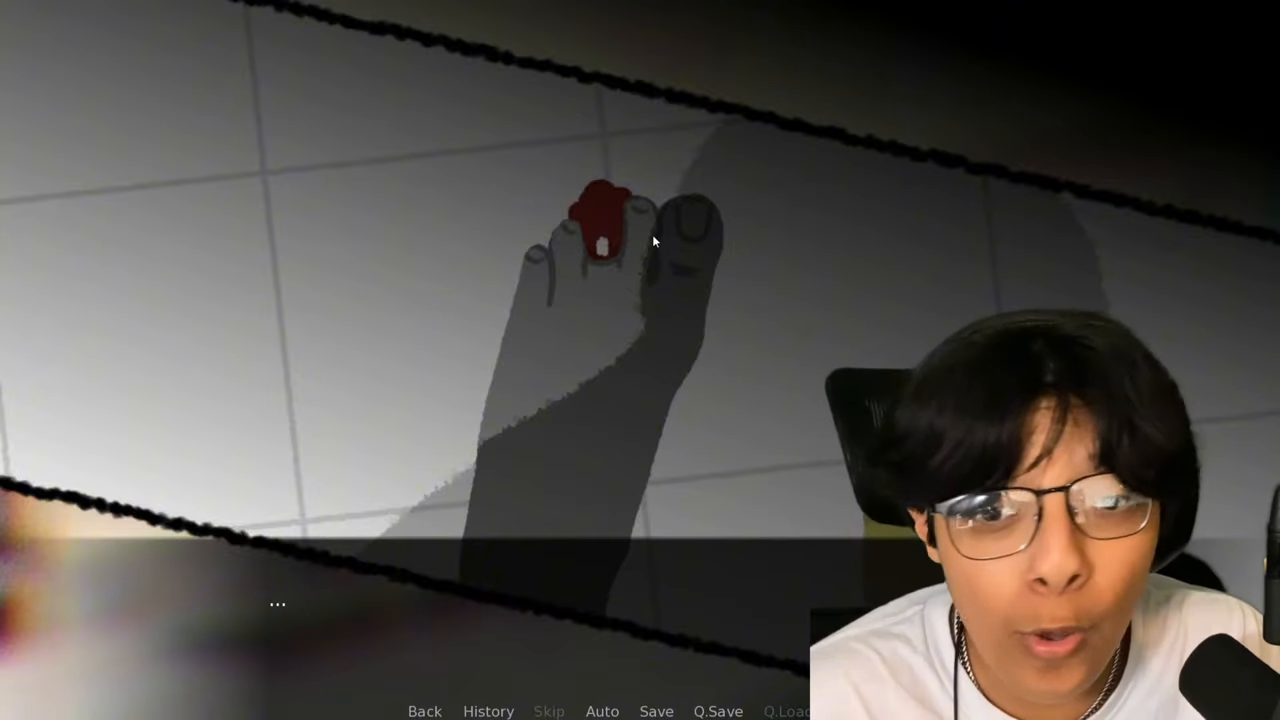
{"action": "left_click", "coordinate": [652, 240]}
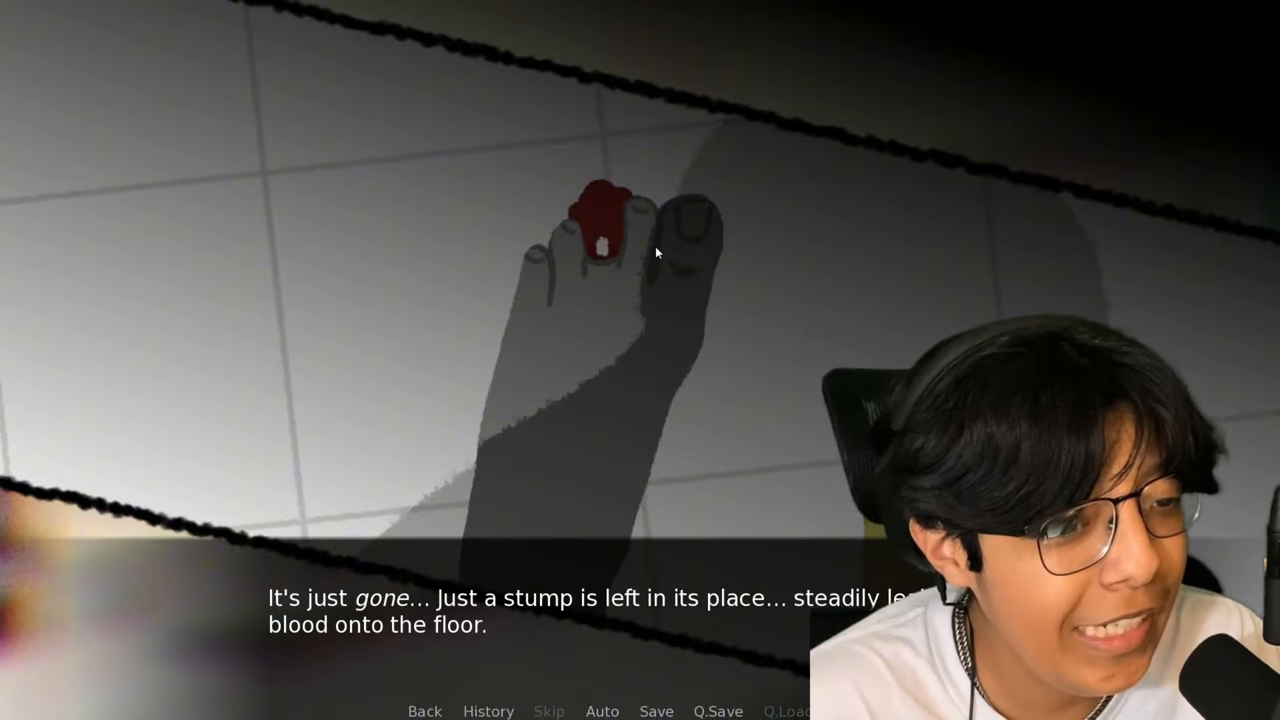
{"action": "left_click", "coordinate": [660, 252]}
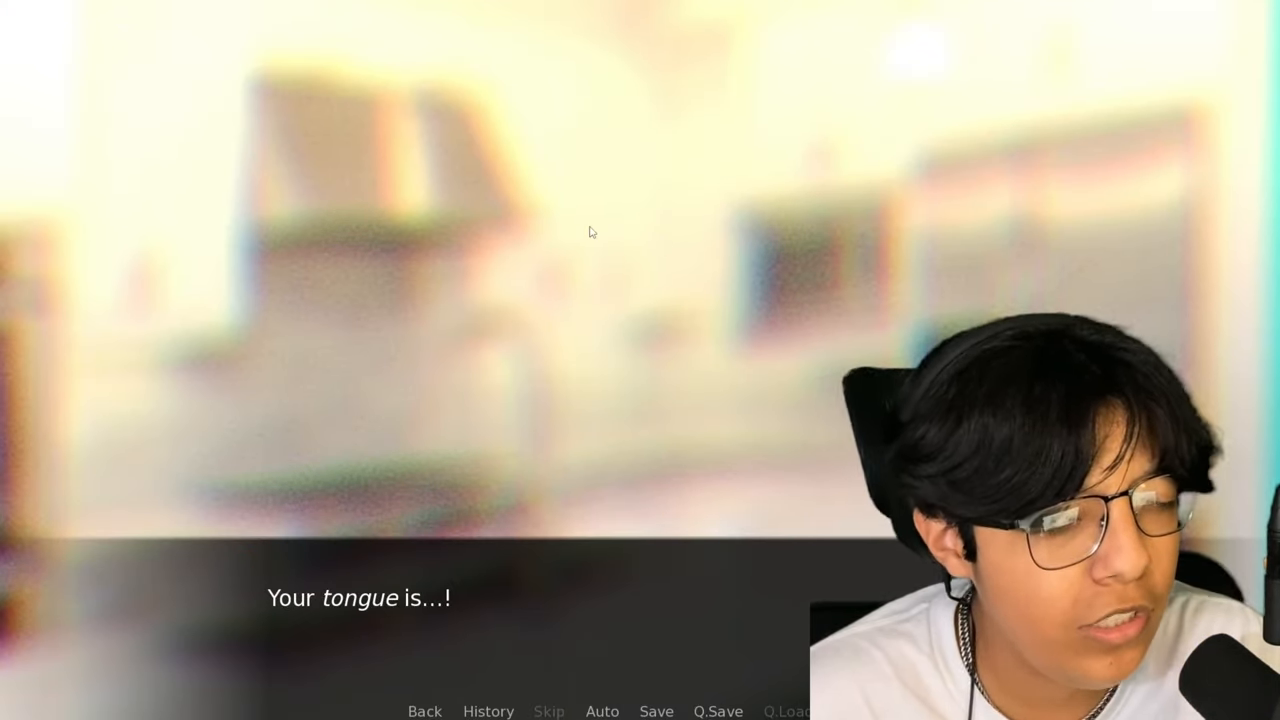
Continue past the lost tongue and panicked question until the cat is shown calmly eating
{"action": "left_click", "coordinate": [606, 238]}
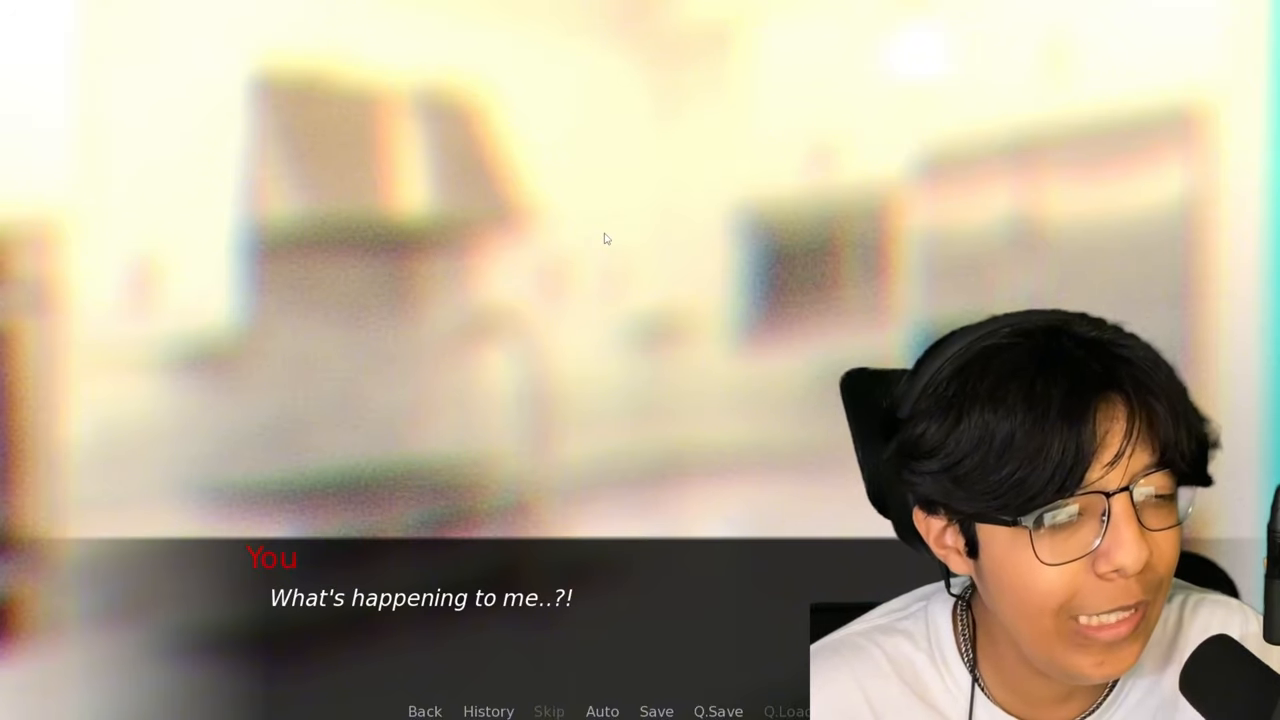
{"action": "left_click", "coordinate": [606, 238]}
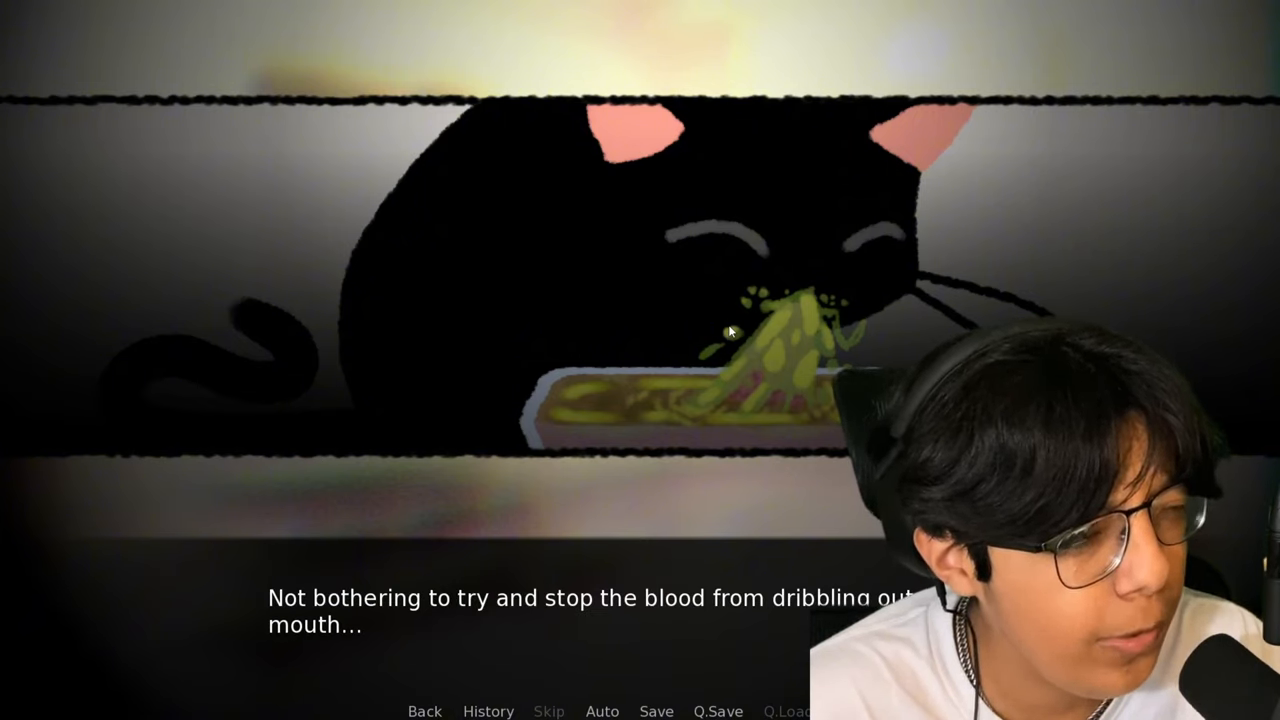
{"action": "left_click", "coordinate": [730, 330]}
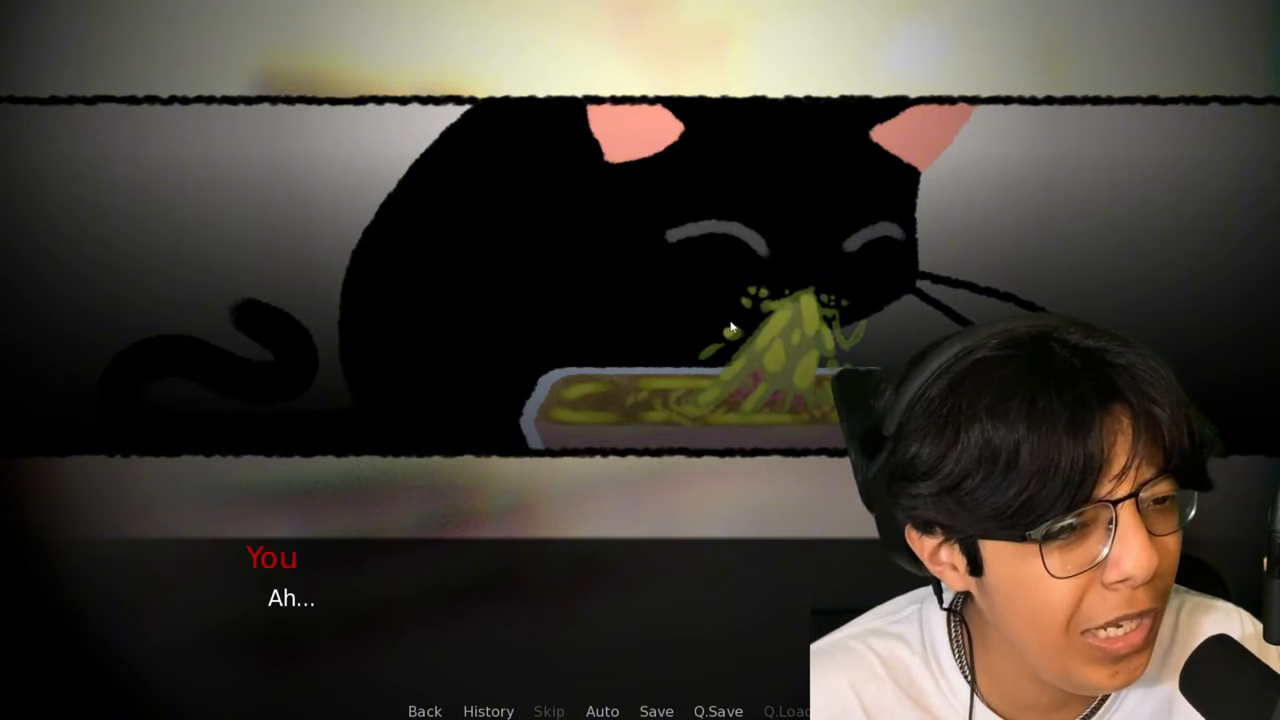
Play through reaching for the cat, the eyes line and life fading until the take-cat-home choice returns
{"action": "left_click", "coordinate": [730, 324]}
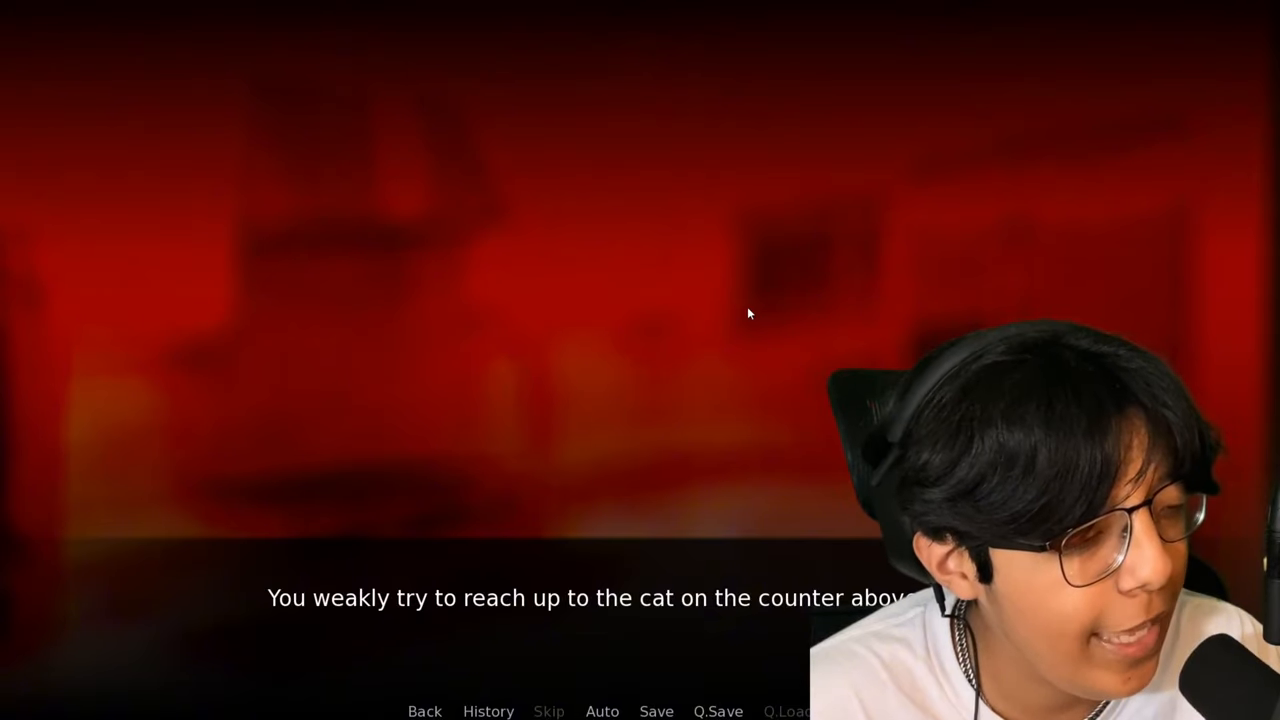
{"action": "left_click", "coordinate": [750, 312]}
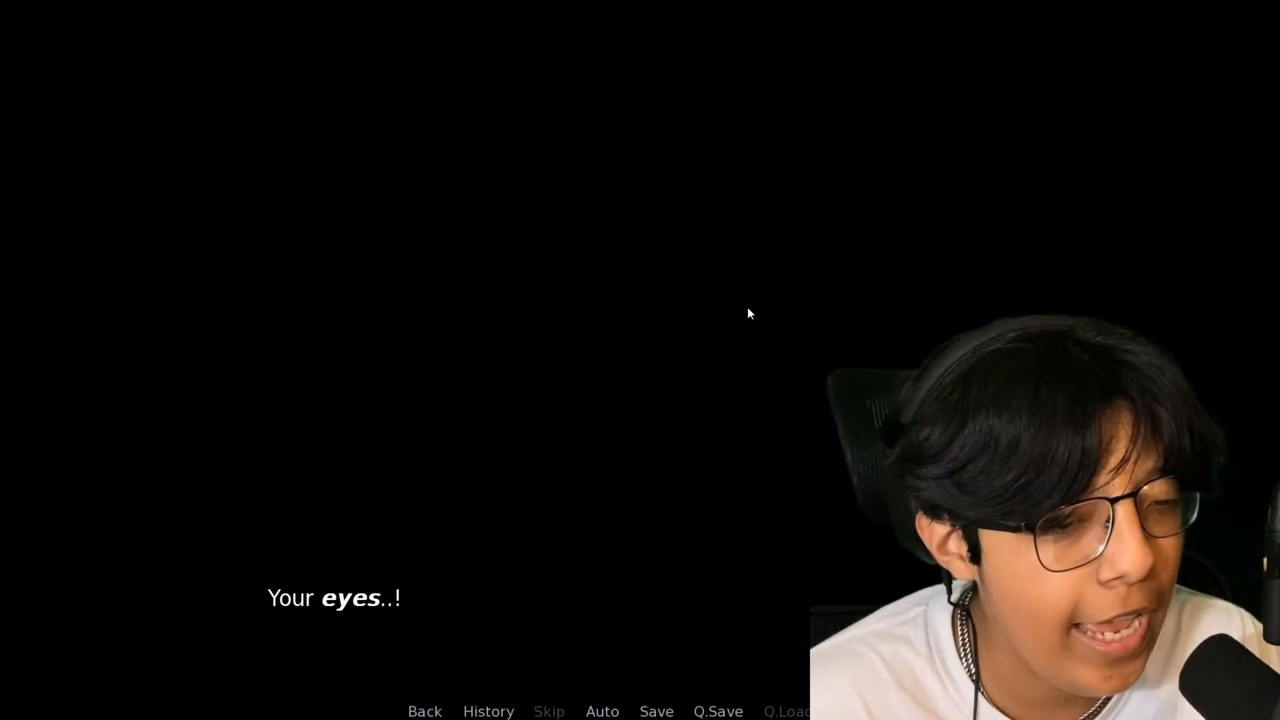
{"action": "left_click", "coordinate": [748, 312]}
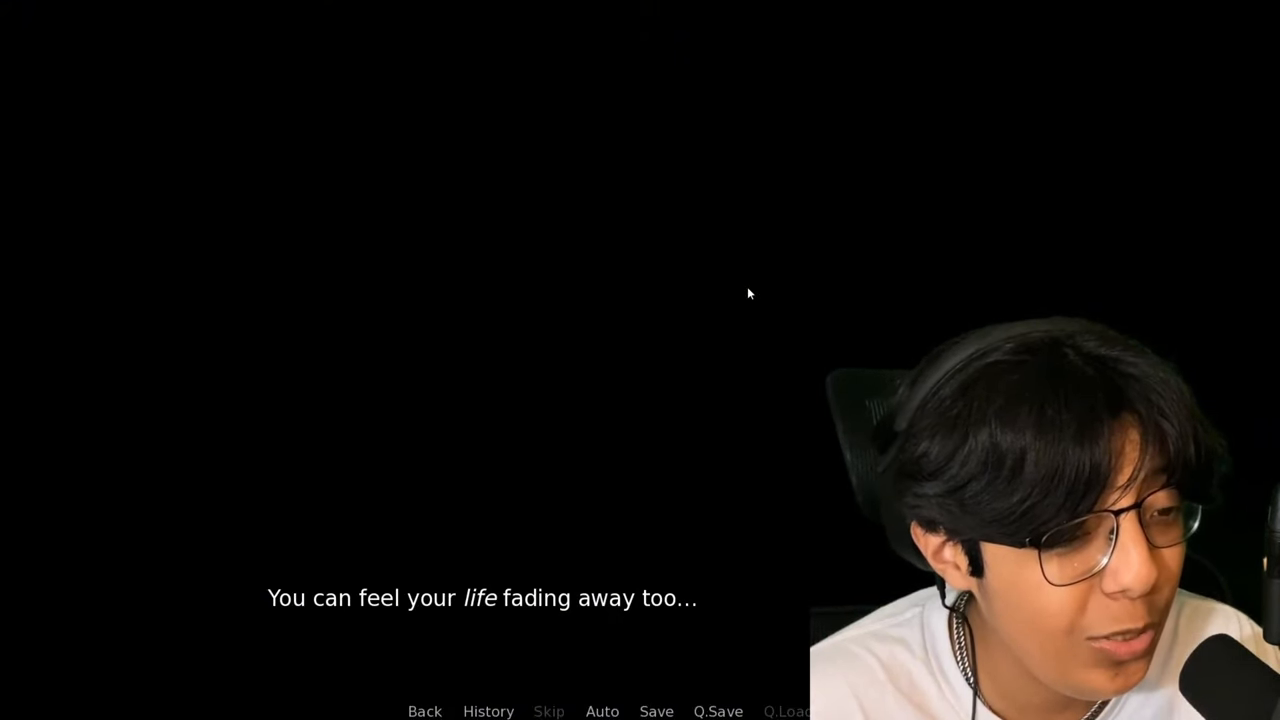
{"action": "left_click", "coordinate": [748, 294]}
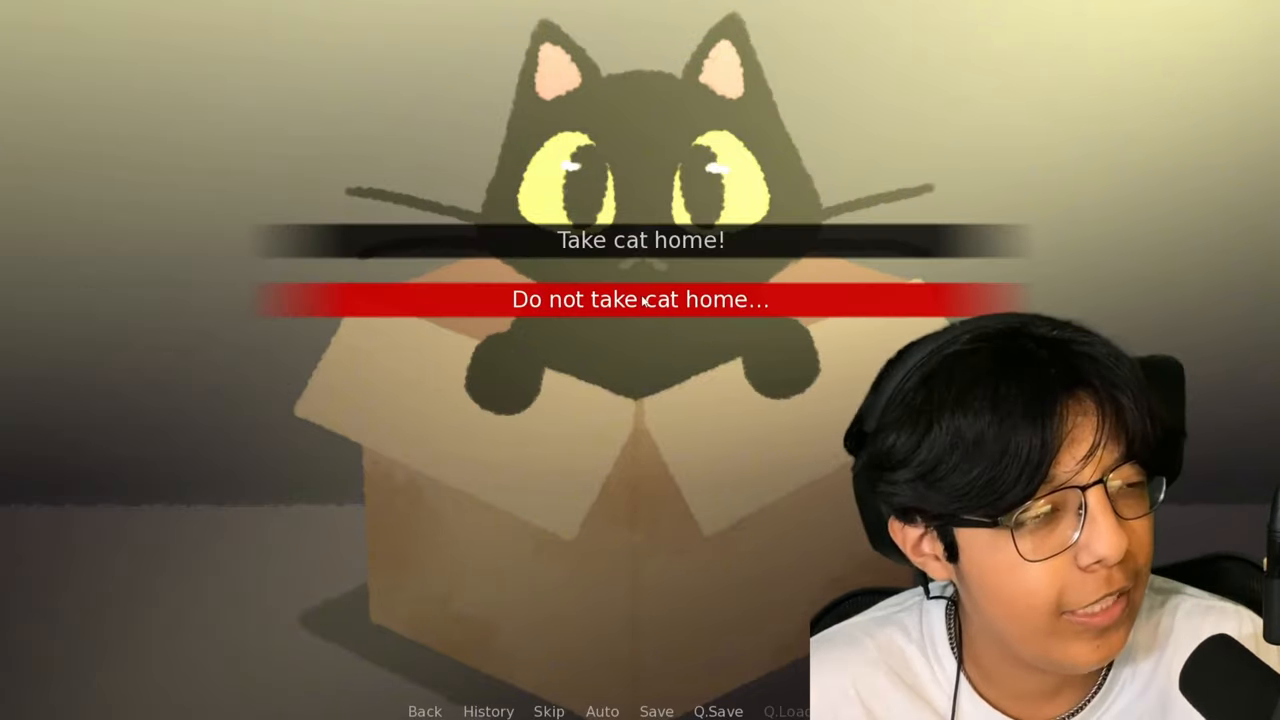
Decline taking the cat home and read the rent, bills and day-off lines to the outing choice
{"action": "left_click", "coordinate": [640, 300]}
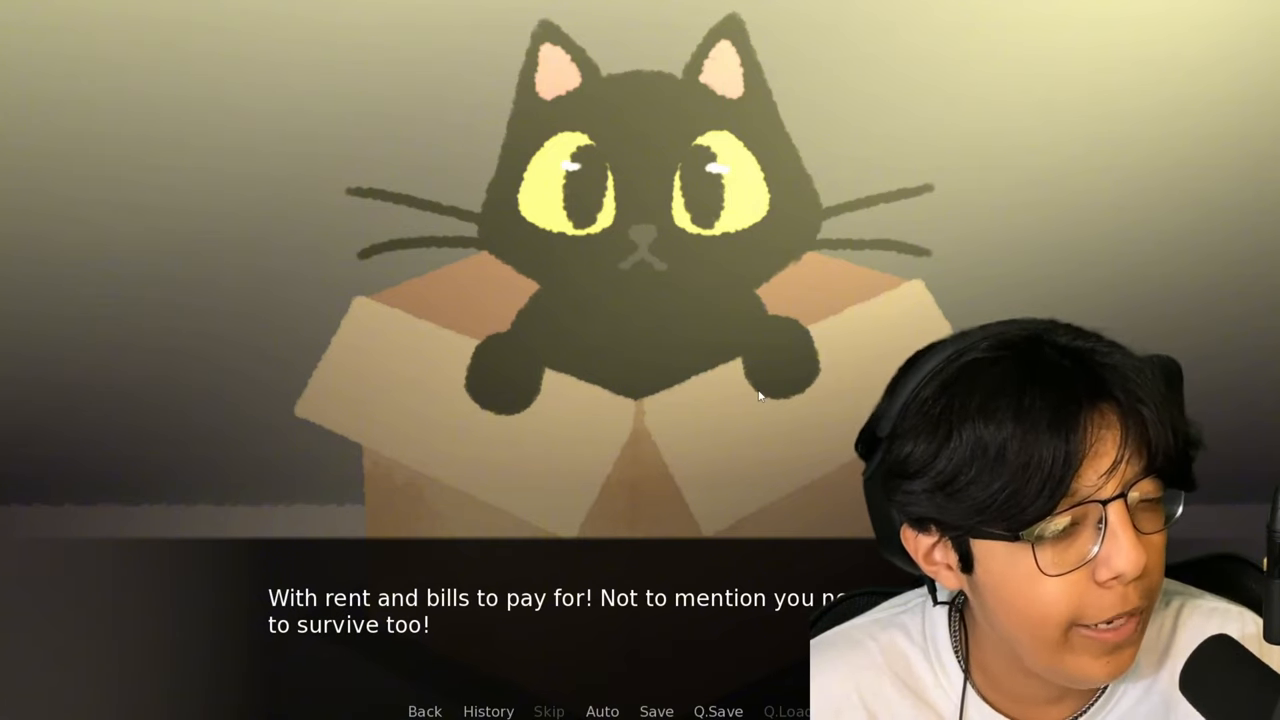
{"action": "left_click", "coordinate": [760, 396]}
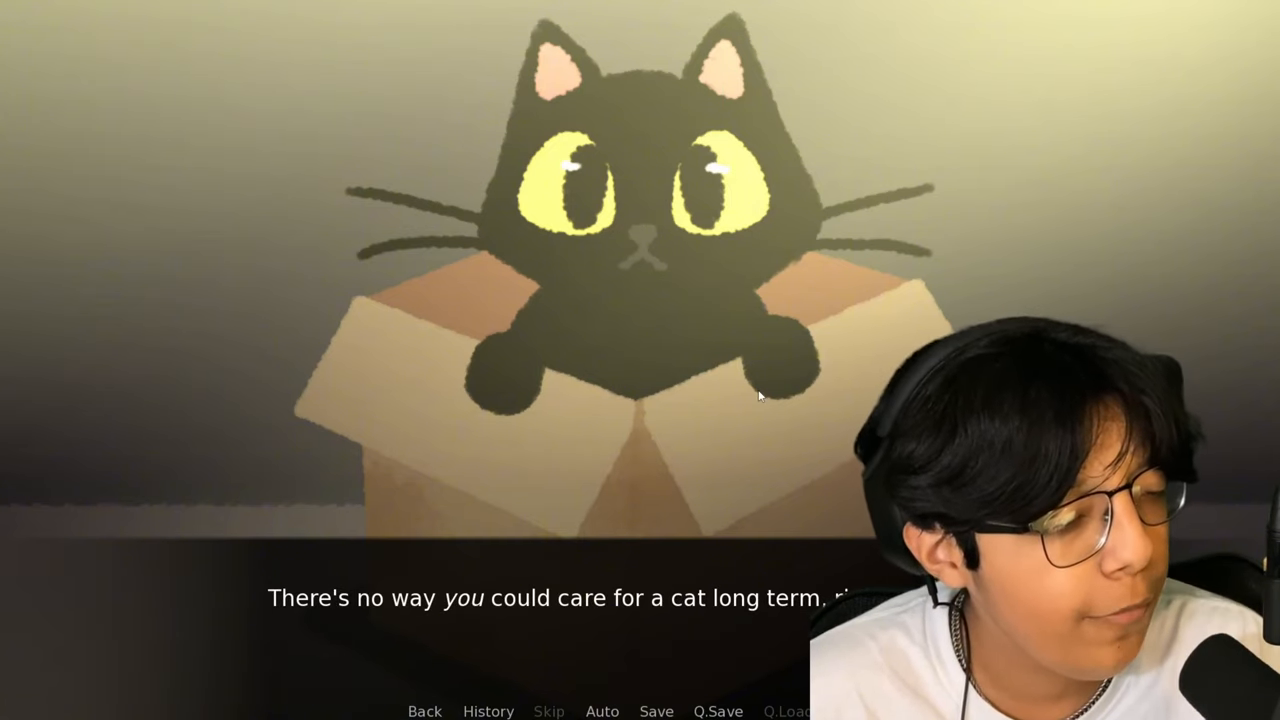
{"action": "left_click", "coordinate": [760, 396]}
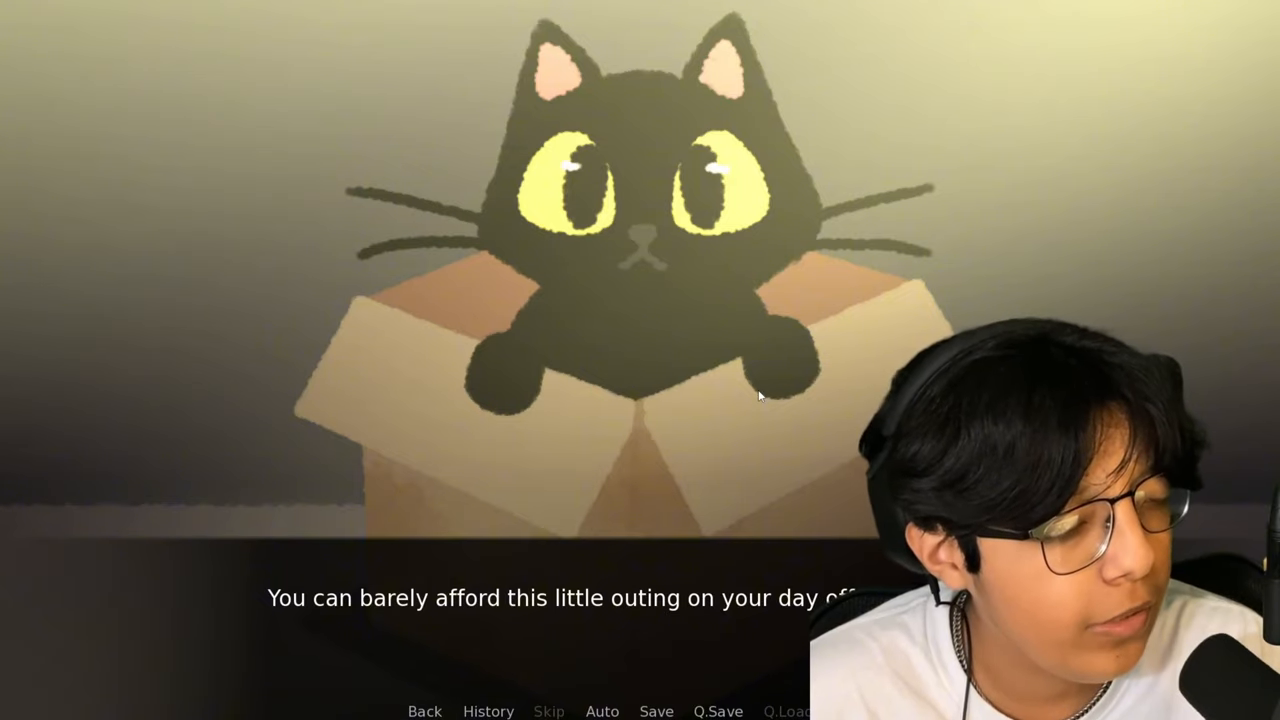
{"action": "left_click", "coordinate": [760, 396]}
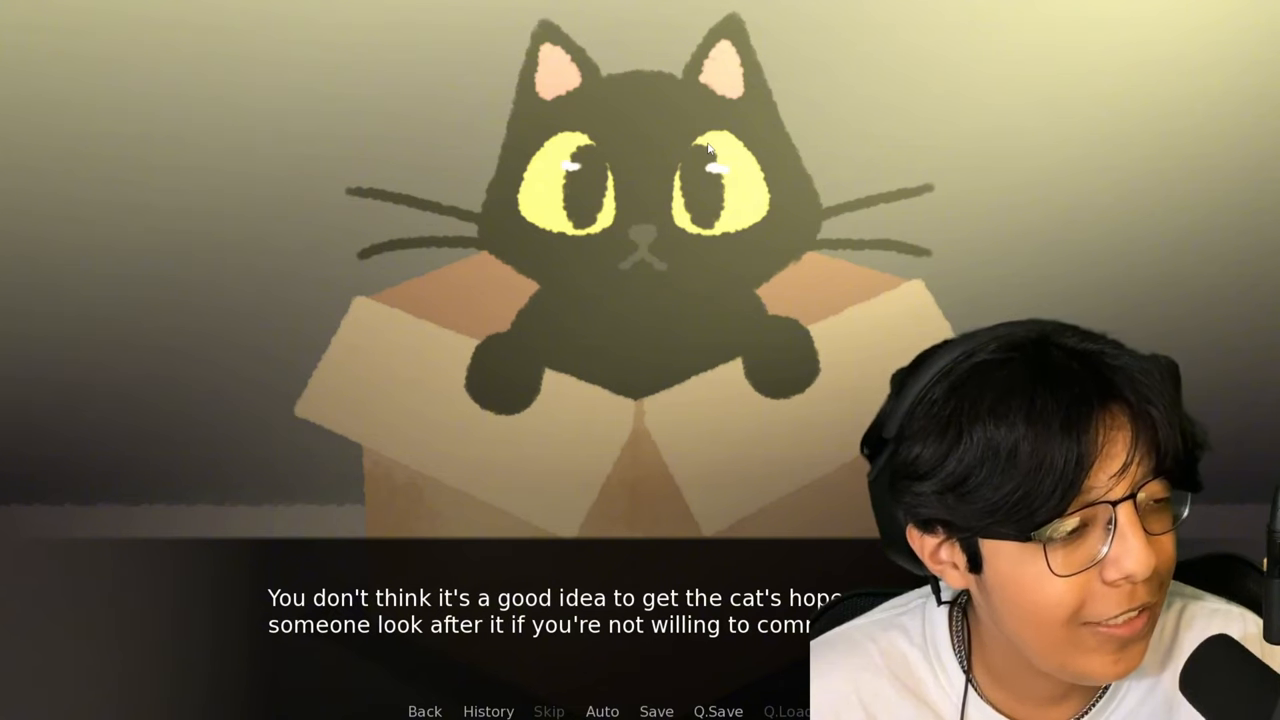
{"action": "mouse_move", "coordinate": [720, 156]}
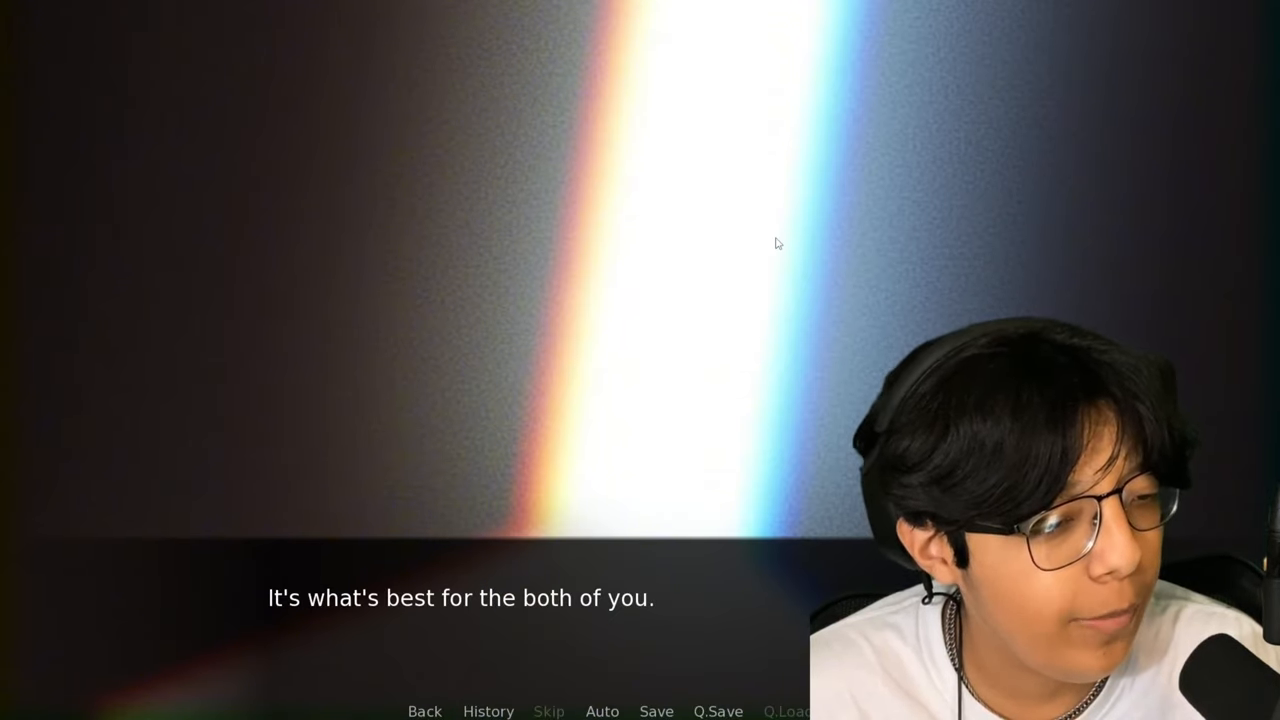
{"action": "left_click", "coordinate": [778, 244]}
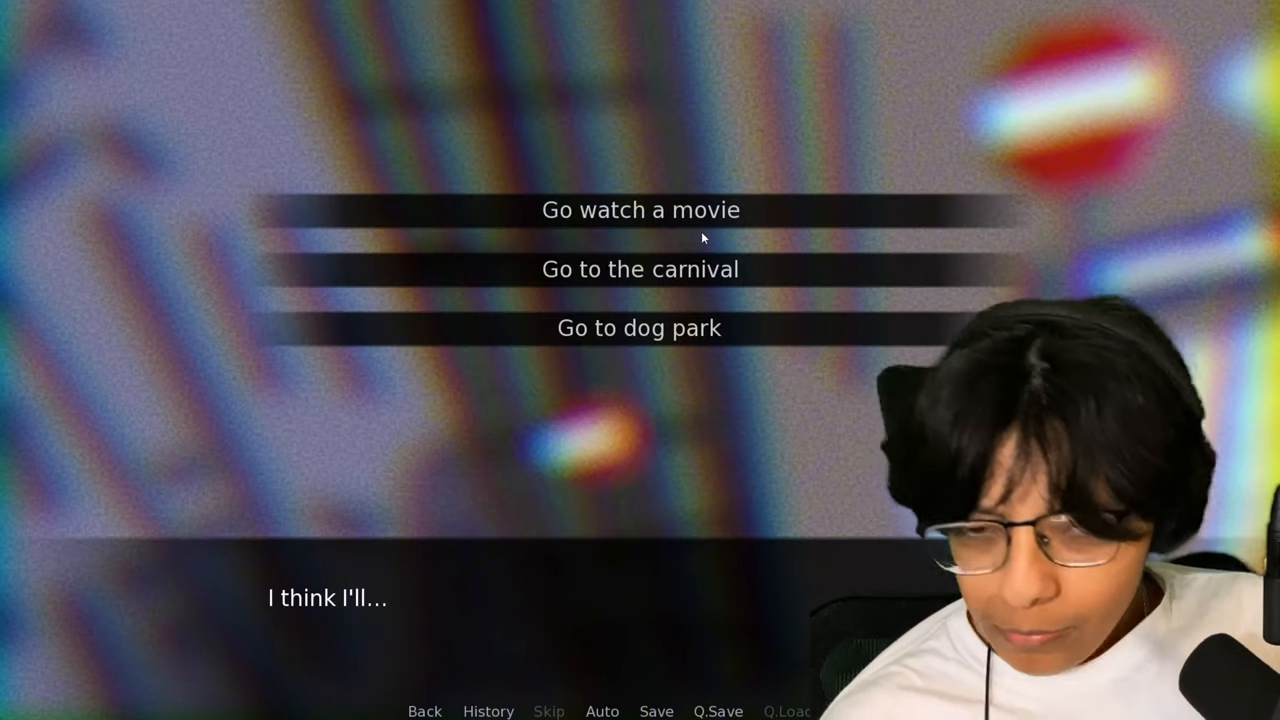
Go to the dog park and watch the adorable dogs from afar until an owner waves
{"action": "left_click", "coordinate": [640, 328]}
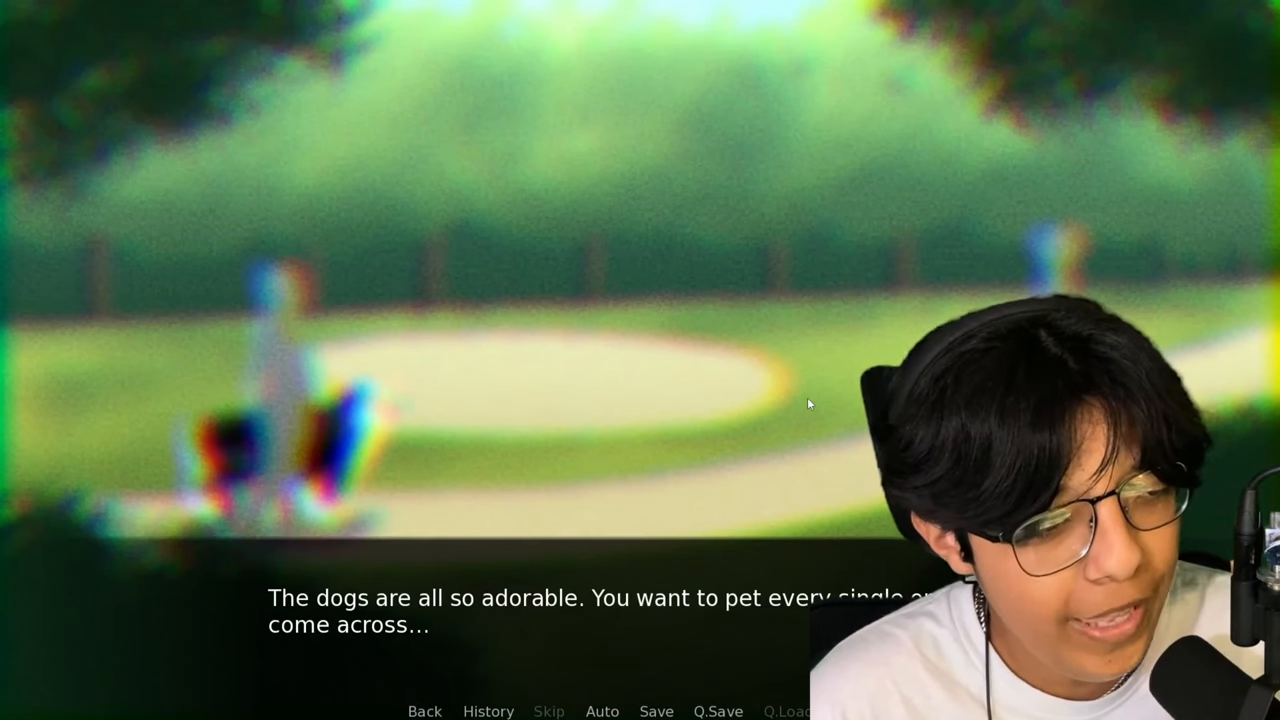
{"action": "left_click", "coordinate": [808, 404]}
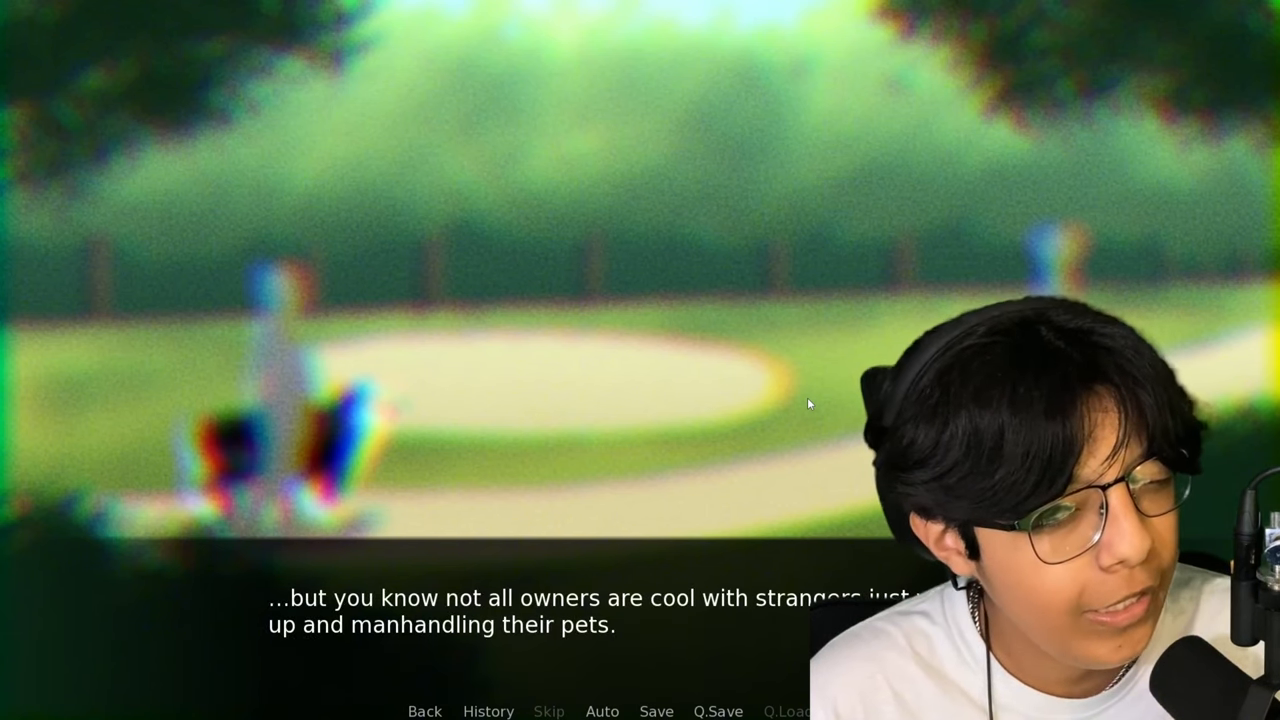
{"action": "left_click", "coordinate": [808, 404]}
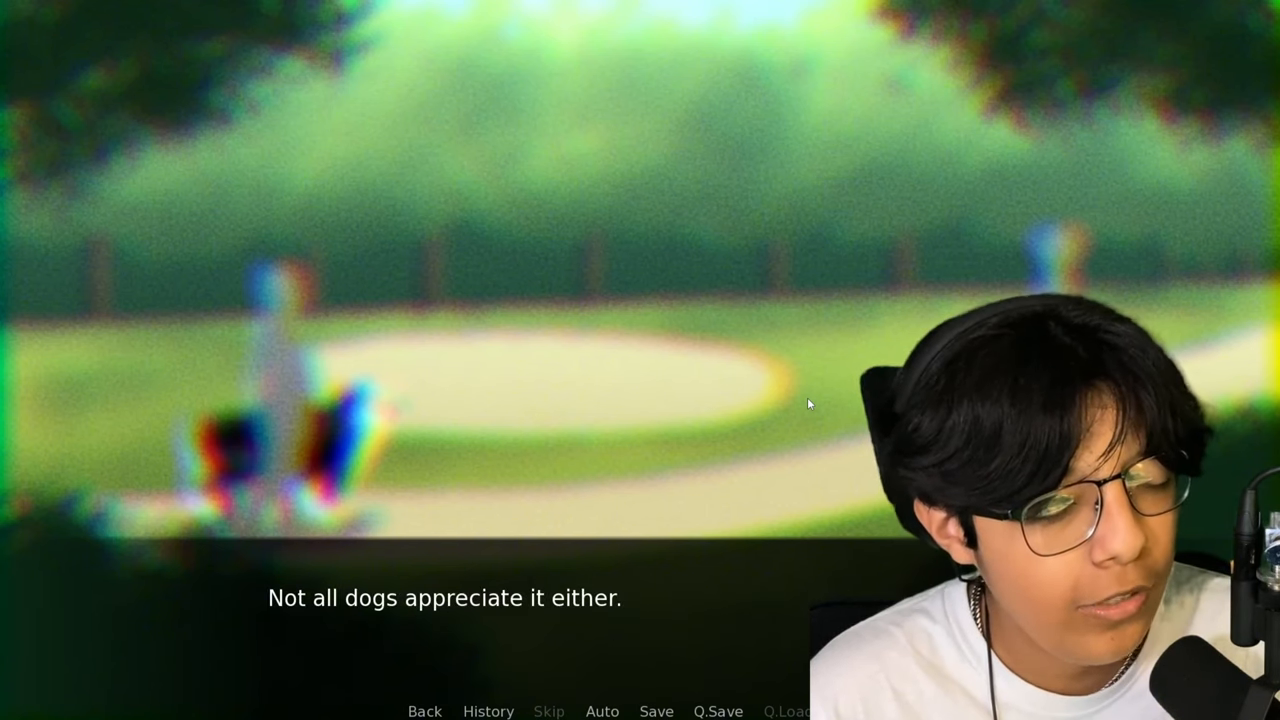
{"action": "left_click", "coordinate": [808, 404]}
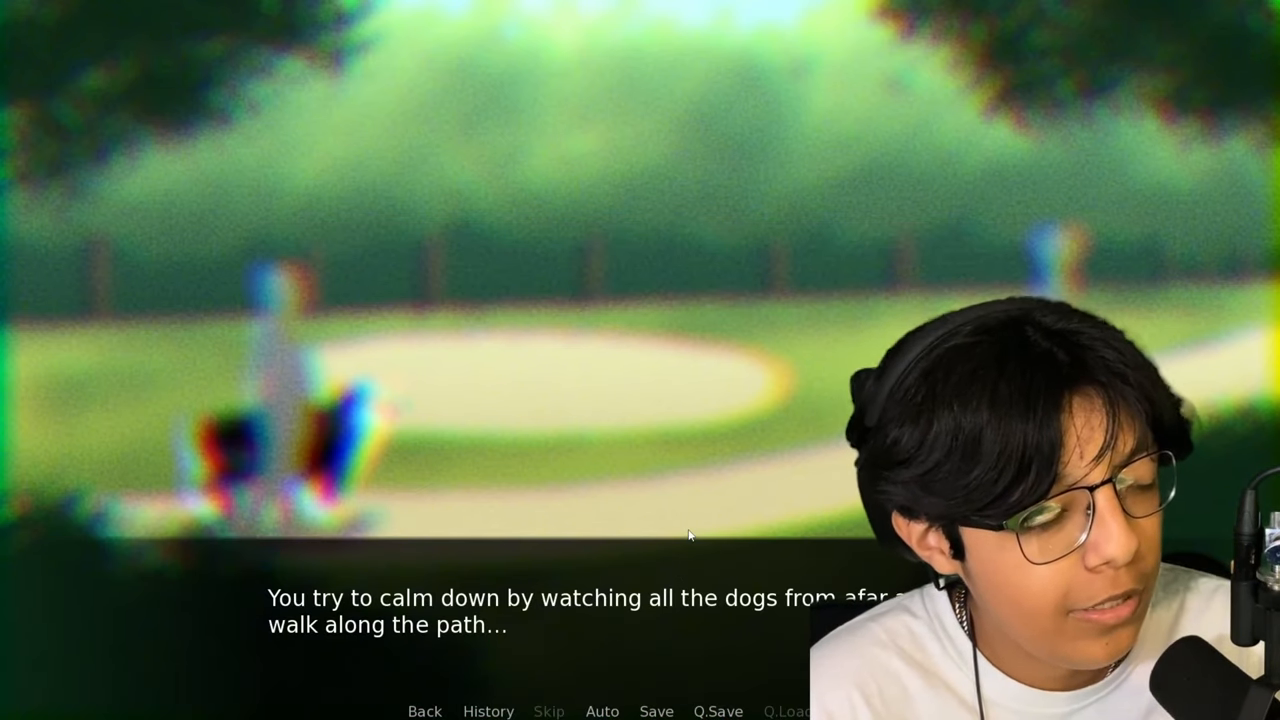
{"action": "left_click", "coordinate": [690, 536]}
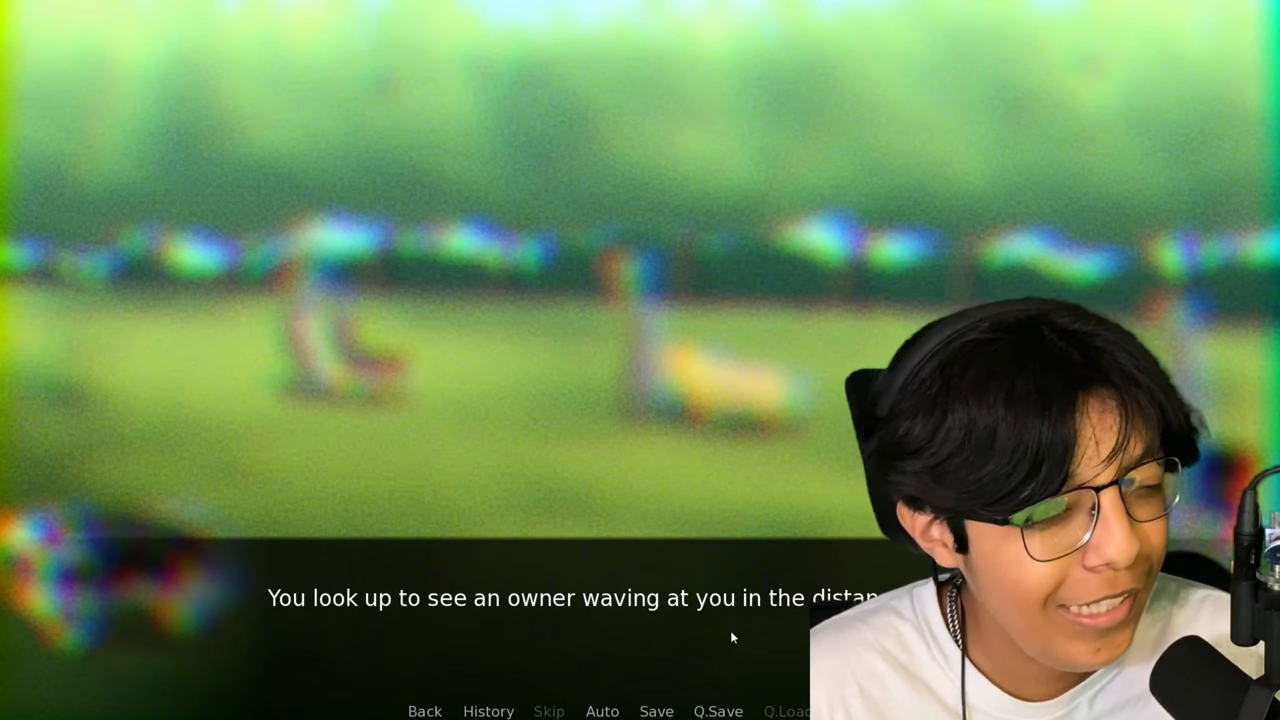
Advance past the waving owner and the sprinting dog until the movie / carnival / dog park choice reappears
{"action": "left_click", "coordinate": [732, 636]}
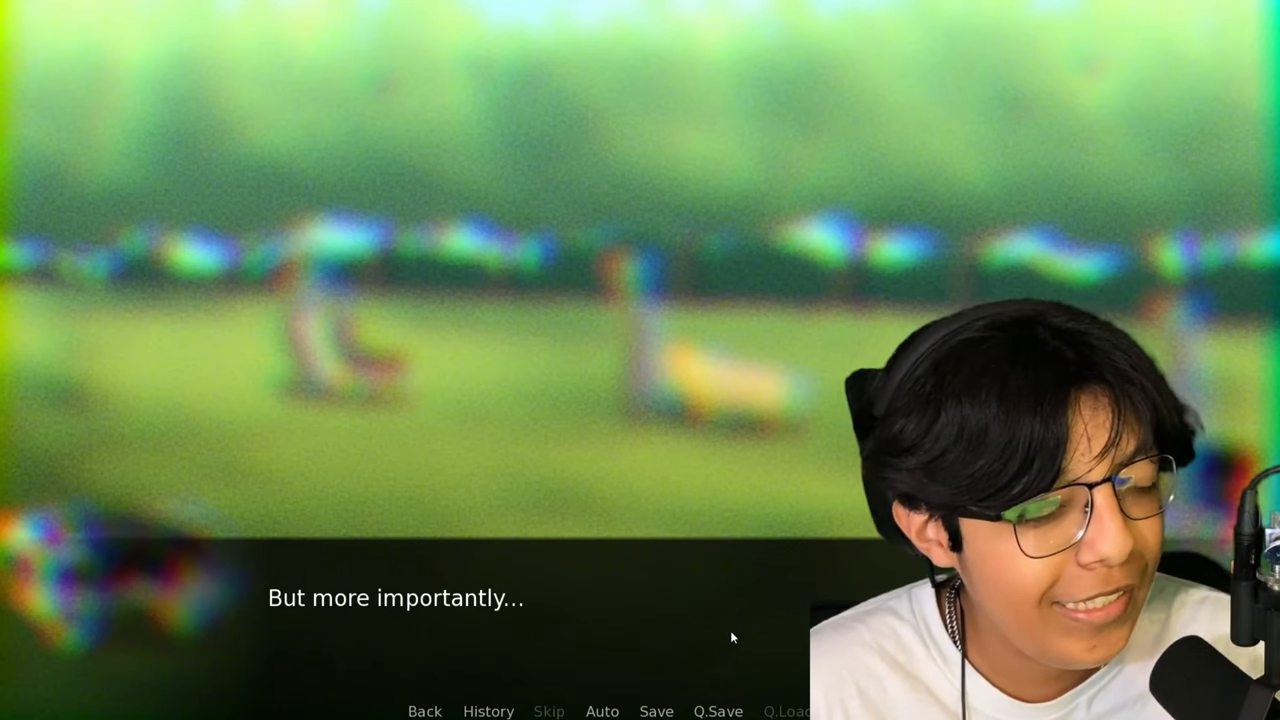
{"action": "left_click", "coordinate": [732, 640]}
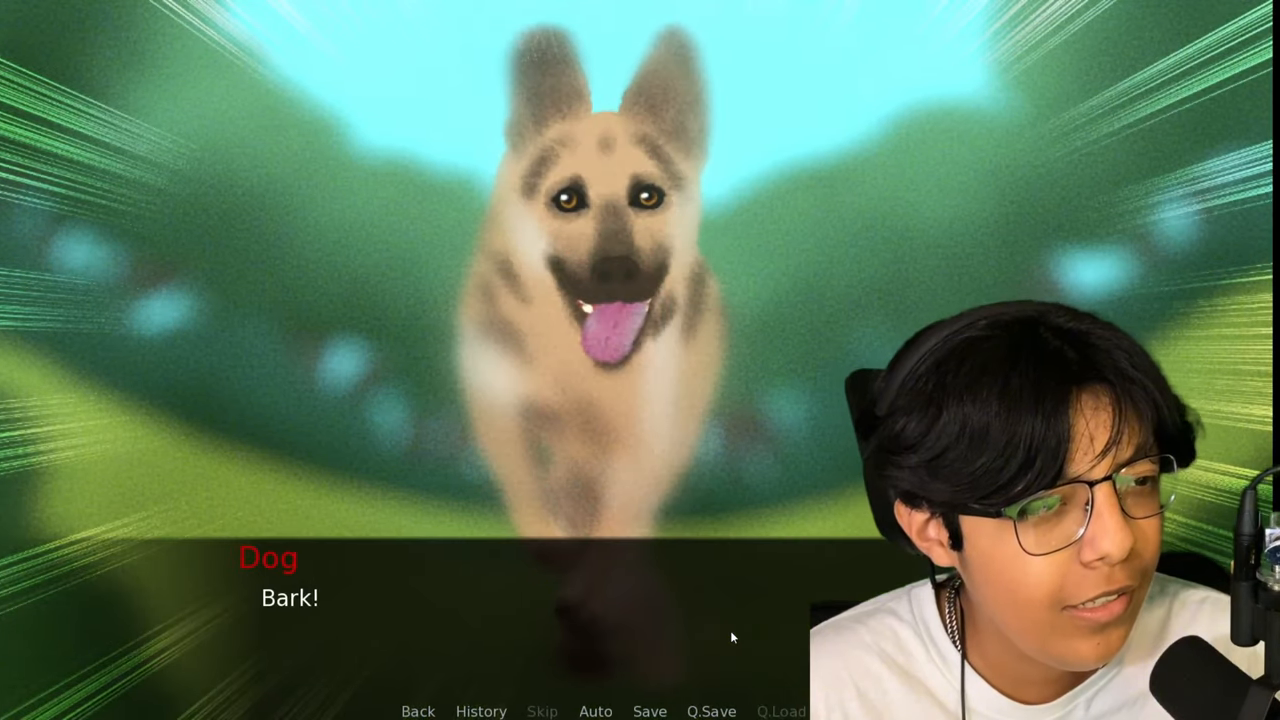
{"action": "left_click", "coordinate": [730, 636]}
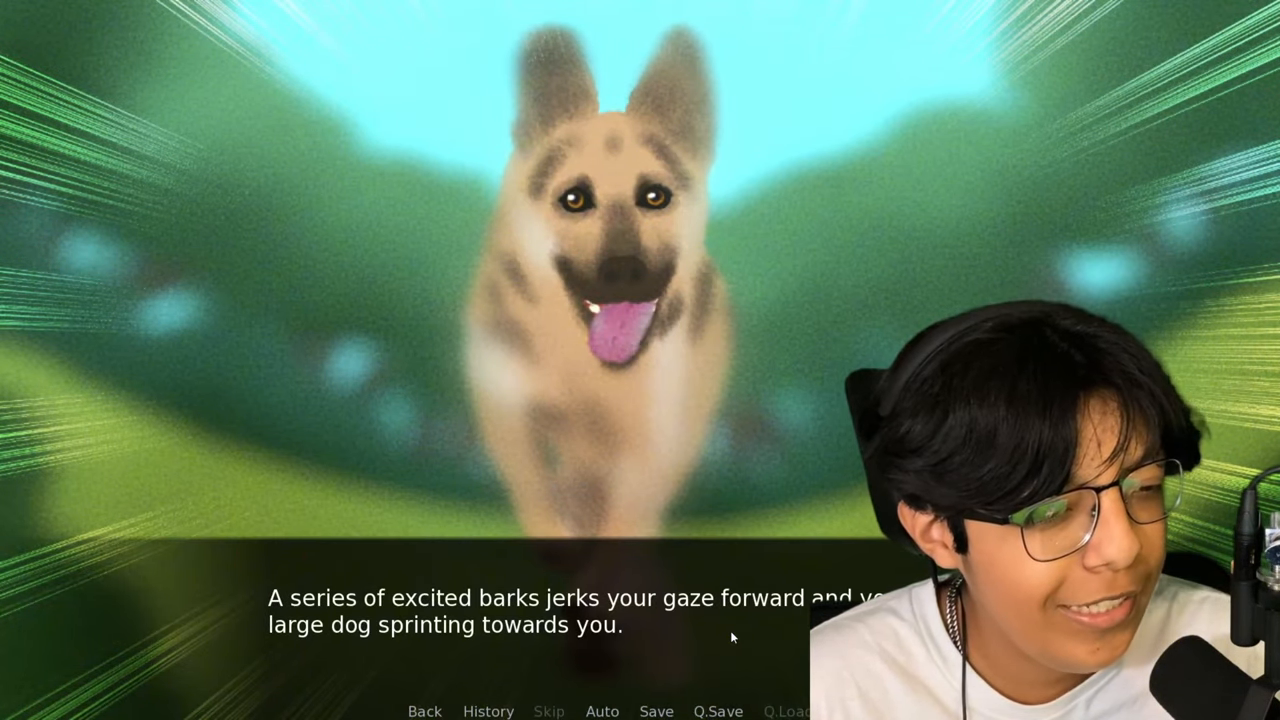
{"action": "left_click", "coordinate": [732, 638]}
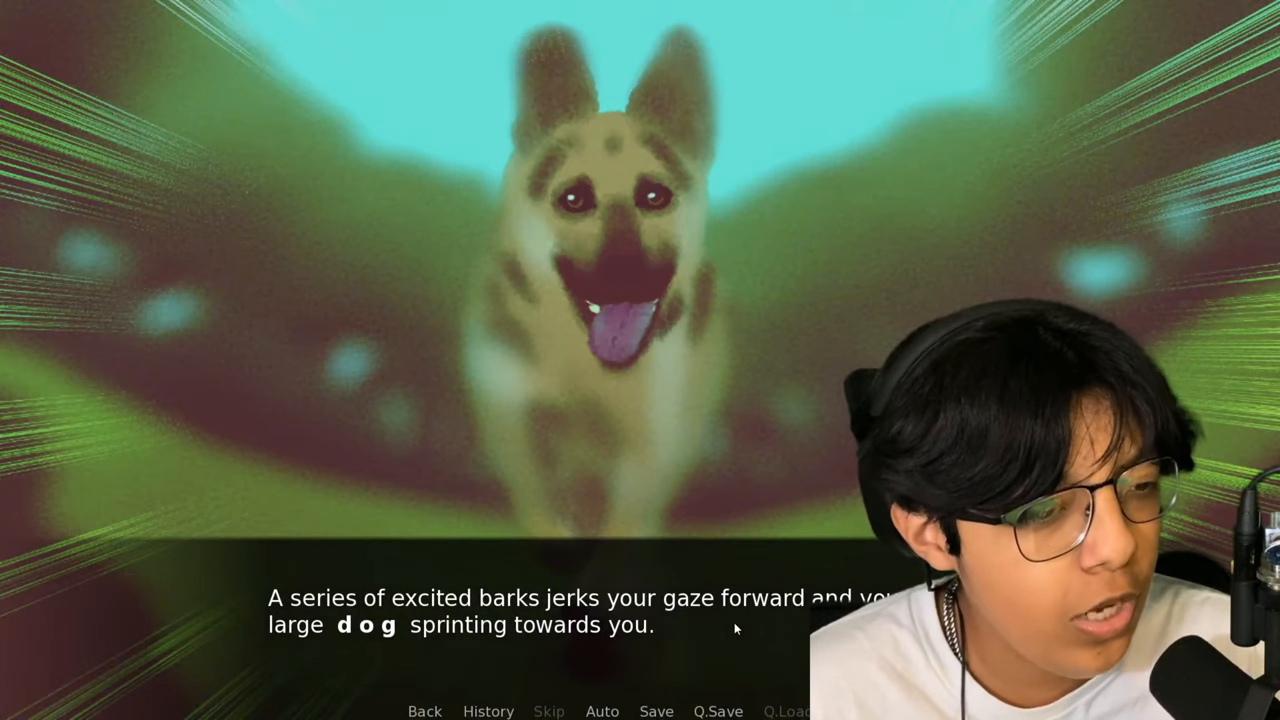
{"action": "left_click", "coordinate": [736, 628]}
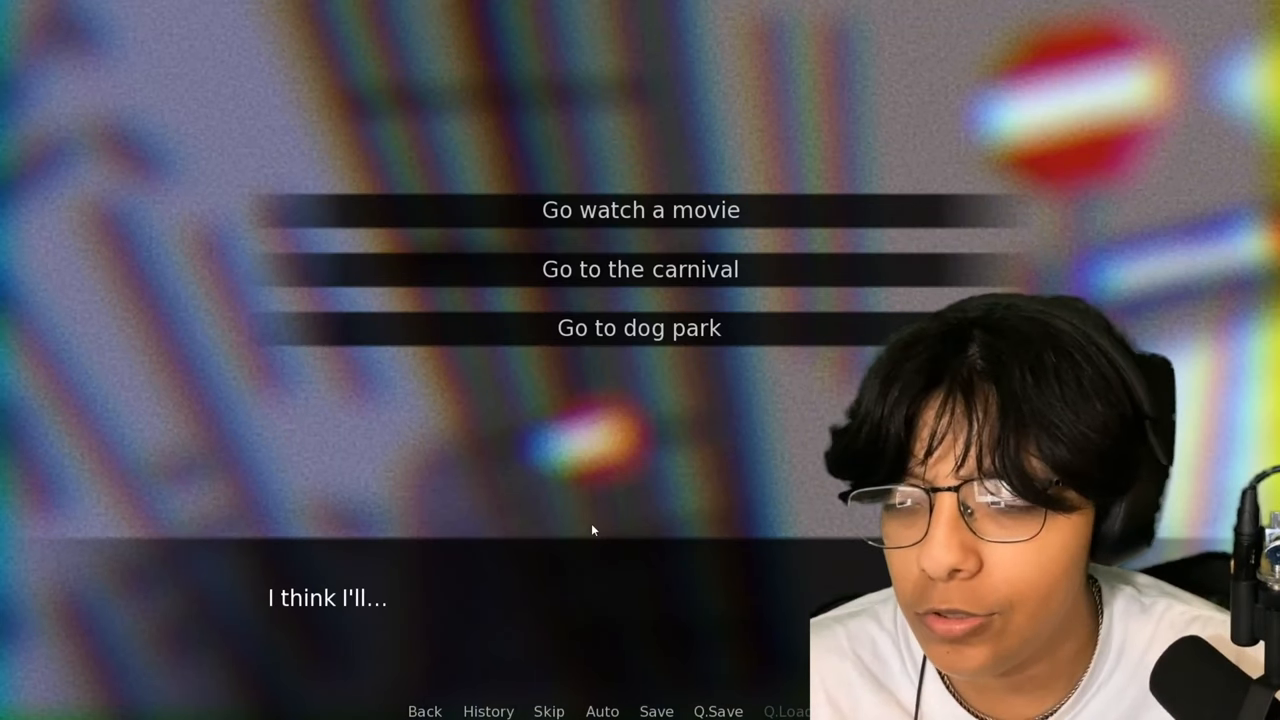
{"action": "mouse_move", "coordinate": [624, 276]}
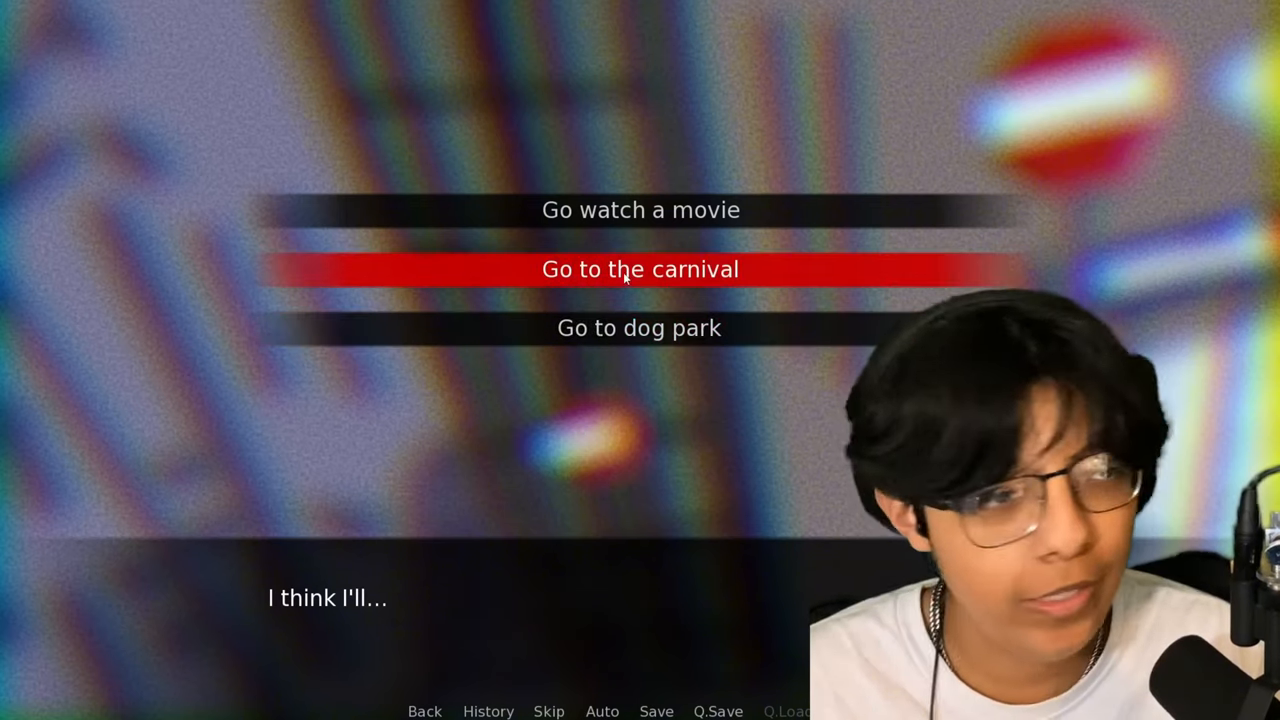
Choose "Go watch a movie" so the old theater versus new cinema choice appears
{"action": "left_click", "coordinate": [640, 210]}
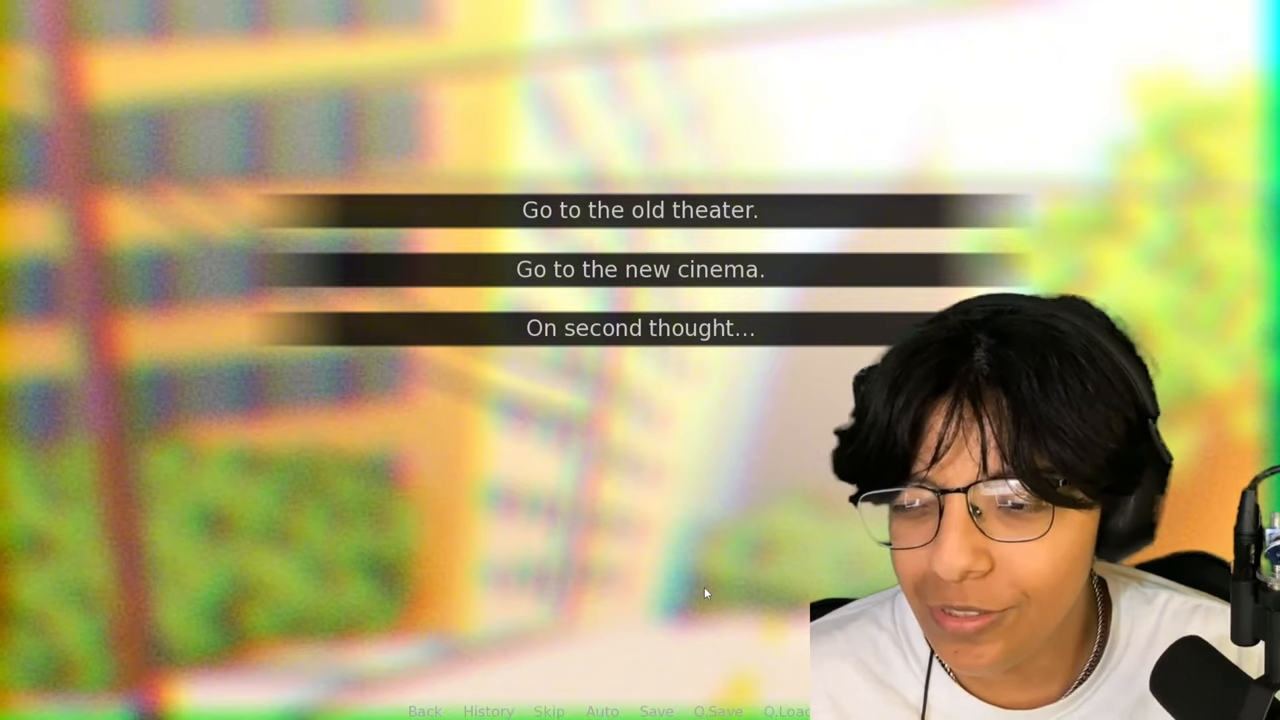
Choose "Go to the old theater" and reach the leave-or-blend-in choice
{"action": "left_click", "coordinate": [640, 328]}
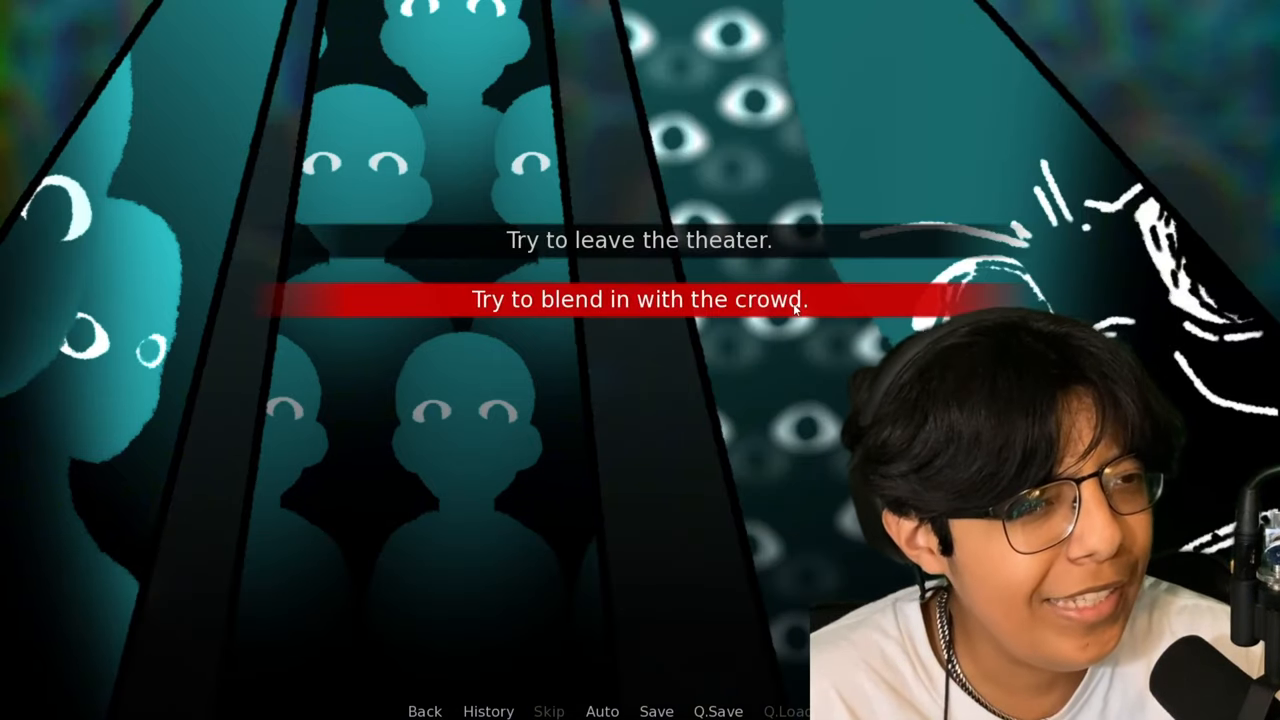
Choose "Try to blend in with the crowd" and advance through the Nyaa chant to feeling at peace
{"action": "left_click", "coordinate": [638, 300]}
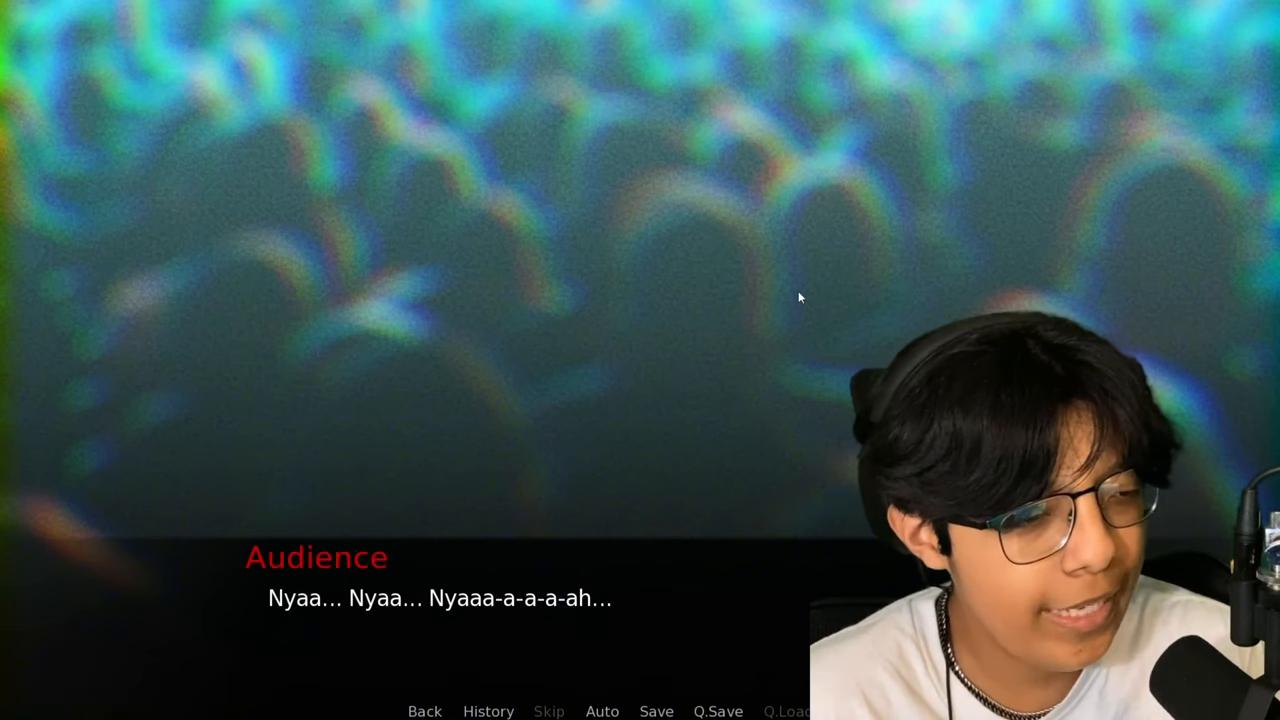
{"action": "left_click", "coordinate": [800, 290]}
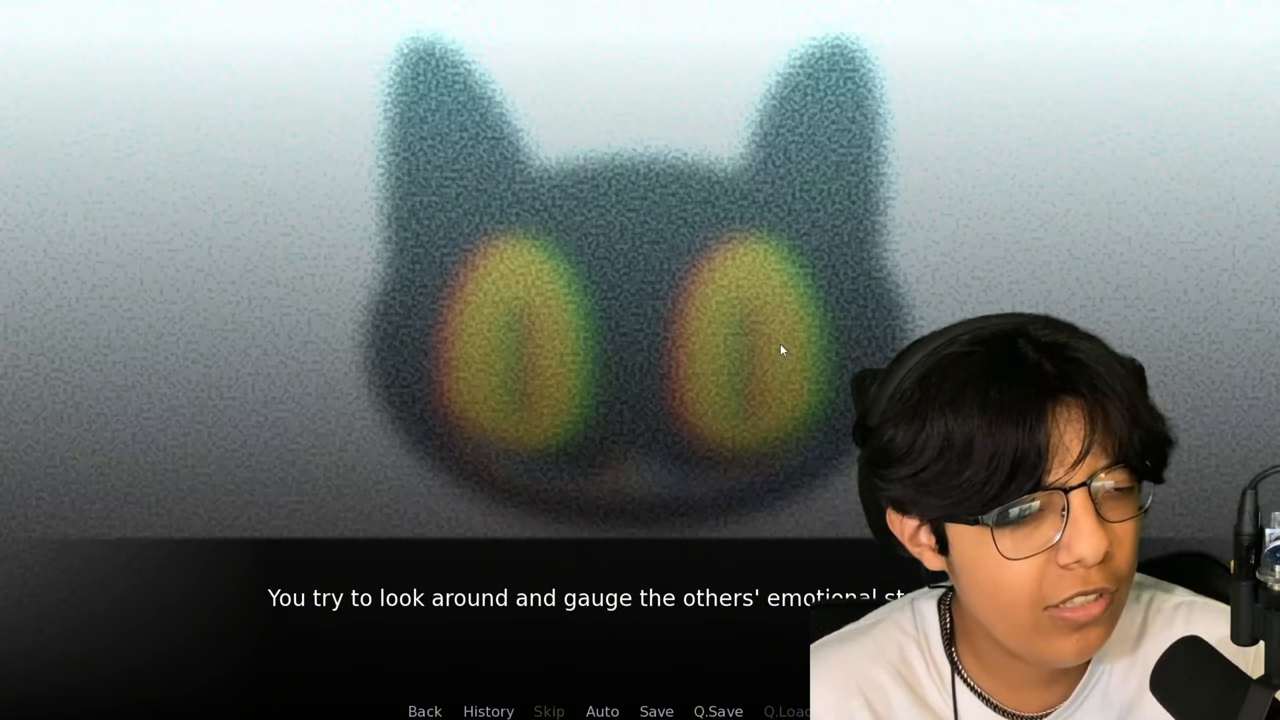
{"action": "left_click", "coordinate": [780, 348]}
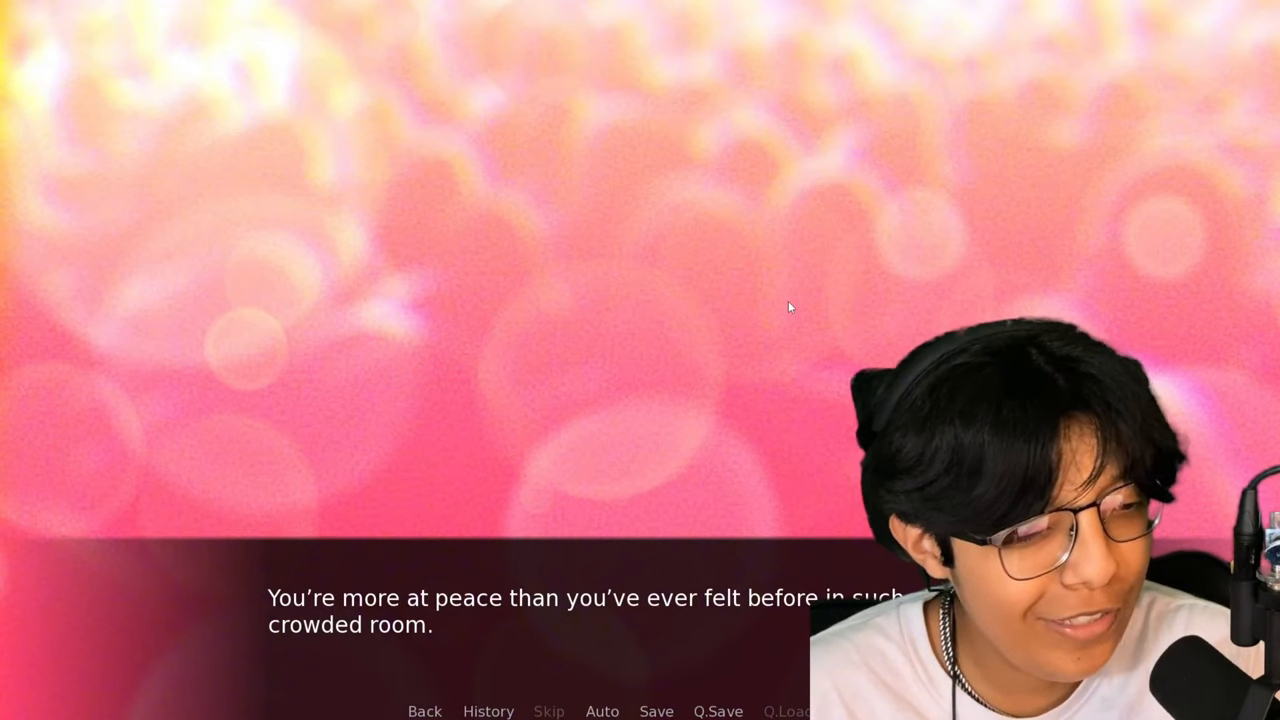
Advance the chanting narration past the room of strangers to the neighbour's awful final hiss
{"action": "left_click", "coordinate": [760, 424]}
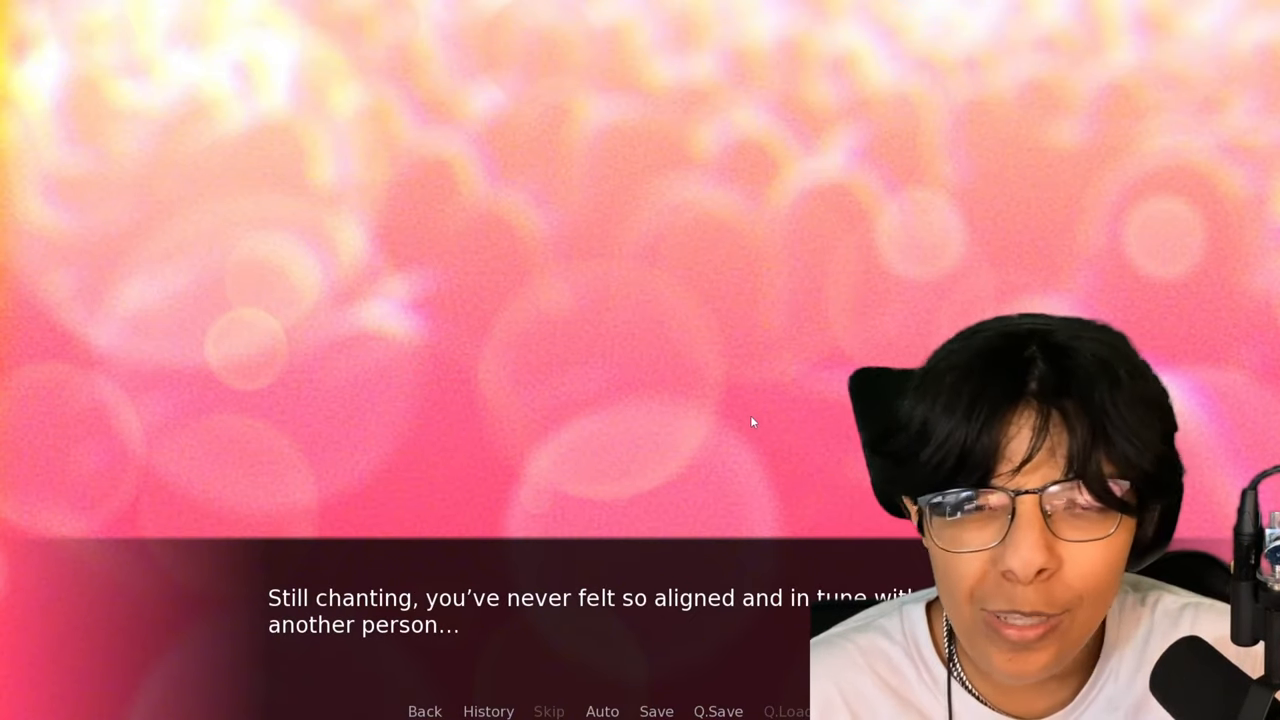
{"action": "left_click", "coordinate": [752, 422]}
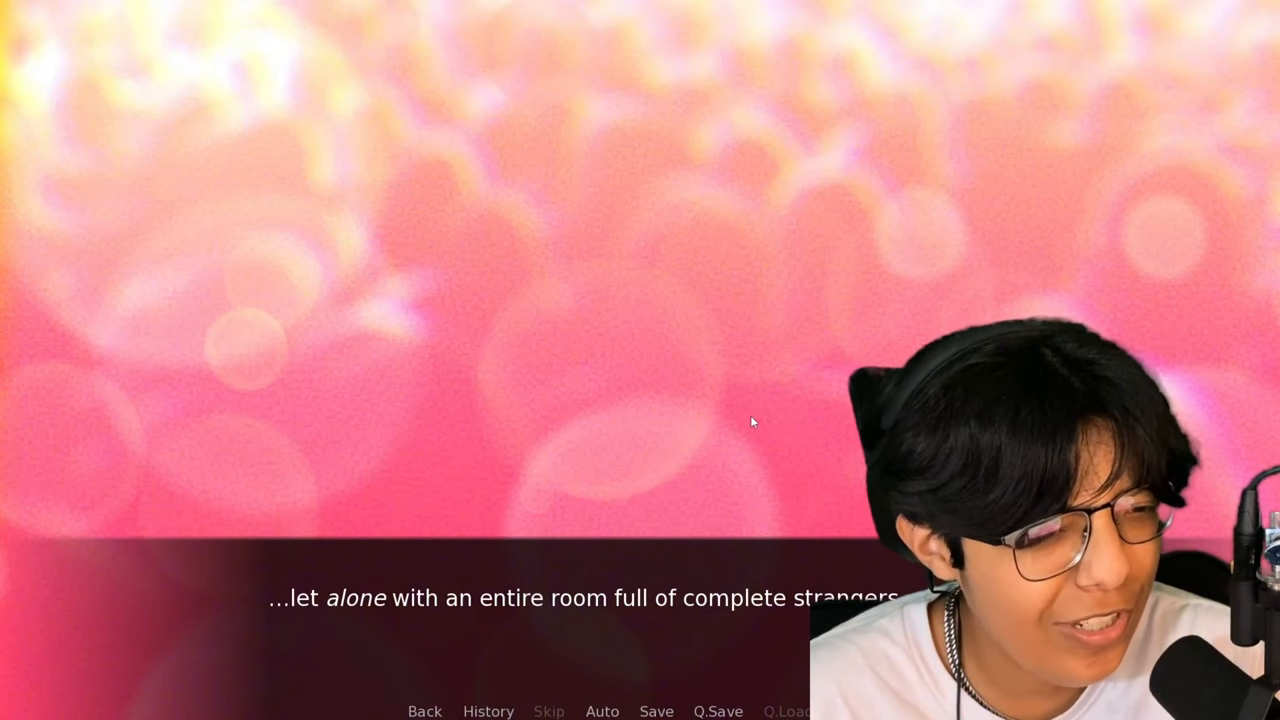
{"action": "left_click", "coordinate": [752, 422]}
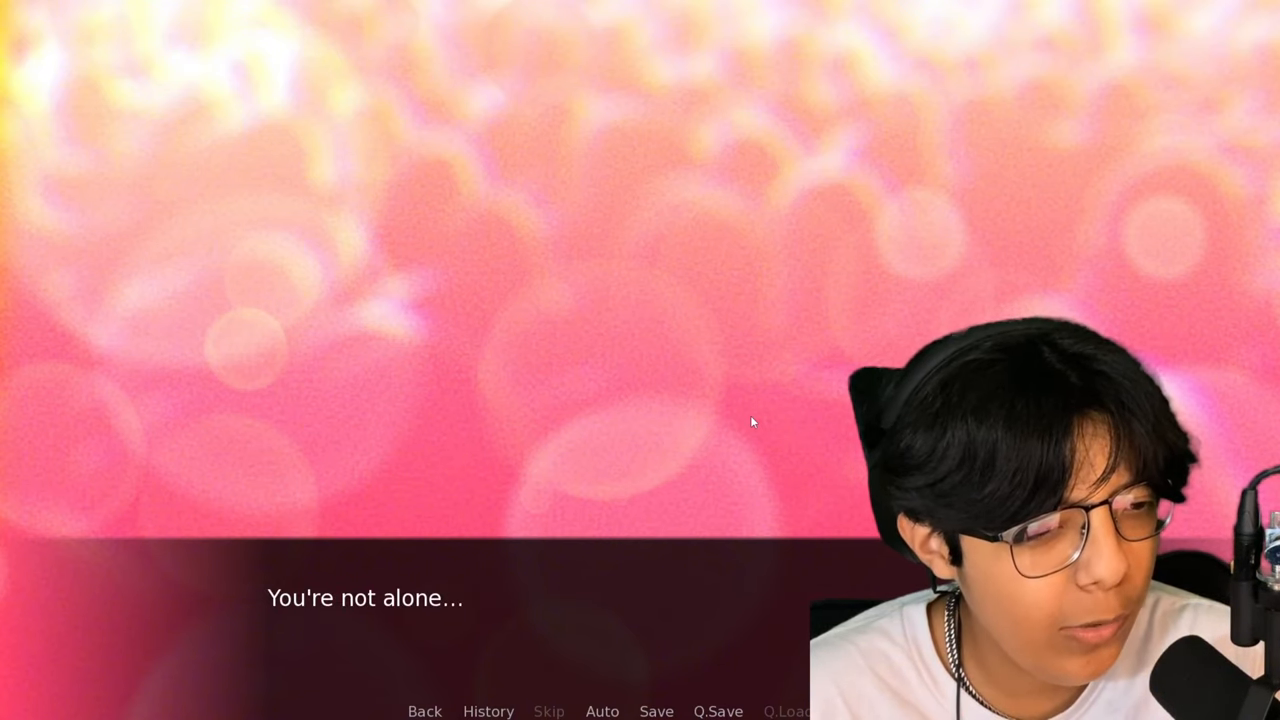
{"action": "left_click", "coordinate": [752, 420]}
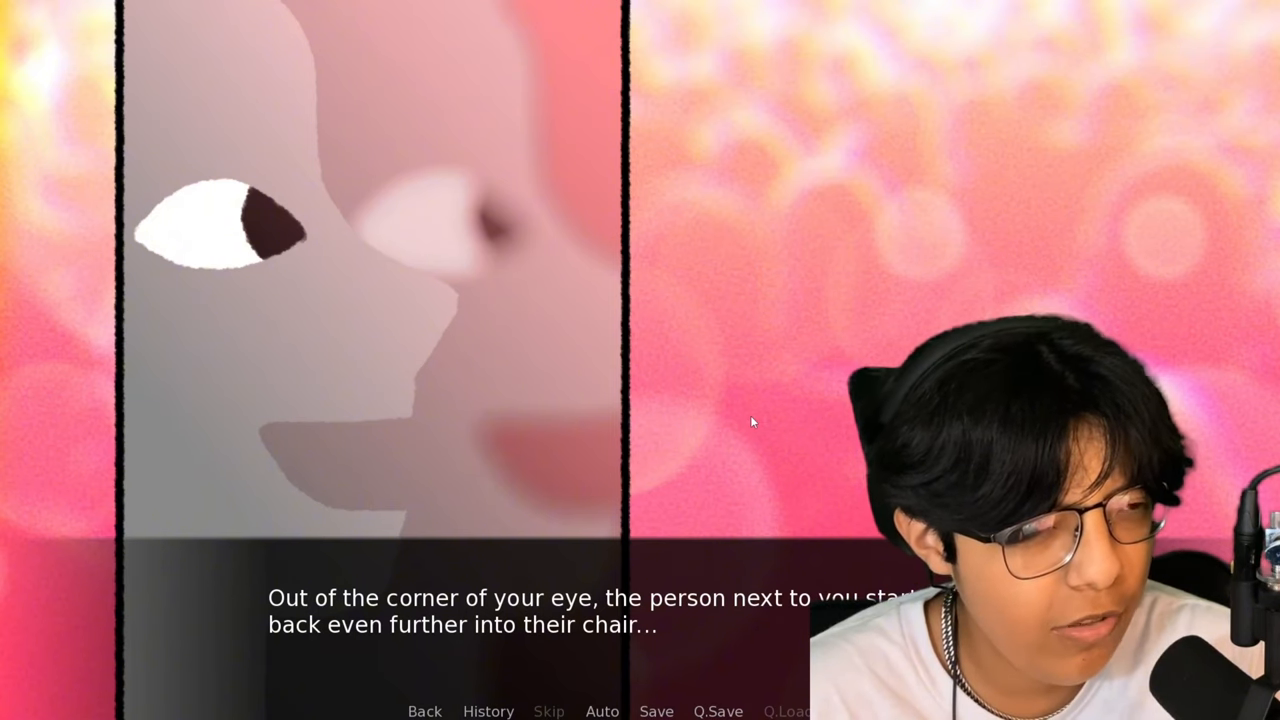
{"action": "left_click", "coordinate": [752, 420]}
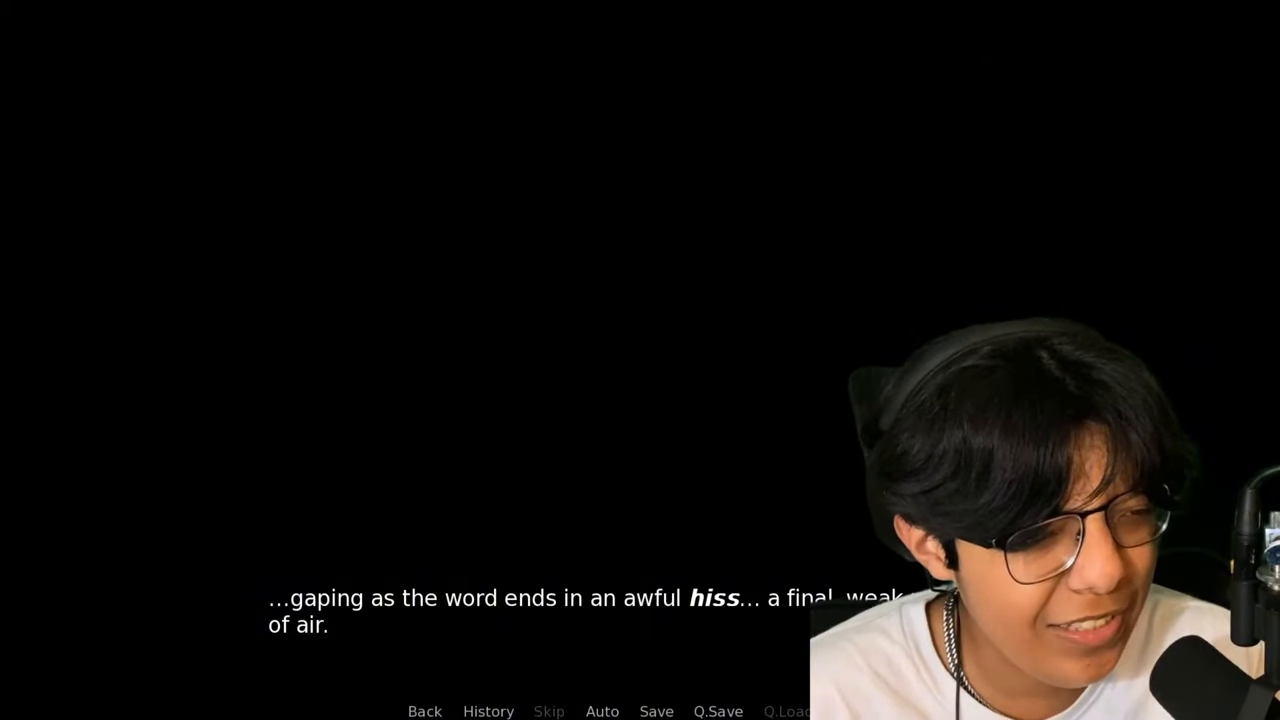
{"action": "left_click", "coordinate": [636, 420]}
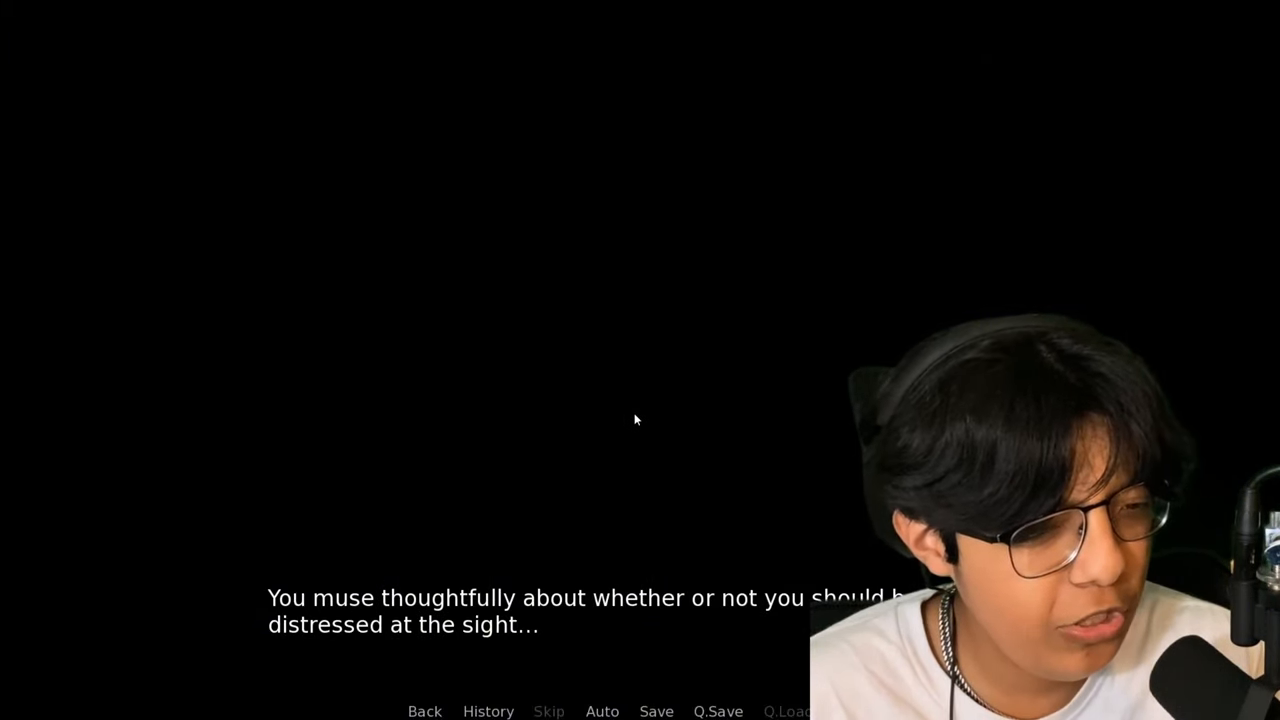
Advance past the blanket of peace and the moving lump to the familiar hissing sound
{"action": "left_click", "coordinate": [636, 436]}
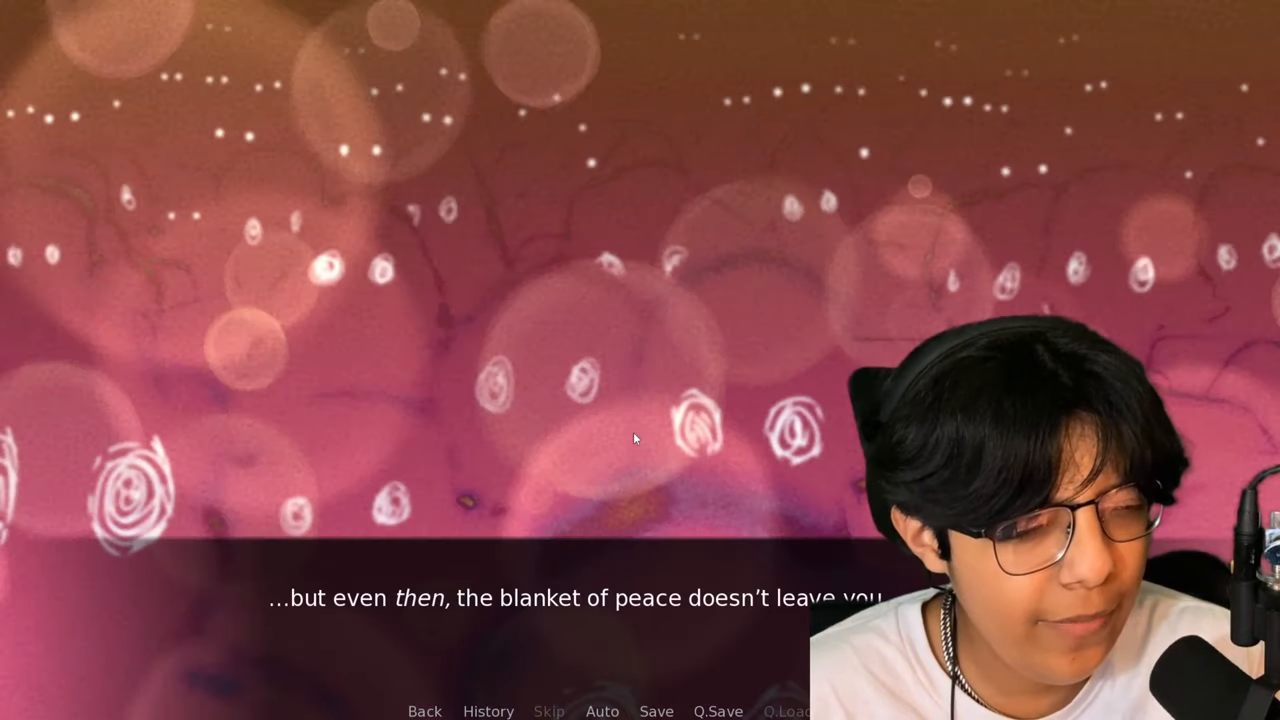
{"action": "left_click", "coordinate": [636, 440]}
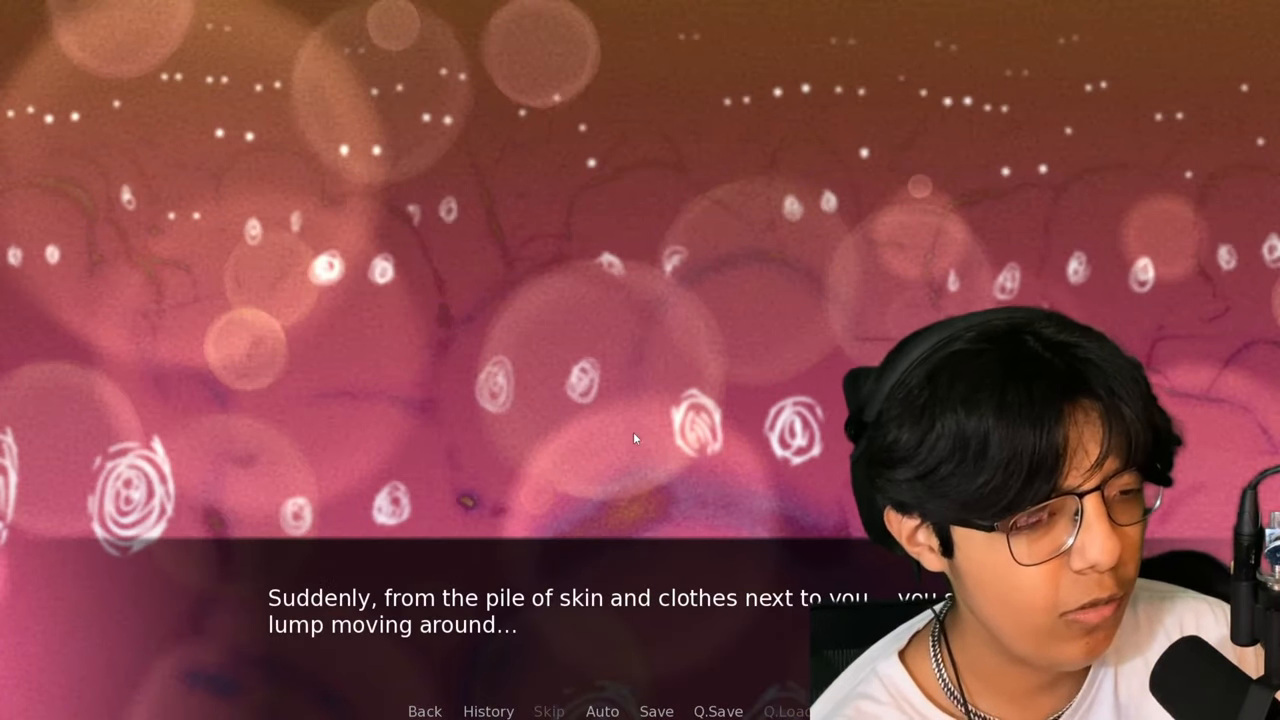
{"action": "left_click", "coordinate": [636, 438]}
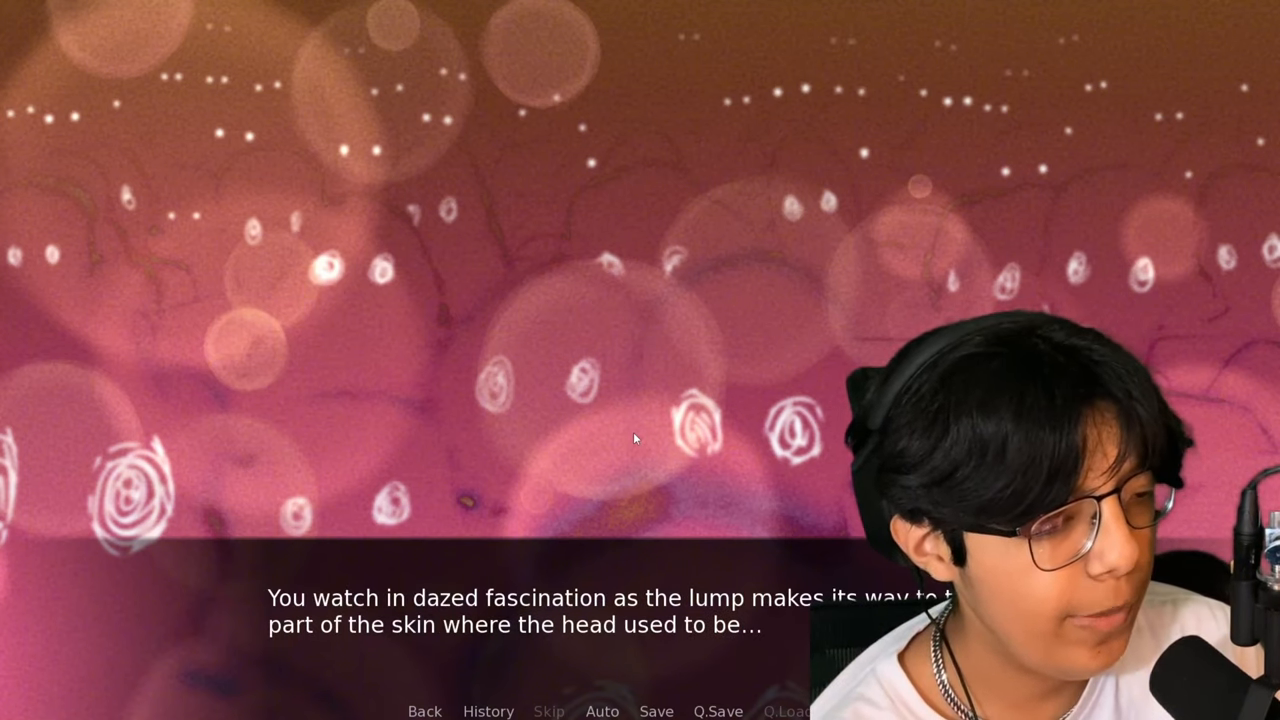
{"action": "left_click", "coordinate": [636, 440]}
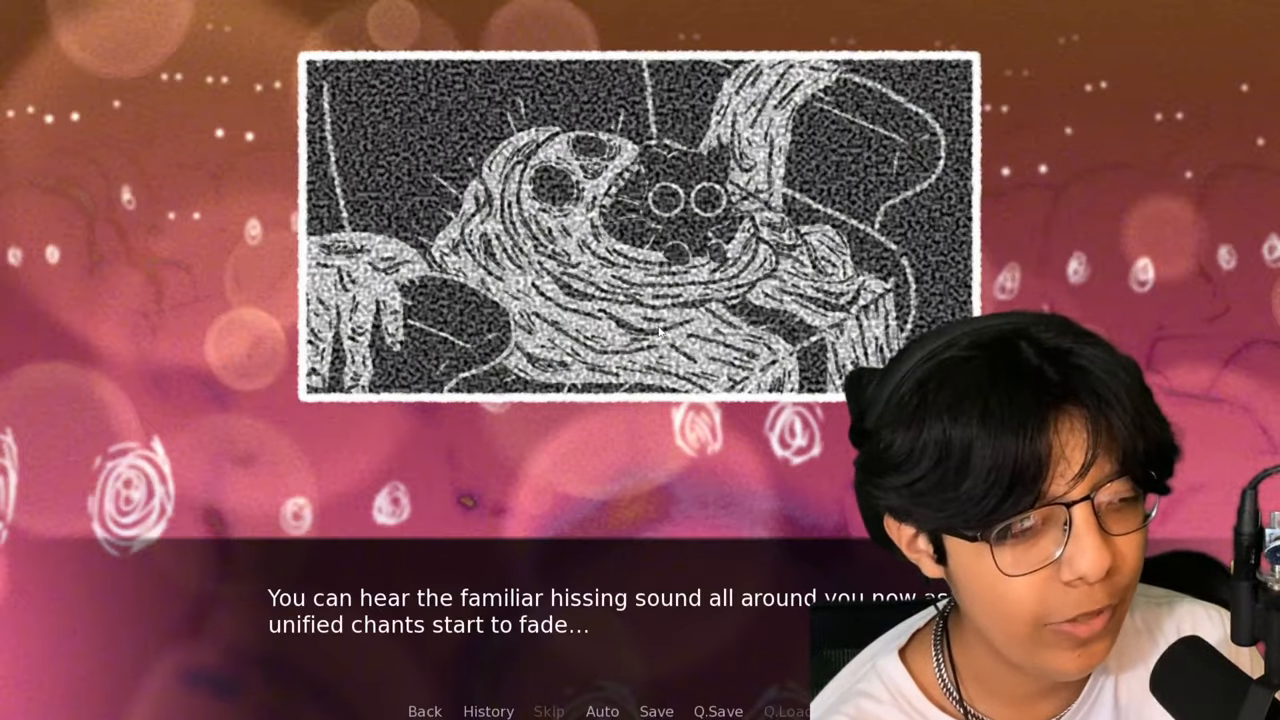
{"action": "left_click", "coordinate": [664, 330]}
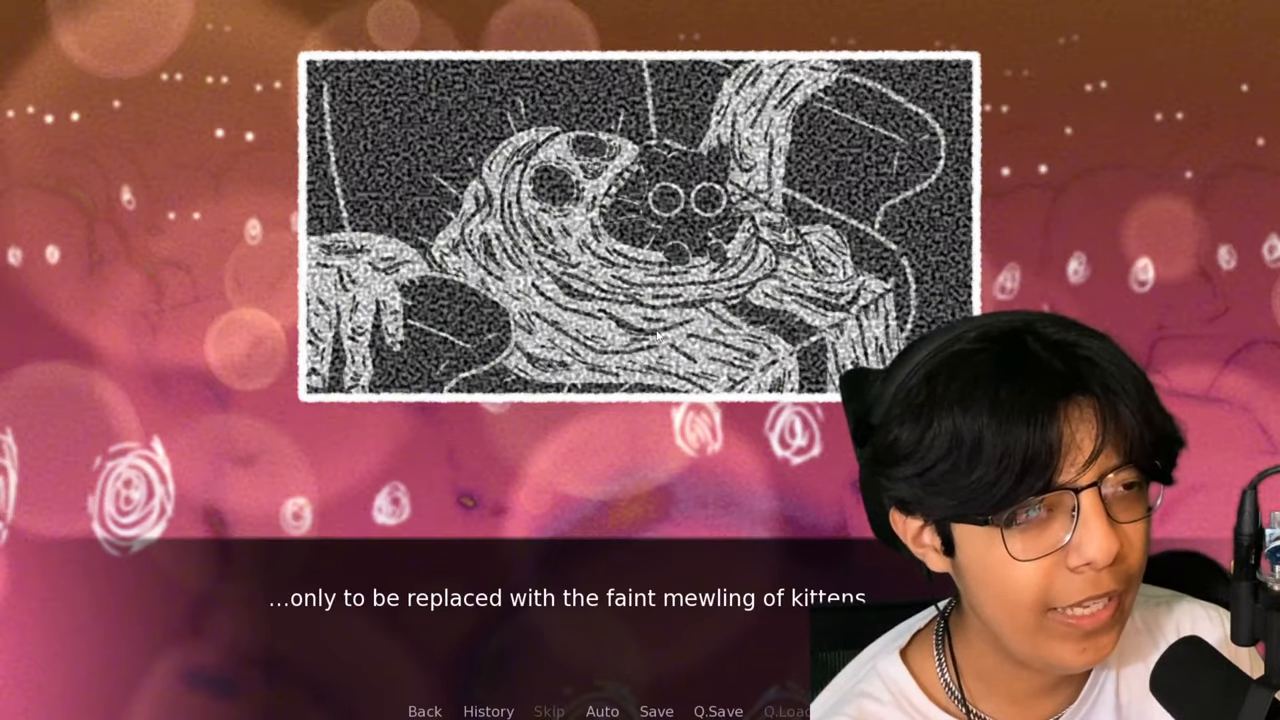
Advance past the kitten mewling and "Not again" pleading to the chant creaking weakly
{"action": "left_click", "coordinate": [658, 336]}
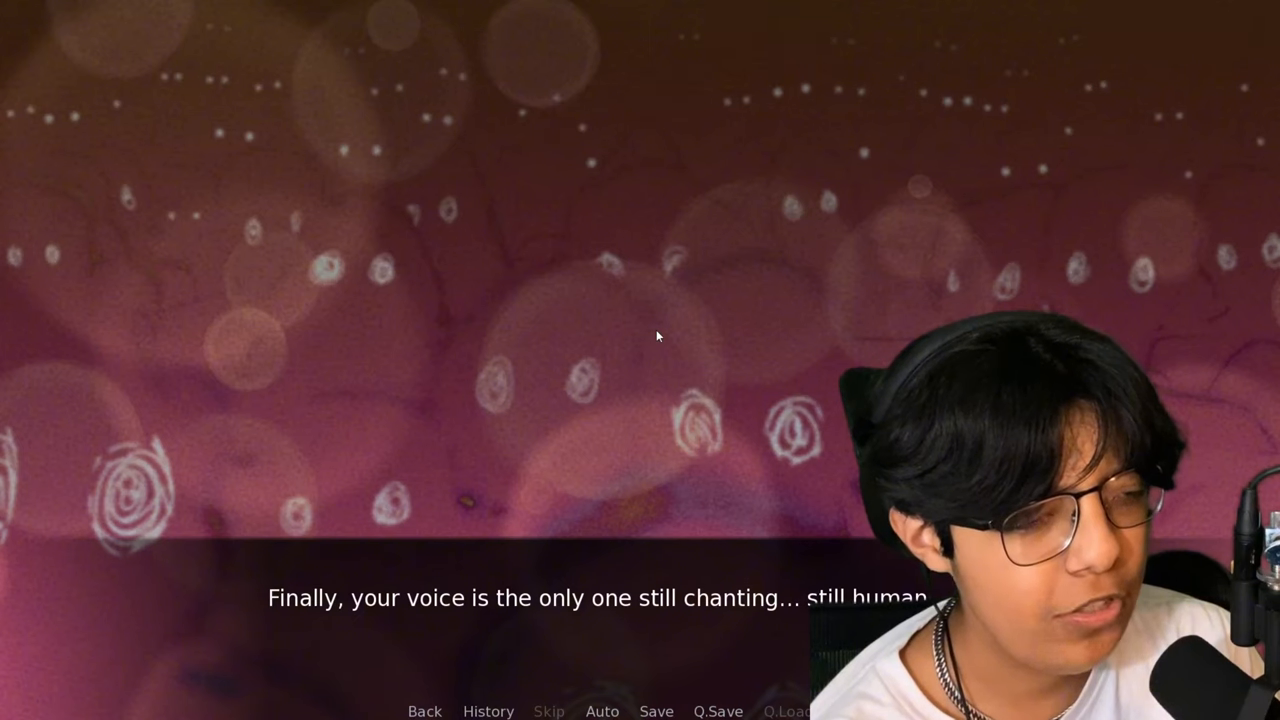
{"action": "left_click", "coordinate": [660, 336]}
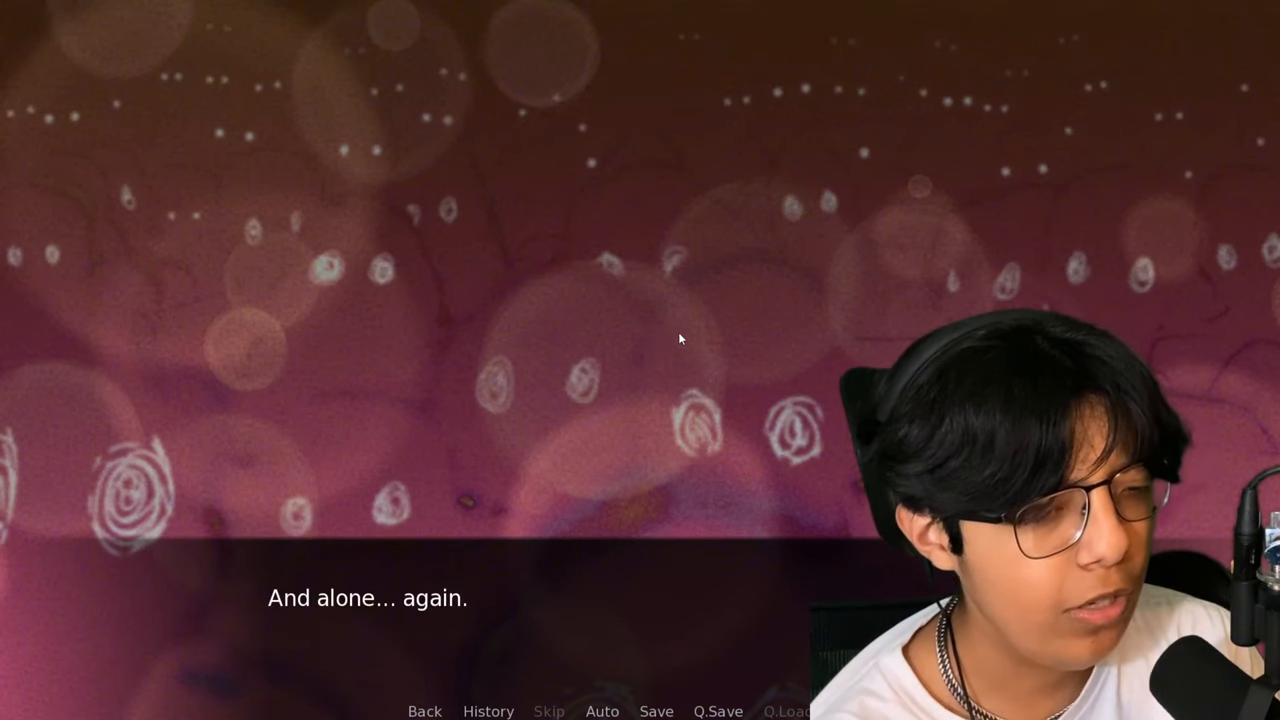
{"action": "left_click", "coordinate": [684, 338]}
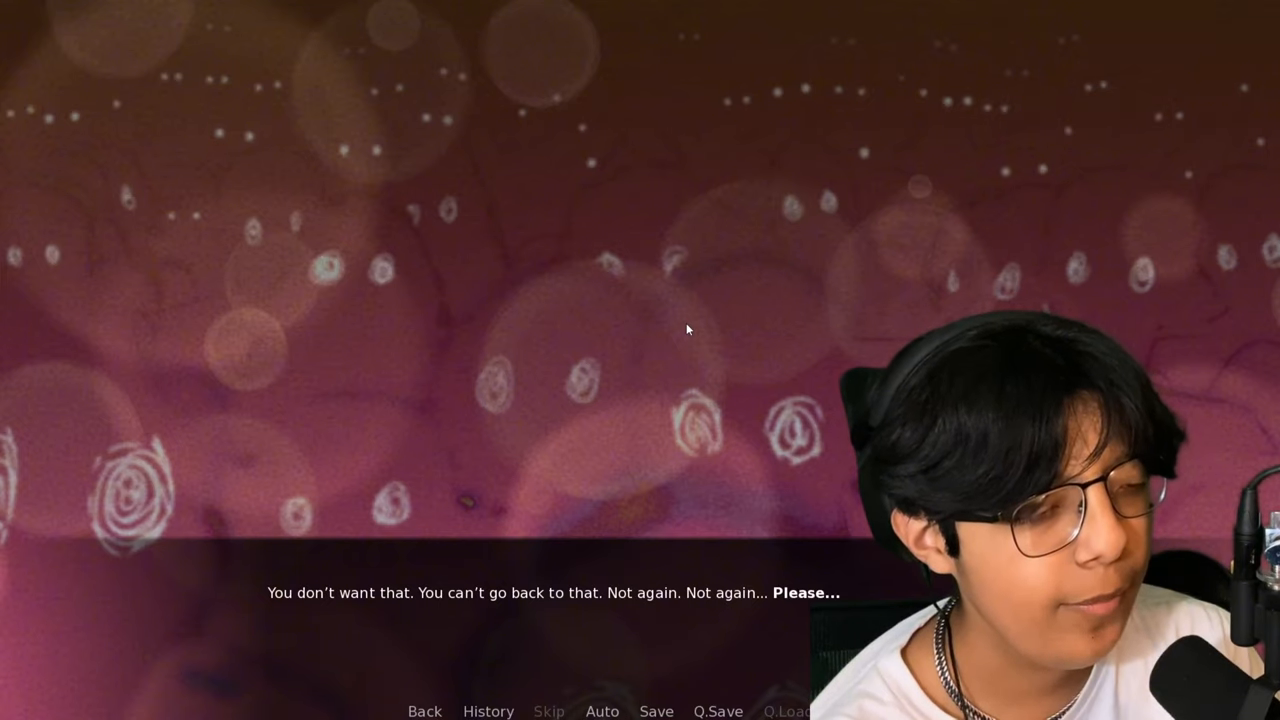
{"action": "left_click", "coordinate": [688, 328]}
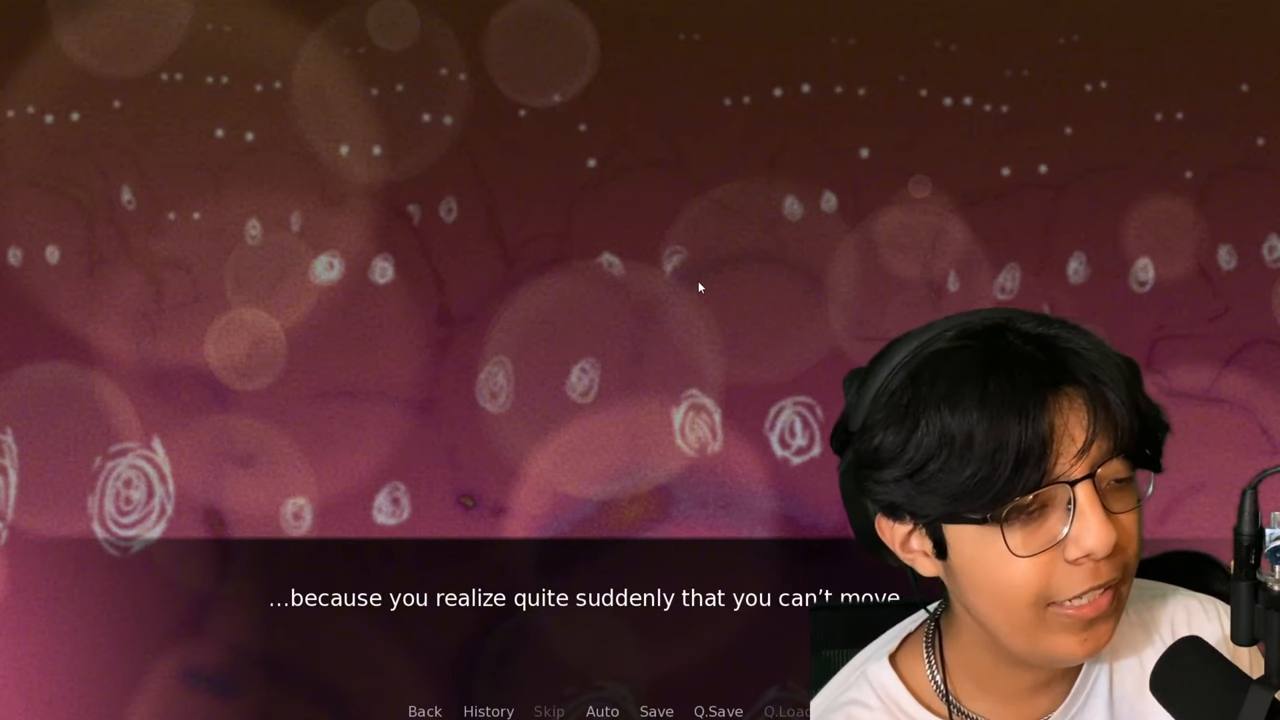
{"action": "left_click", "coordinate": [700, 288]}
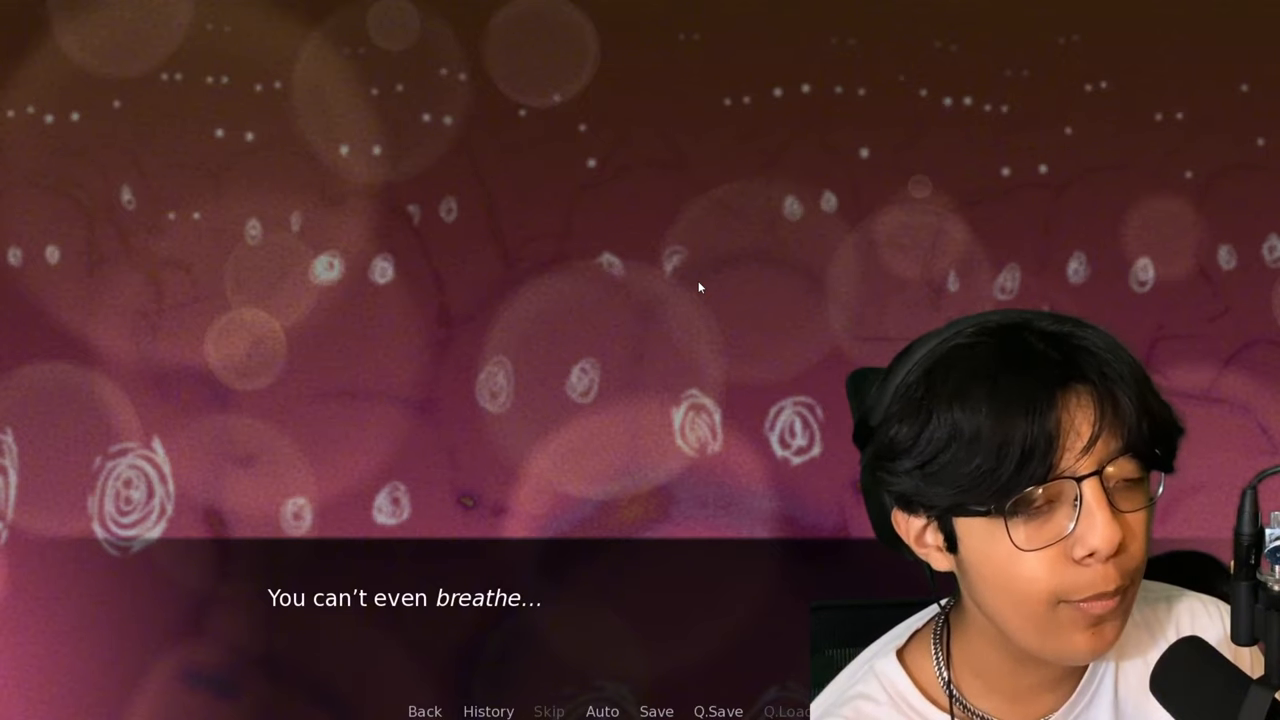
{"action": "left_click", "coordinate": [700, 288]}
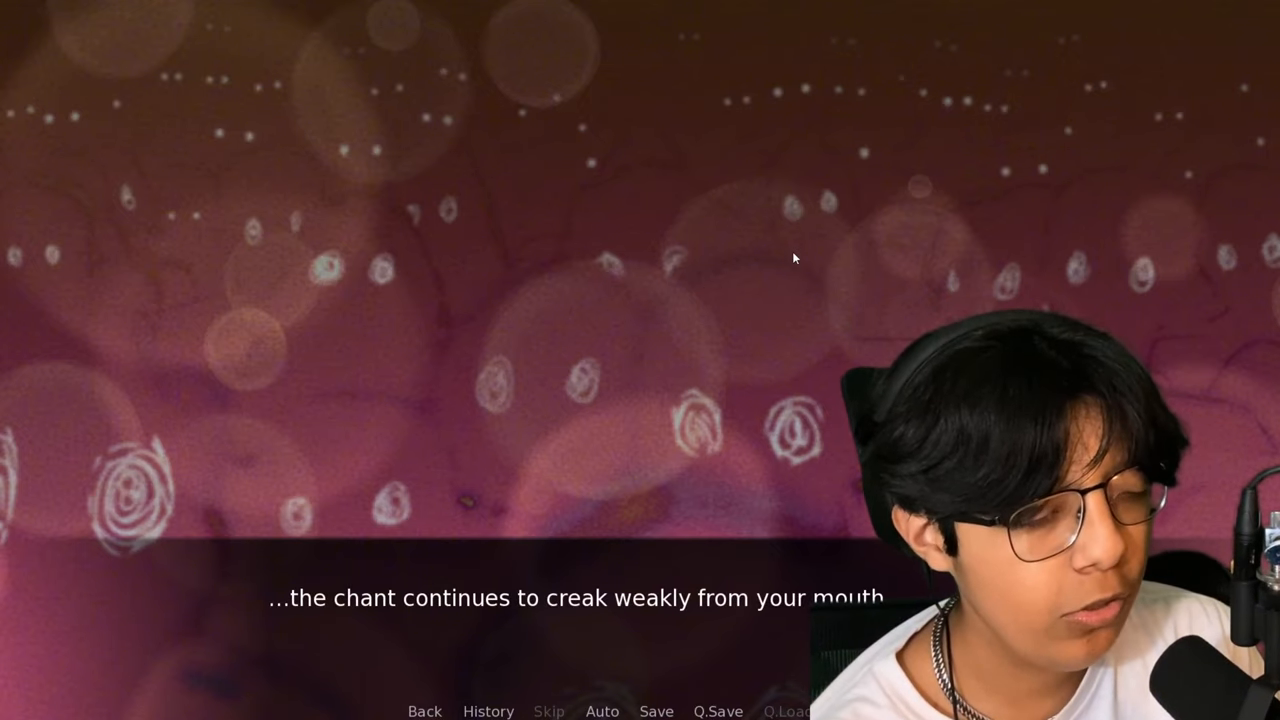